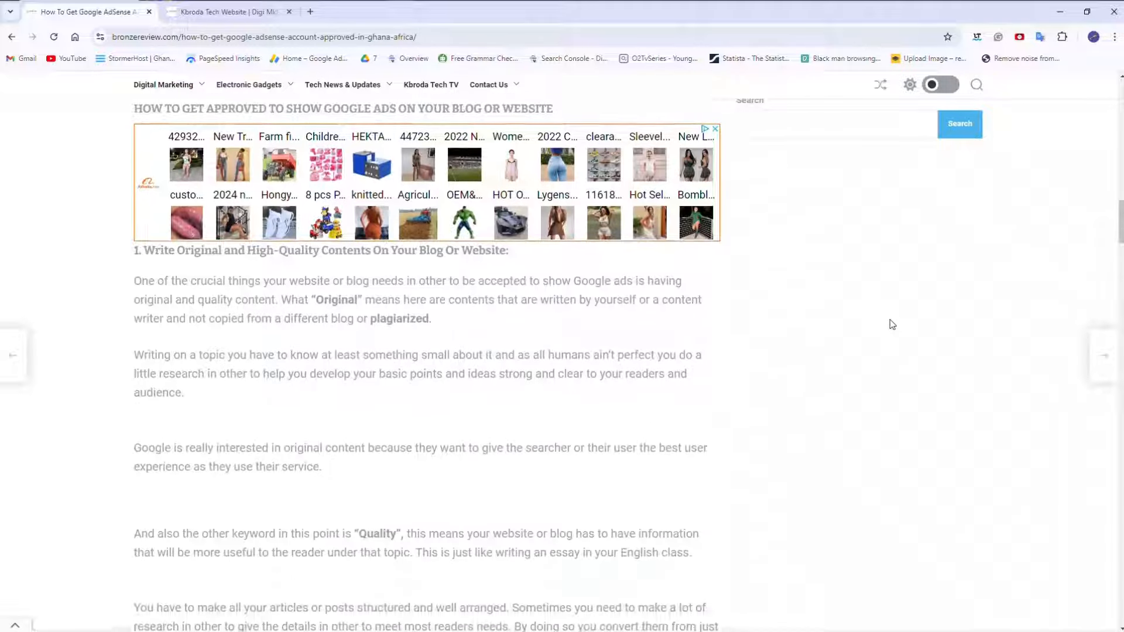
Scroll past the Read Also links to tip 2: have 20 to 30 unique articles
scroll(down, 3)
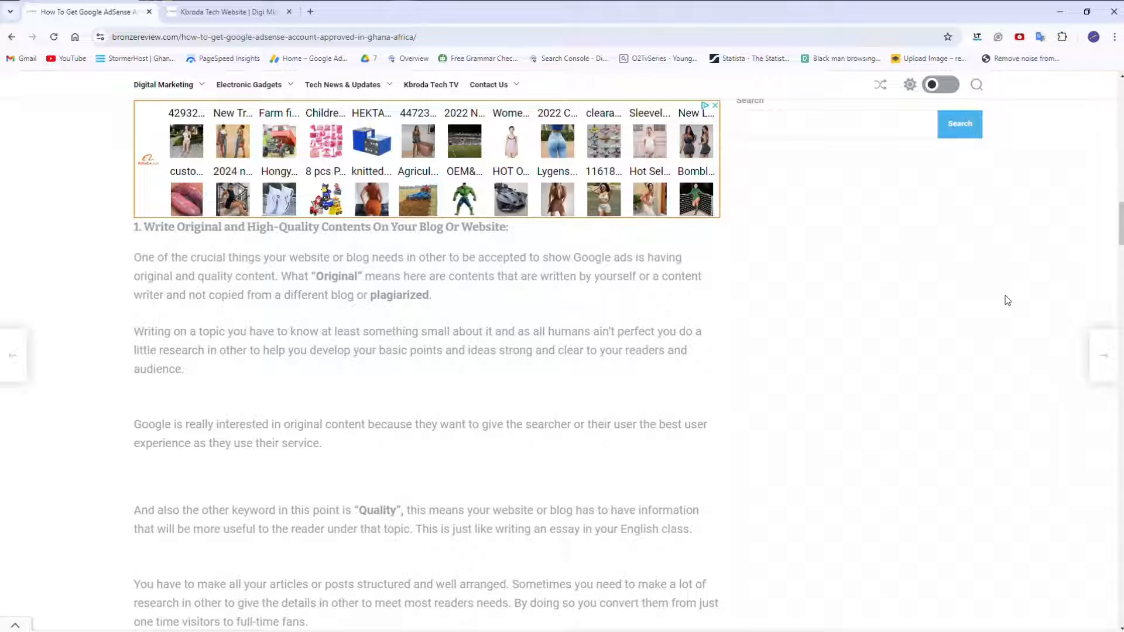
scroll(down, 3)
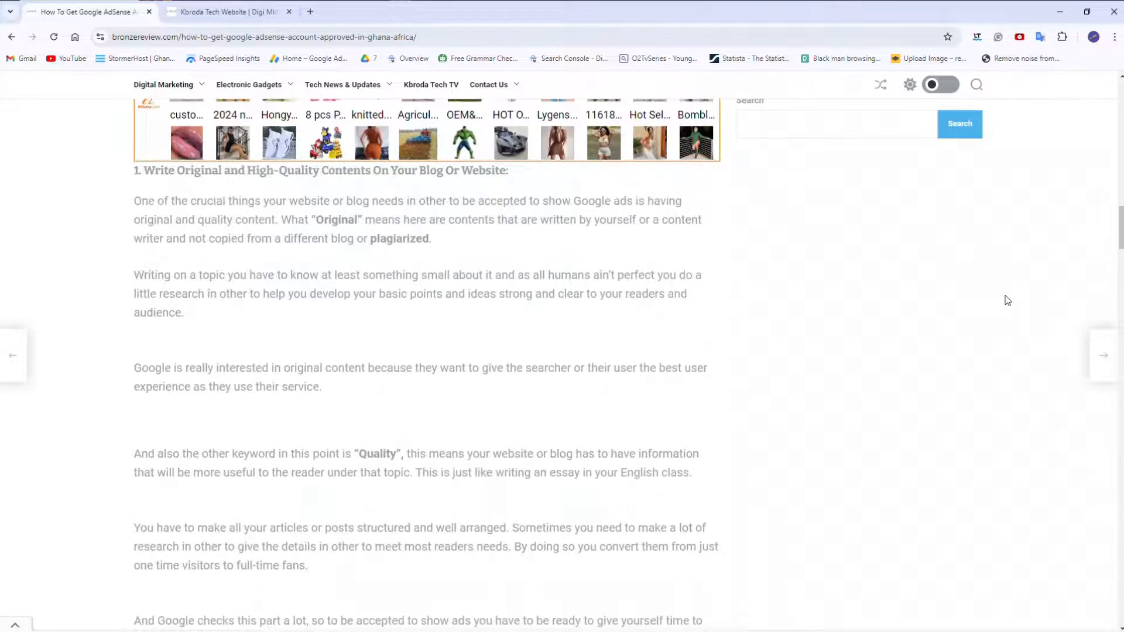
scroll(down, 3)
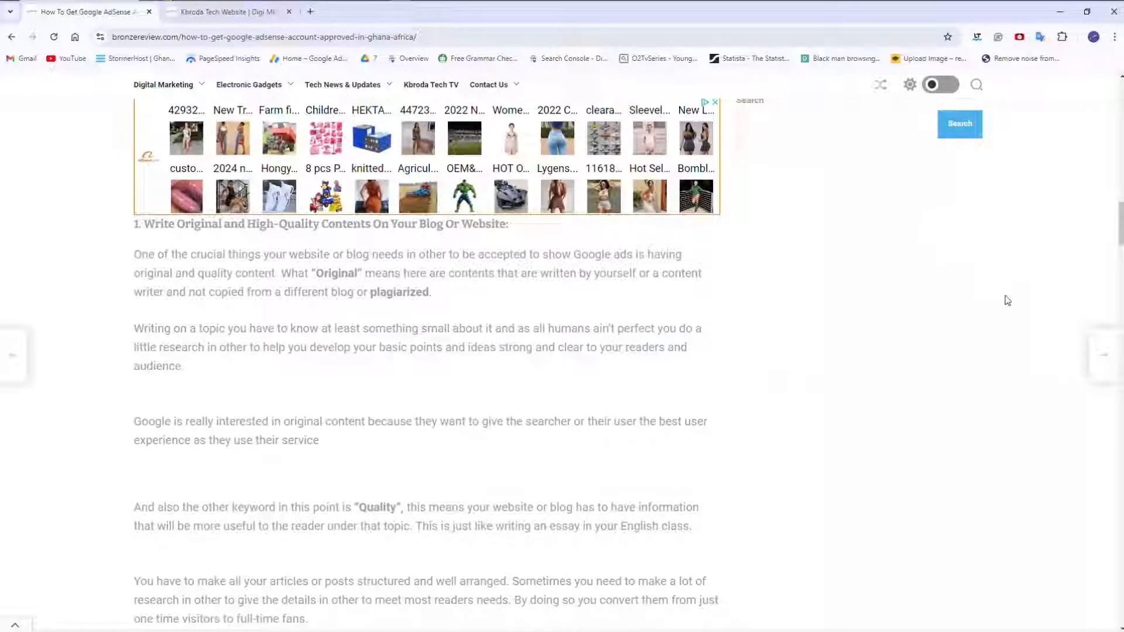
scroll(down, 3)
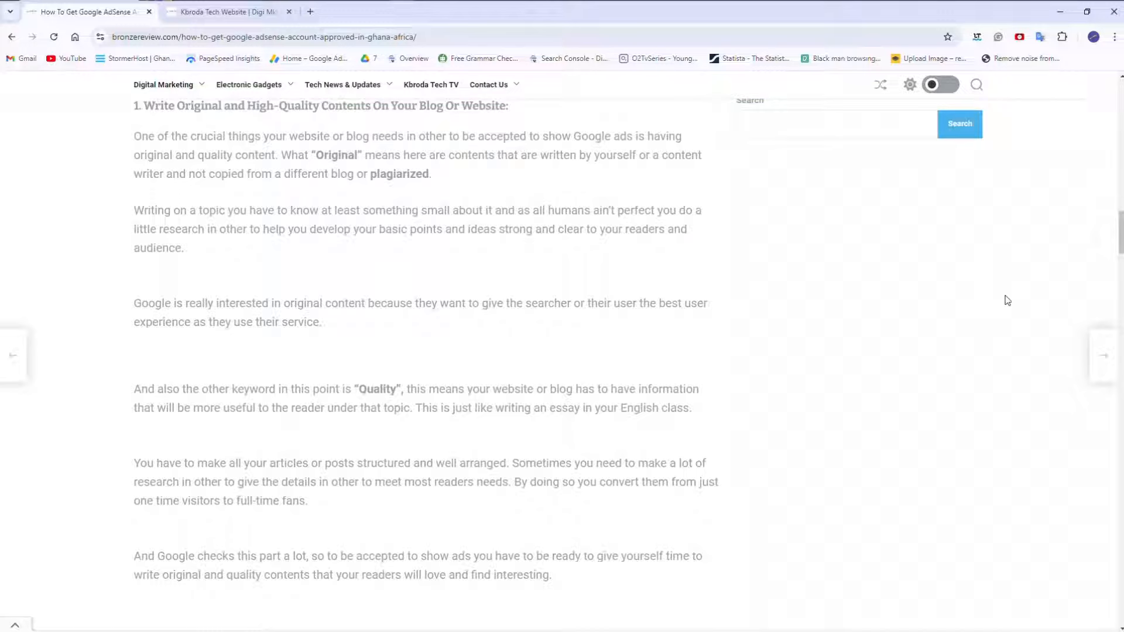
scroll(down, 3)
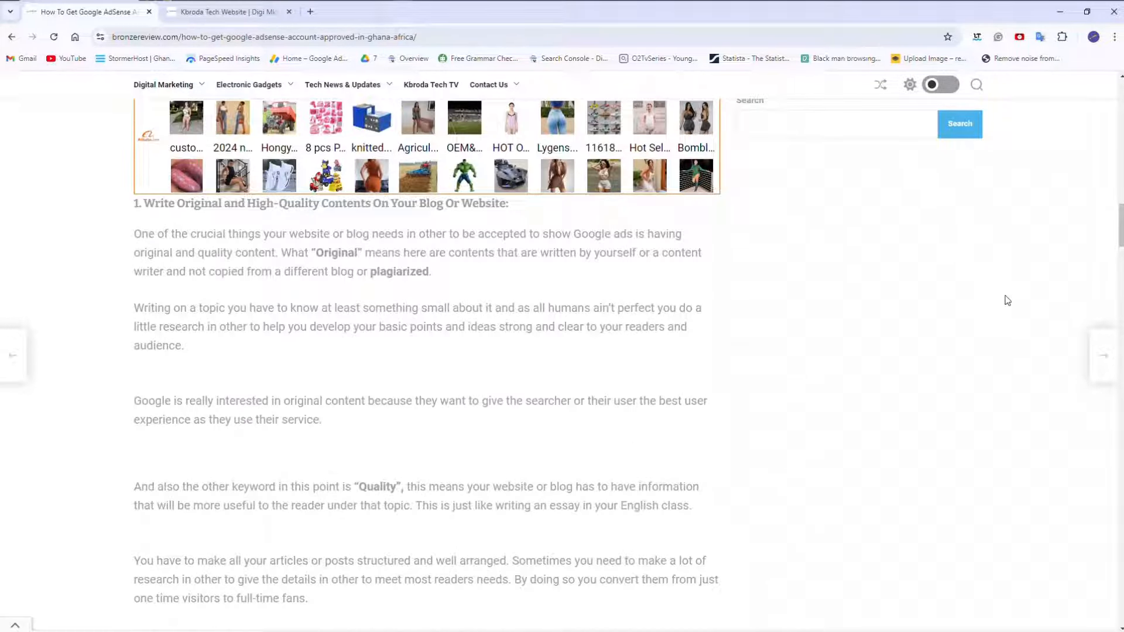
scroll(down, 3)
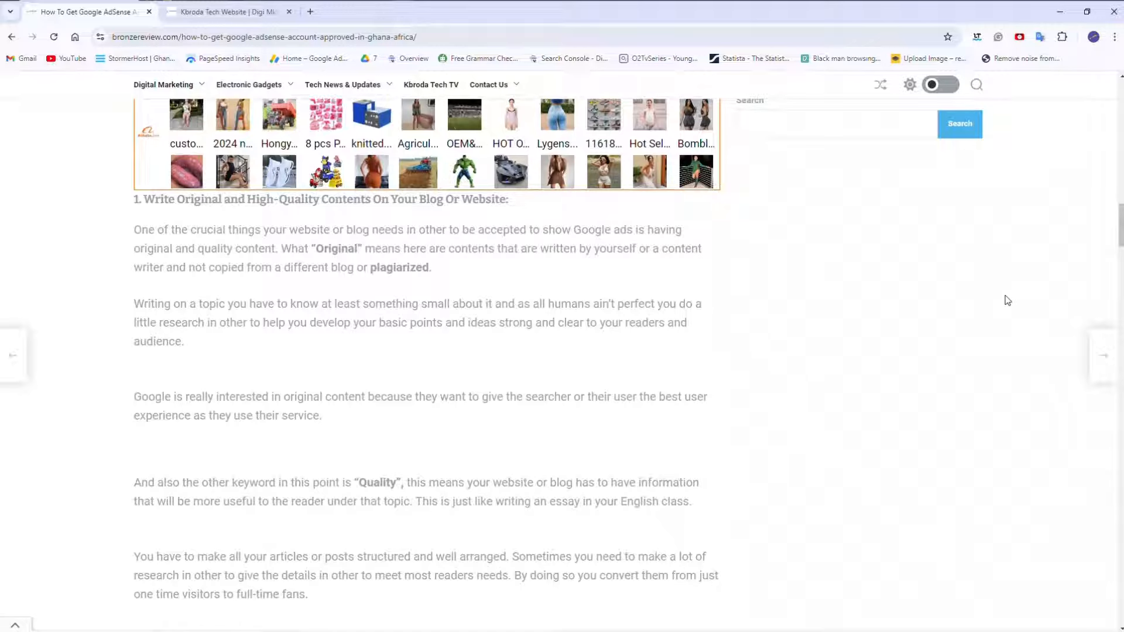
scroll(down, 3)
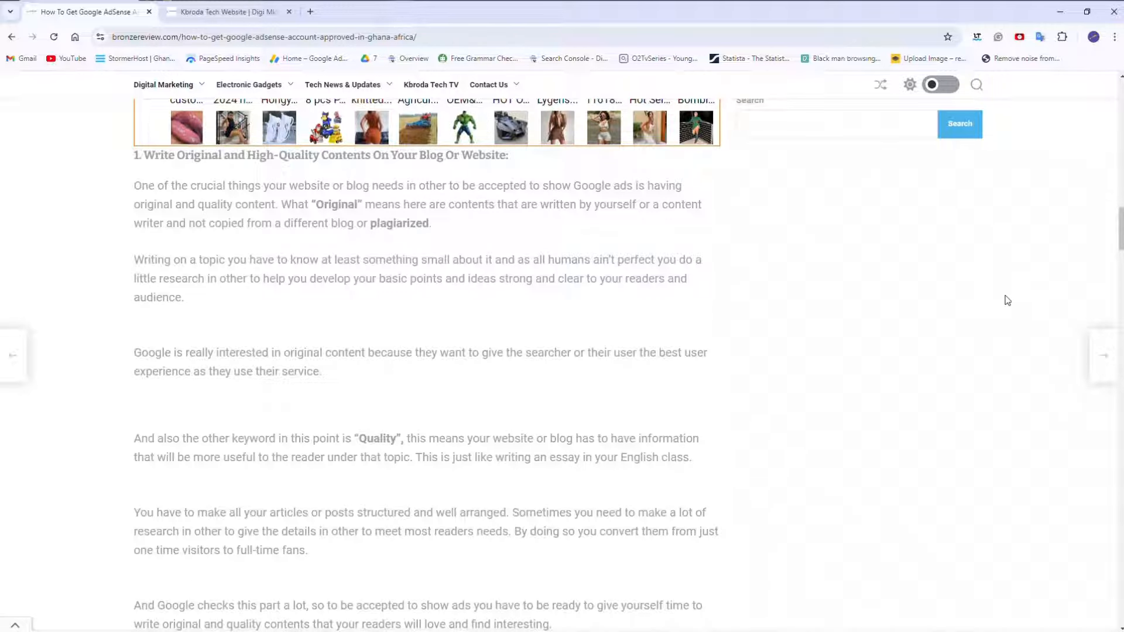
scroll(down, 3)
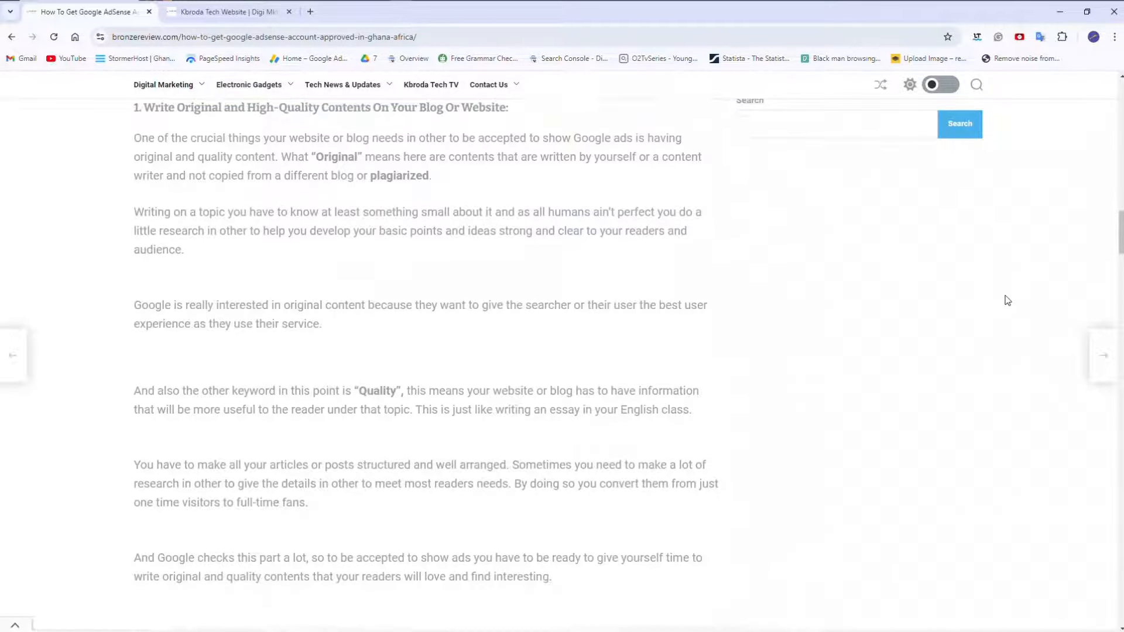
scroll(down, 3)
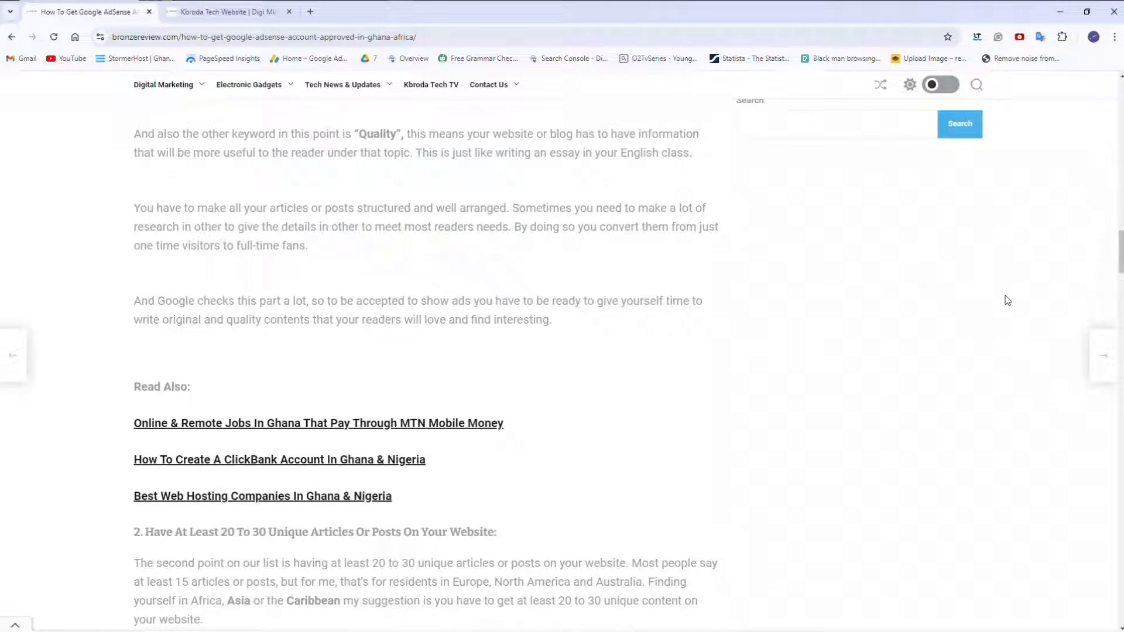
scroll(down, 3)
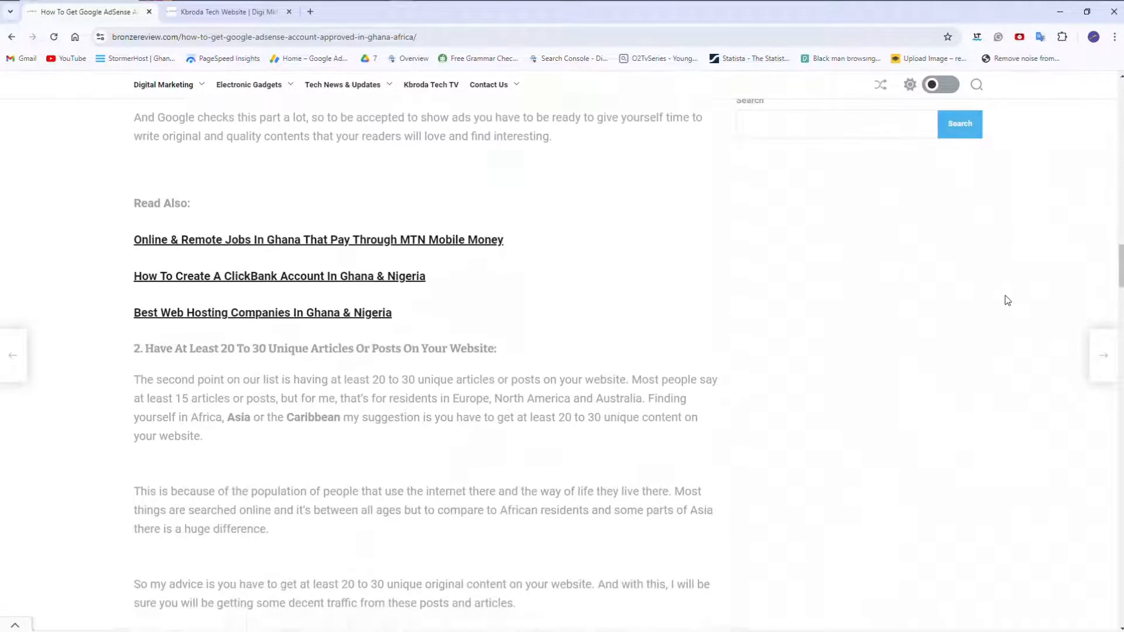
scroll(down, 3)
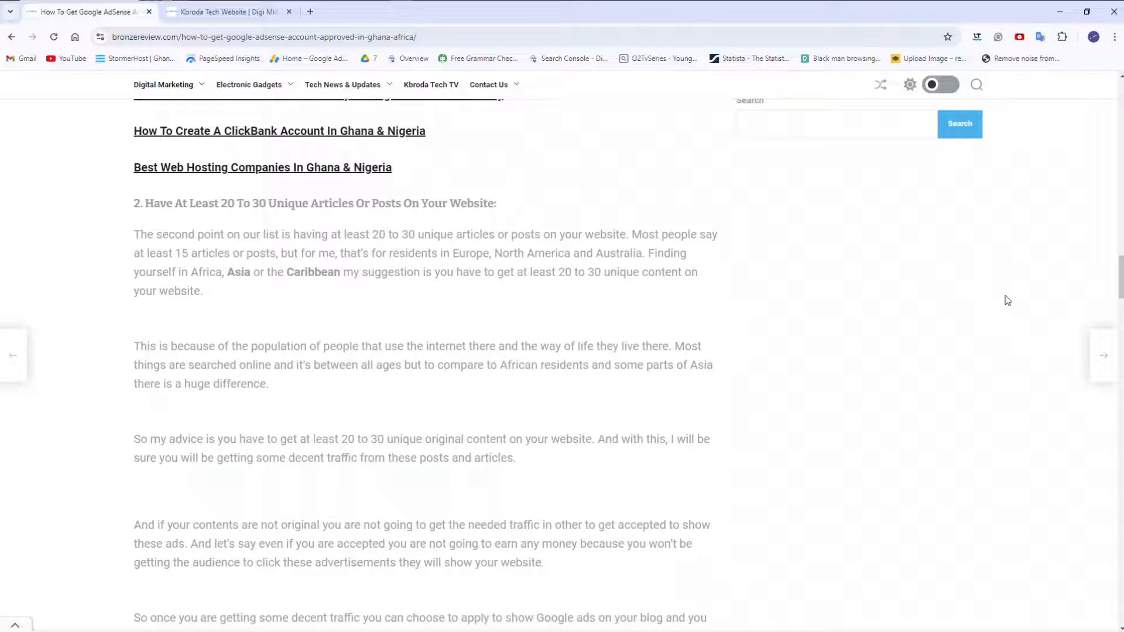
scroll(down, 3)
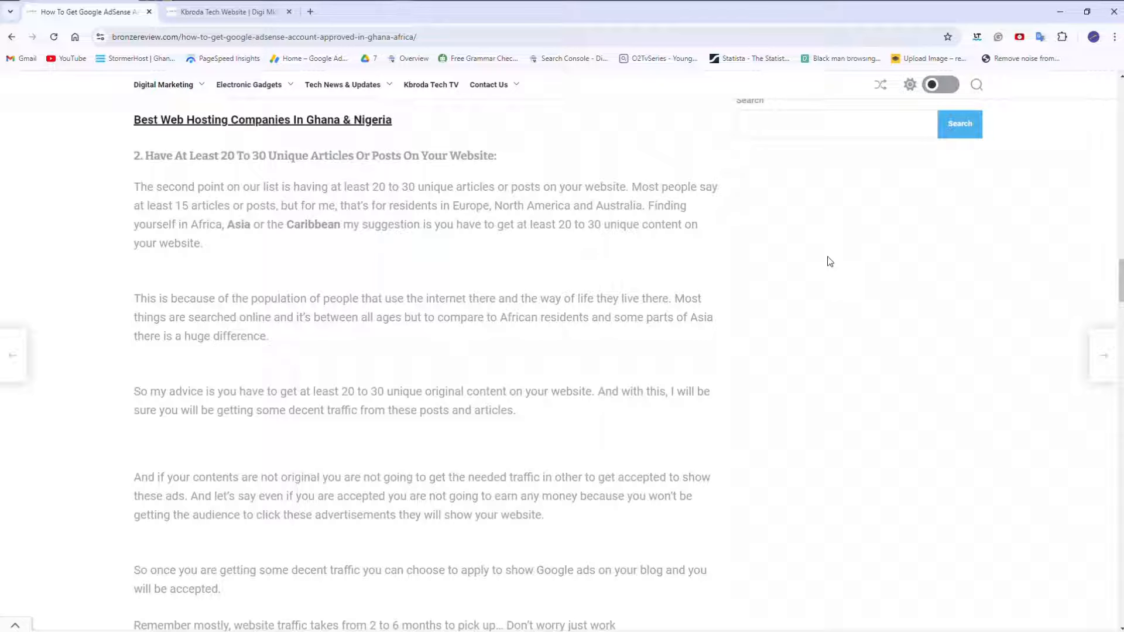
mouse_move(846, 260)
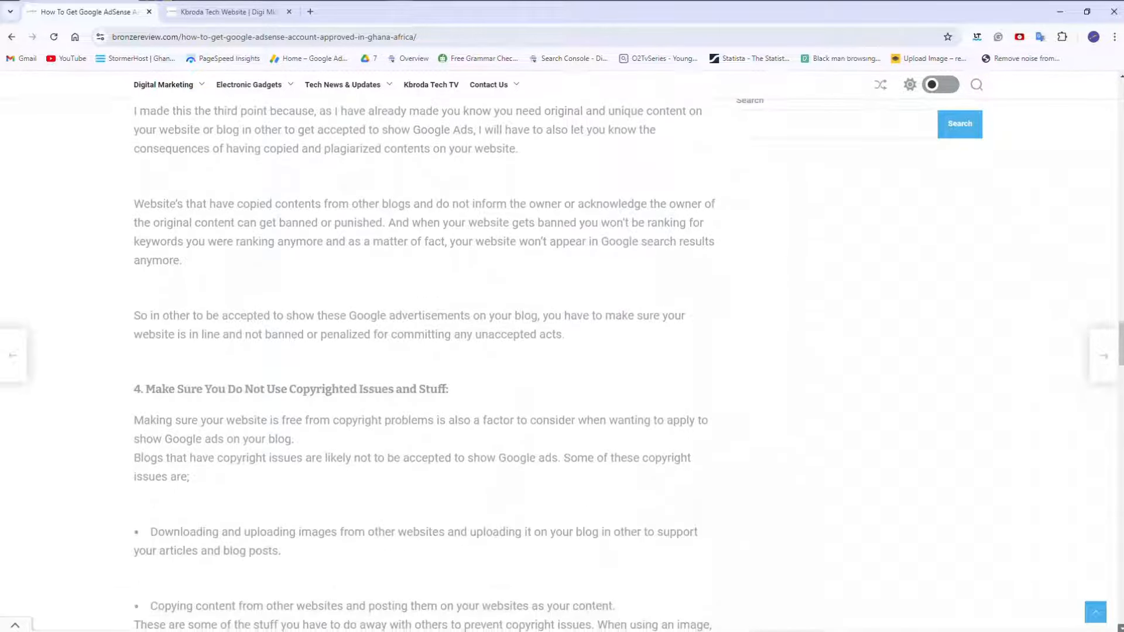
Scroll to tip 4 on avoiding copyrighted images and copied content
scroll(down, 3)
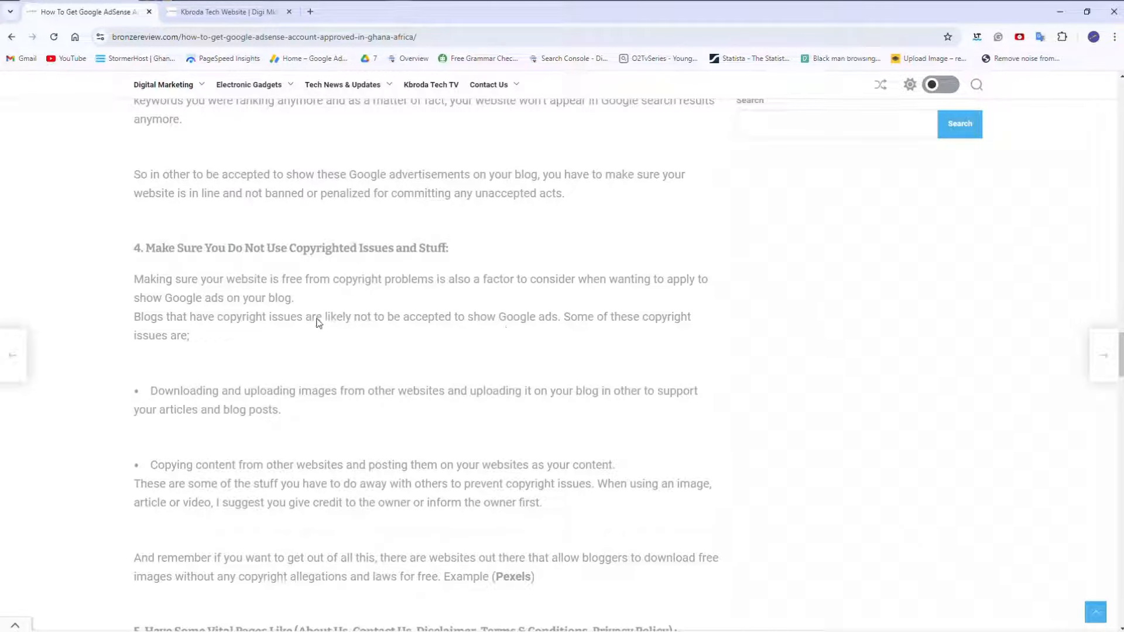
mouse_move(758, 399)
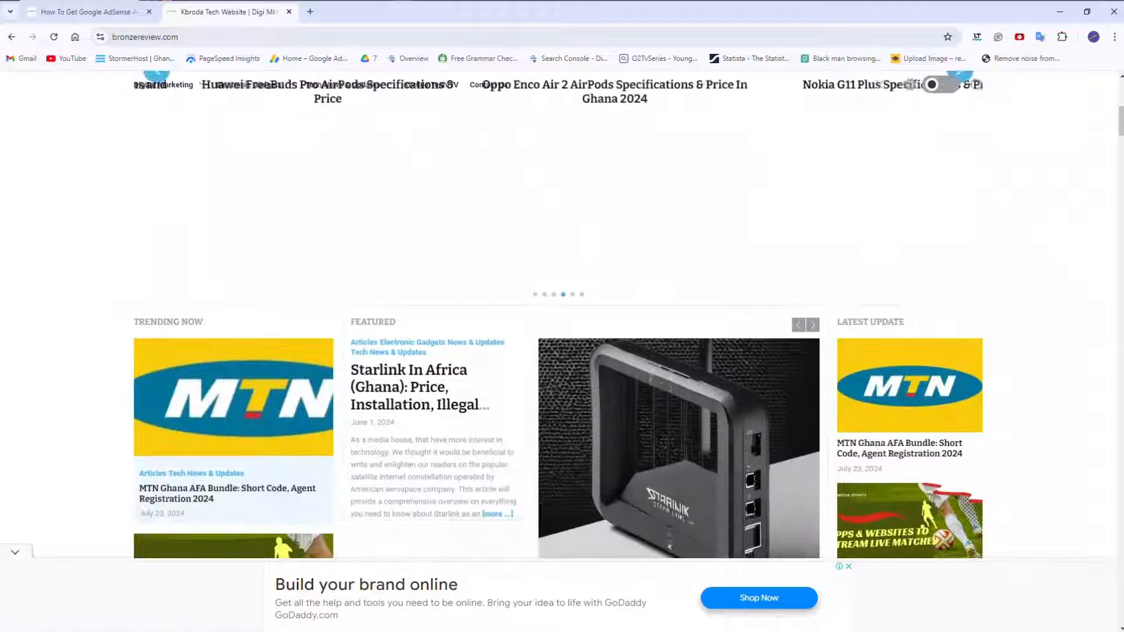
Open the MTN Ghana AFA Bundle post under Trending Now and reach its YouTube video
scroll(down, 3)
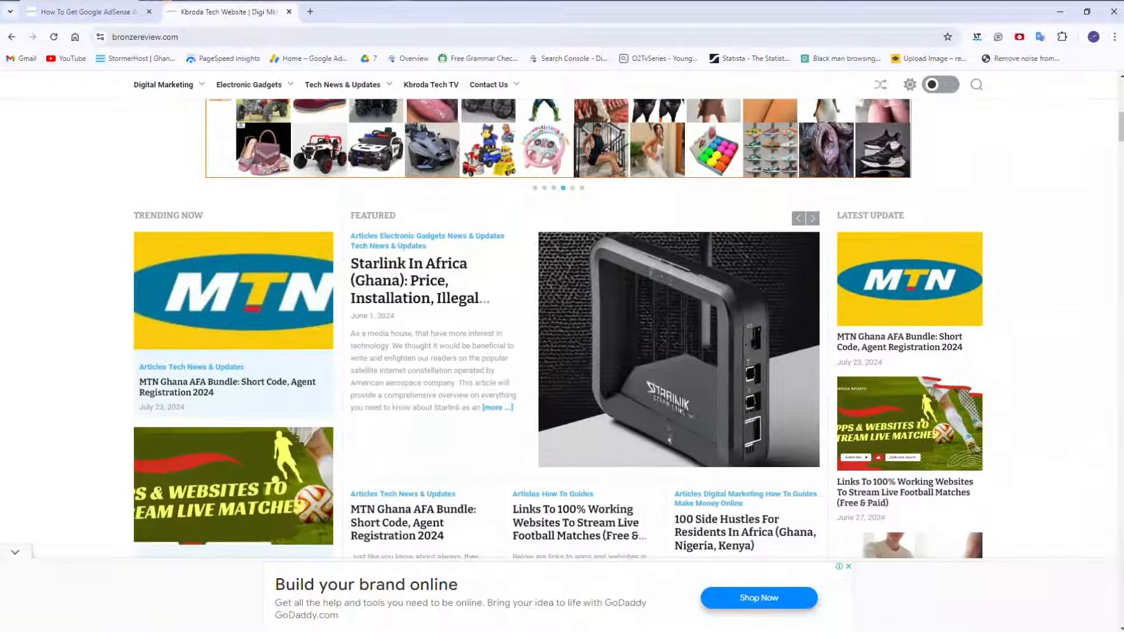
scroll(down, 3)
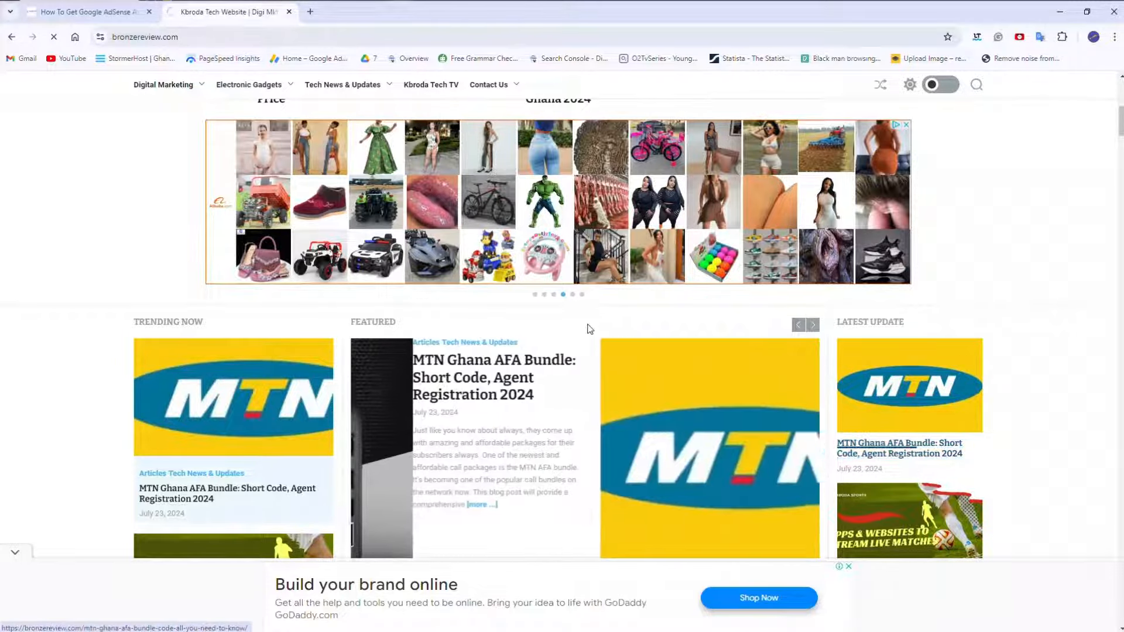
click(492, 377)
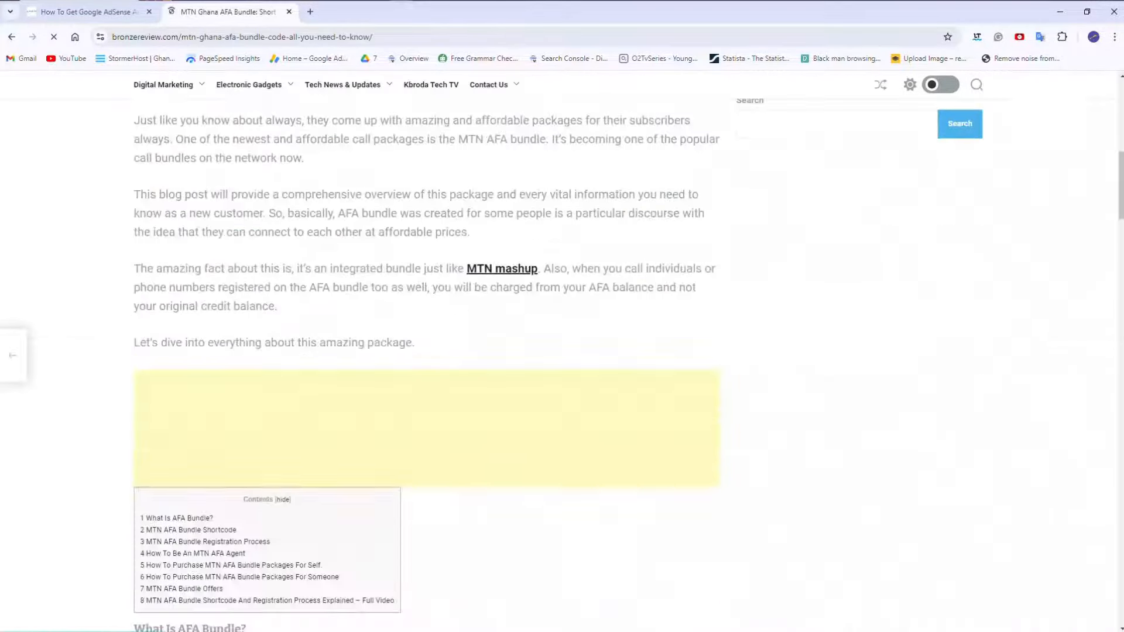
scroll(down, 3)
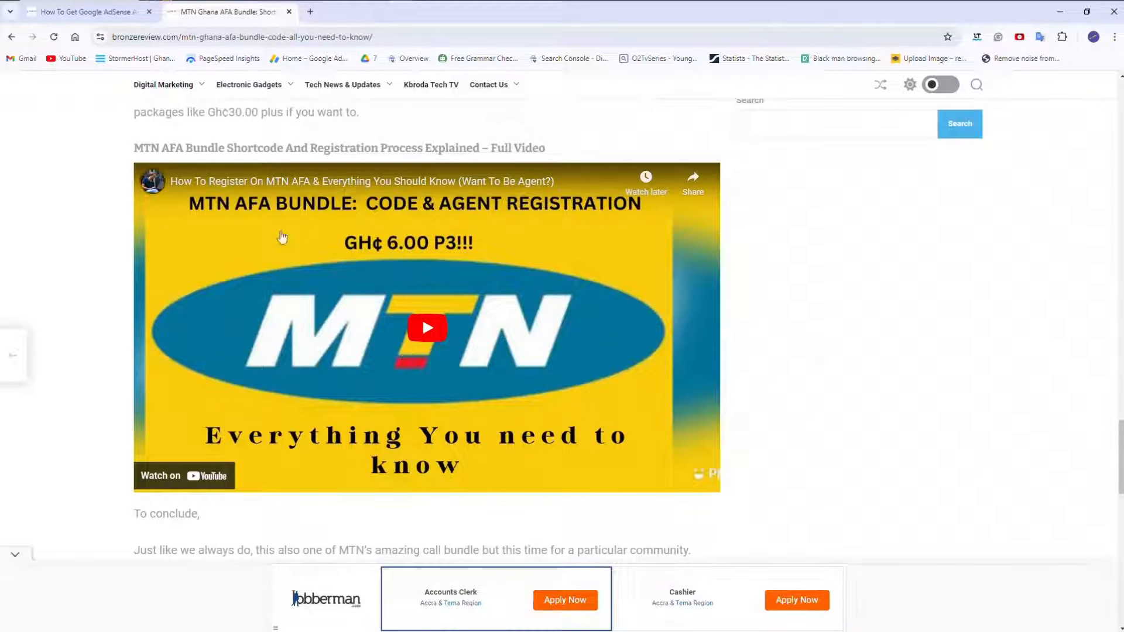
mouse_move(396, 303)
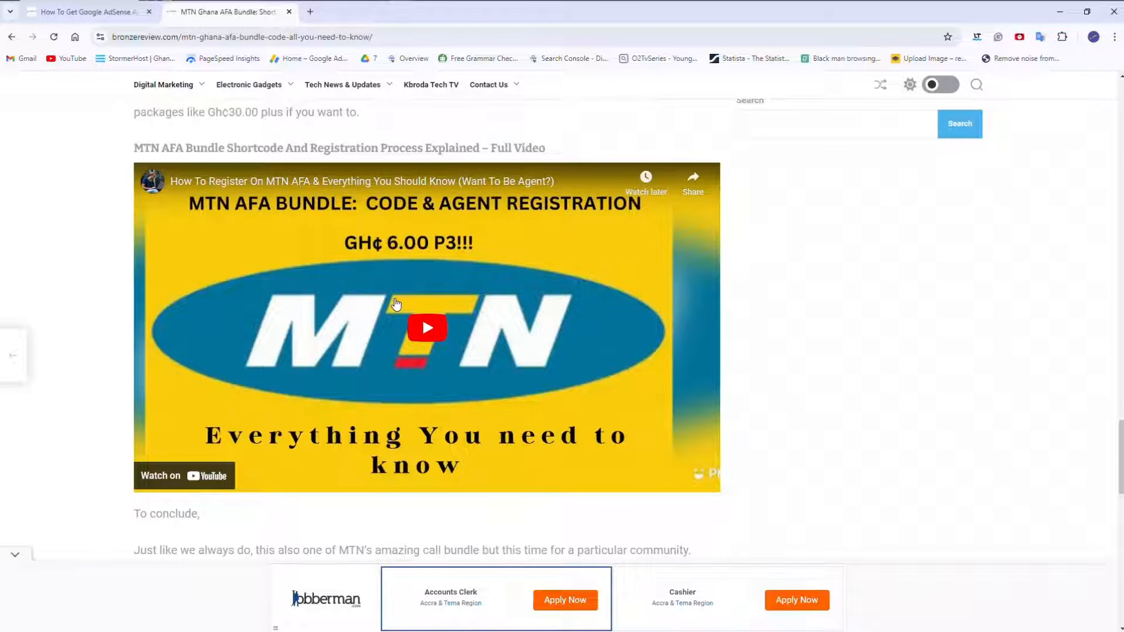
mouse_move(437, 336)
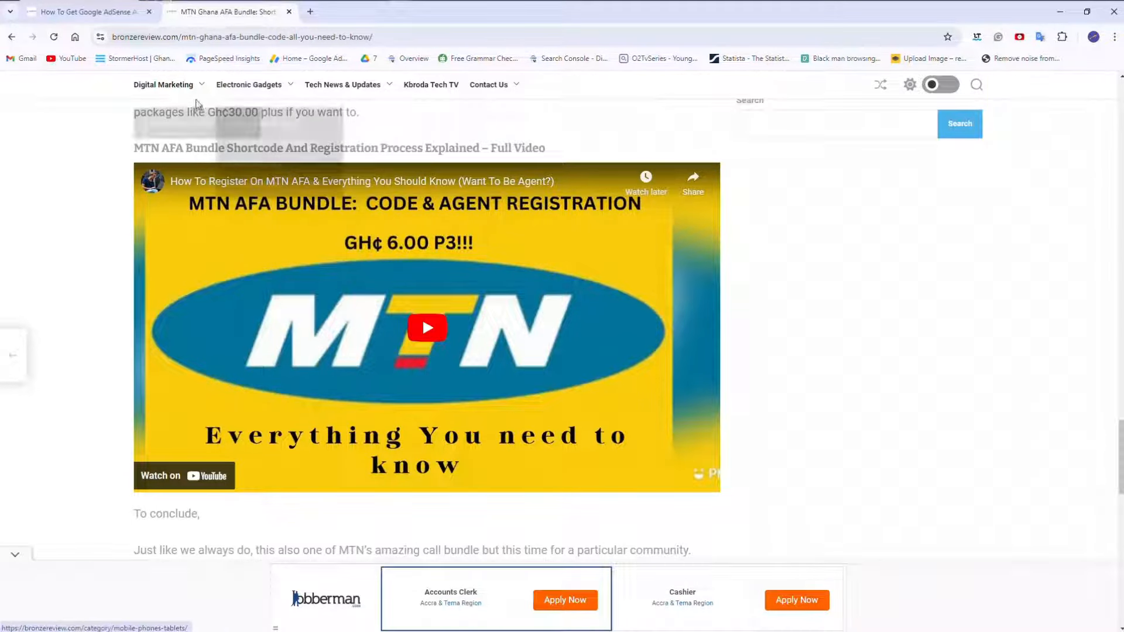
Switch back to the AdSense article tab at the copyright tip
click(86, 11)
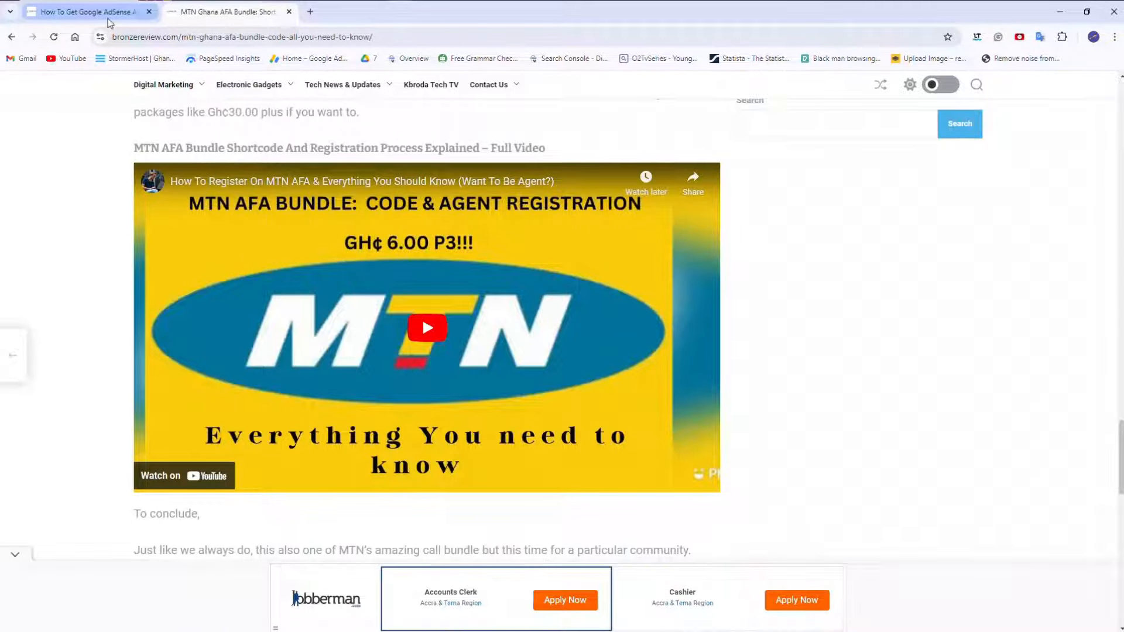
click(86, 12)
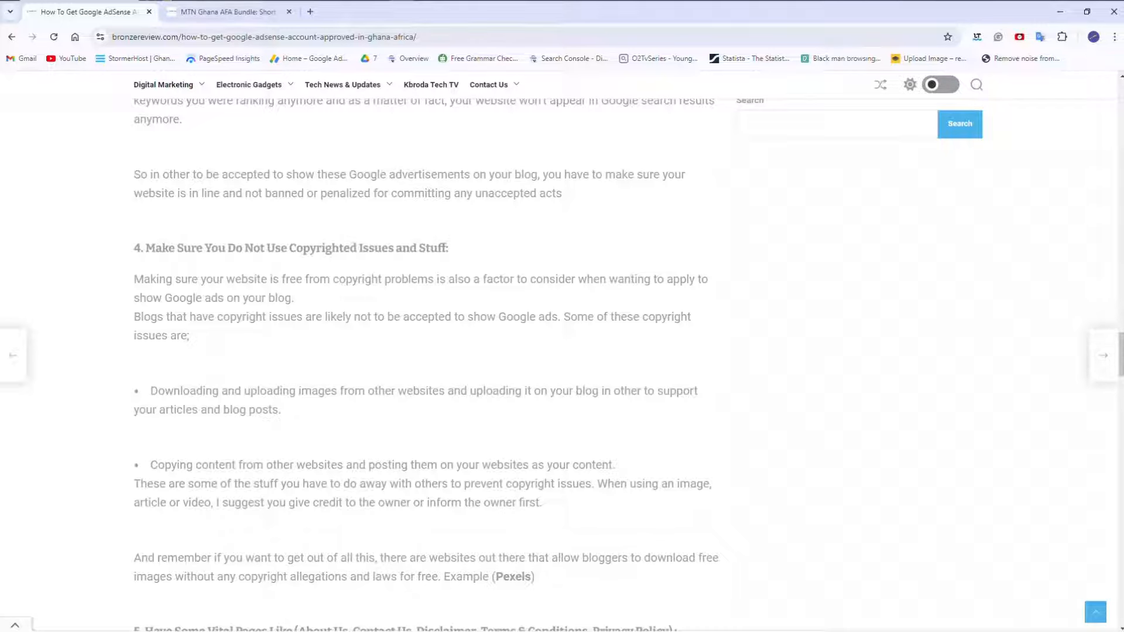
mouse_move(727, 414)
text(pe)
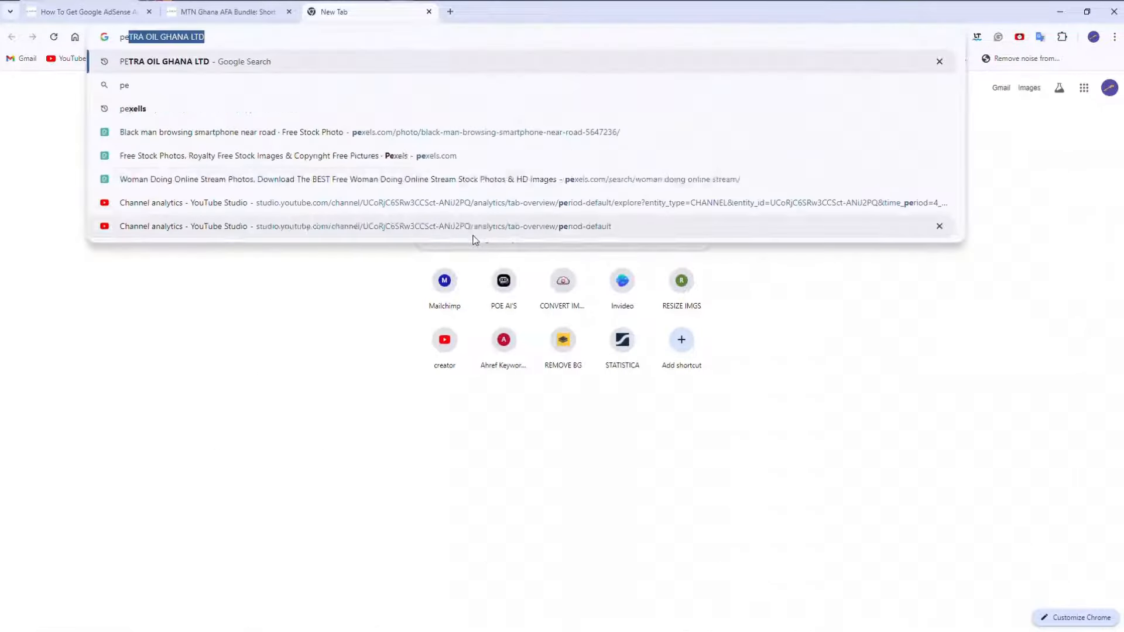
Go to the Pexels home page and scroll to the Free Stock Photos grid
click(215, 61)
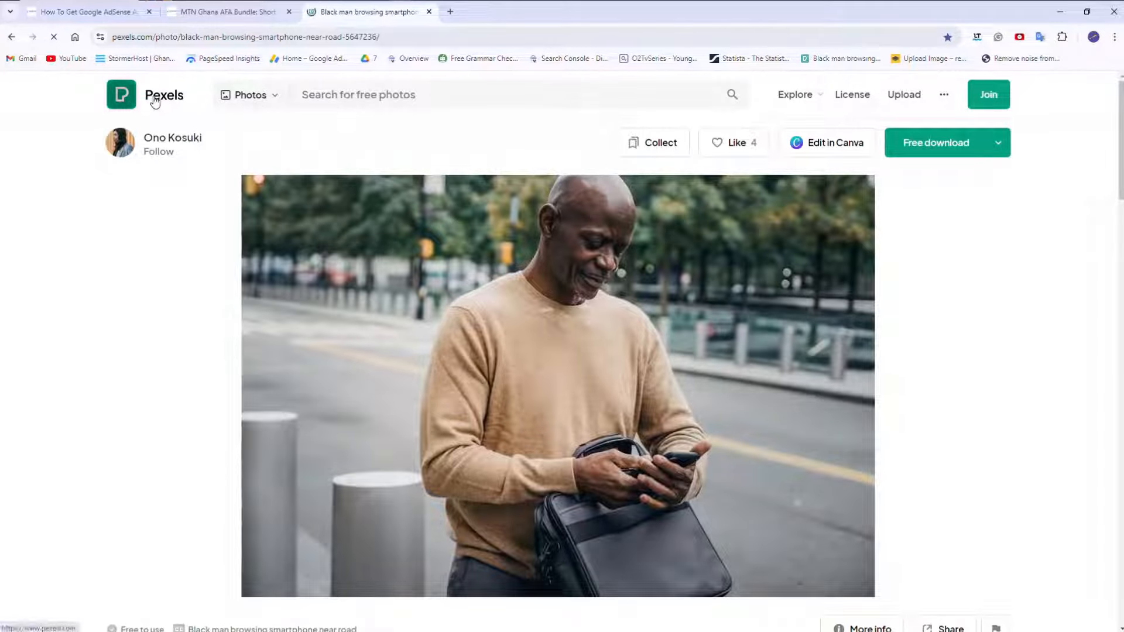
click(144, 95)
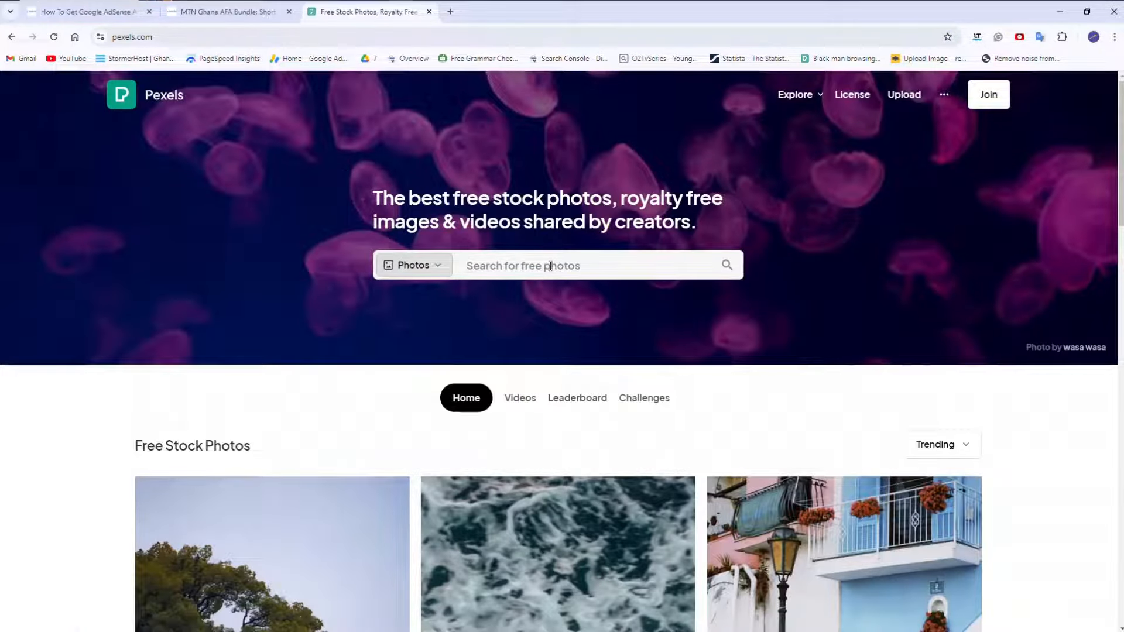
scroll(down, 3)
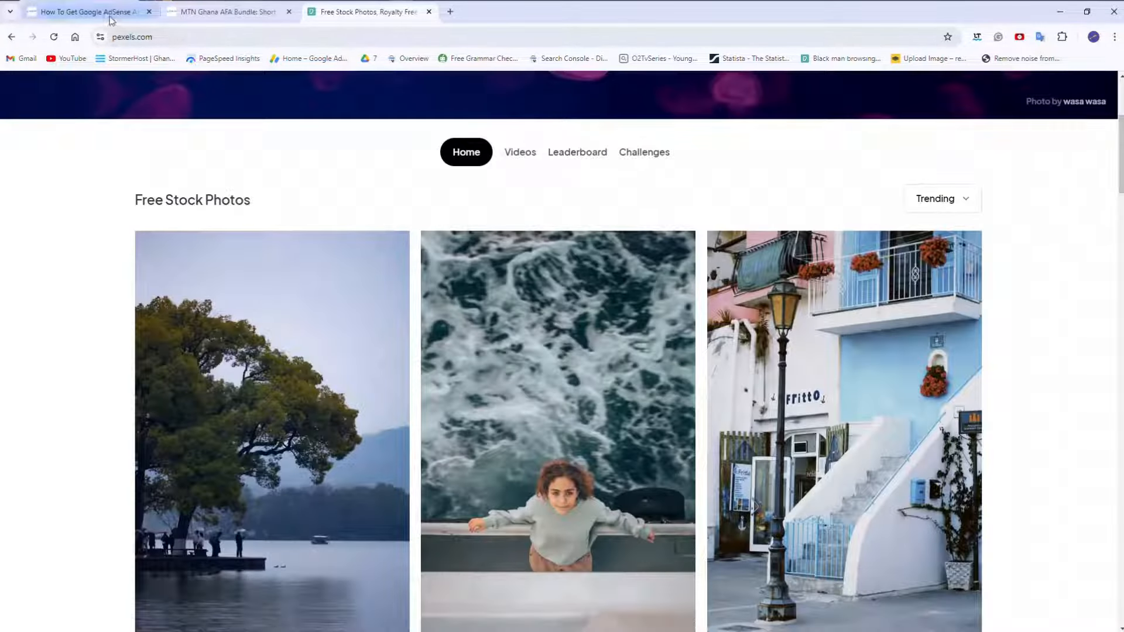
Return to the AdSense article and scroll to tip 5 on About Us and Contact Us pages
click(87, 12)
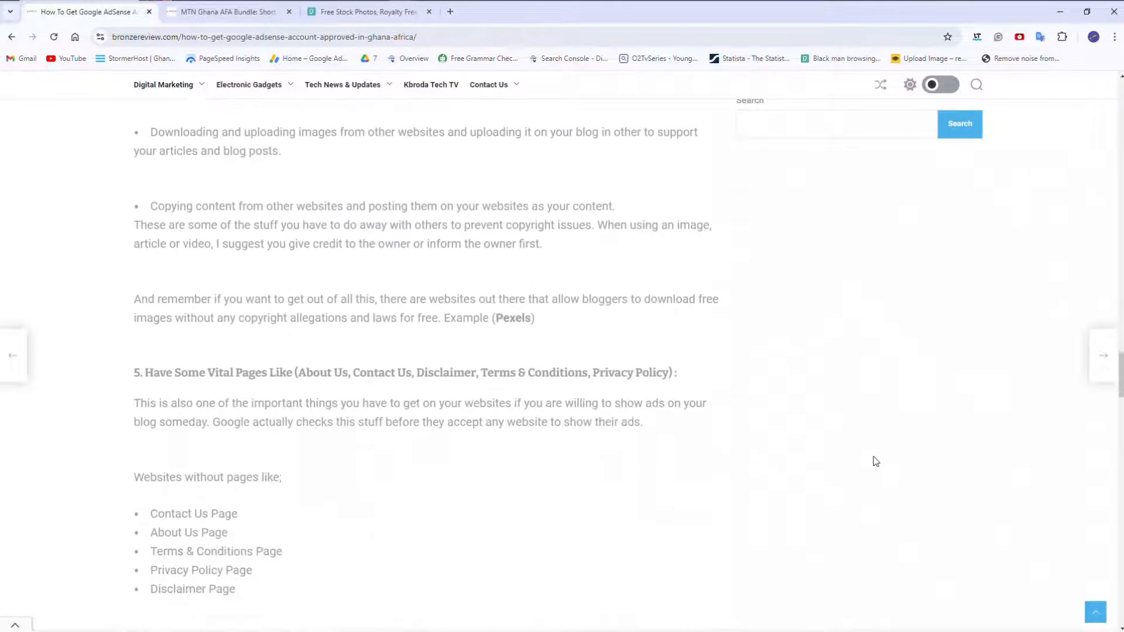
scroll(down, 3)
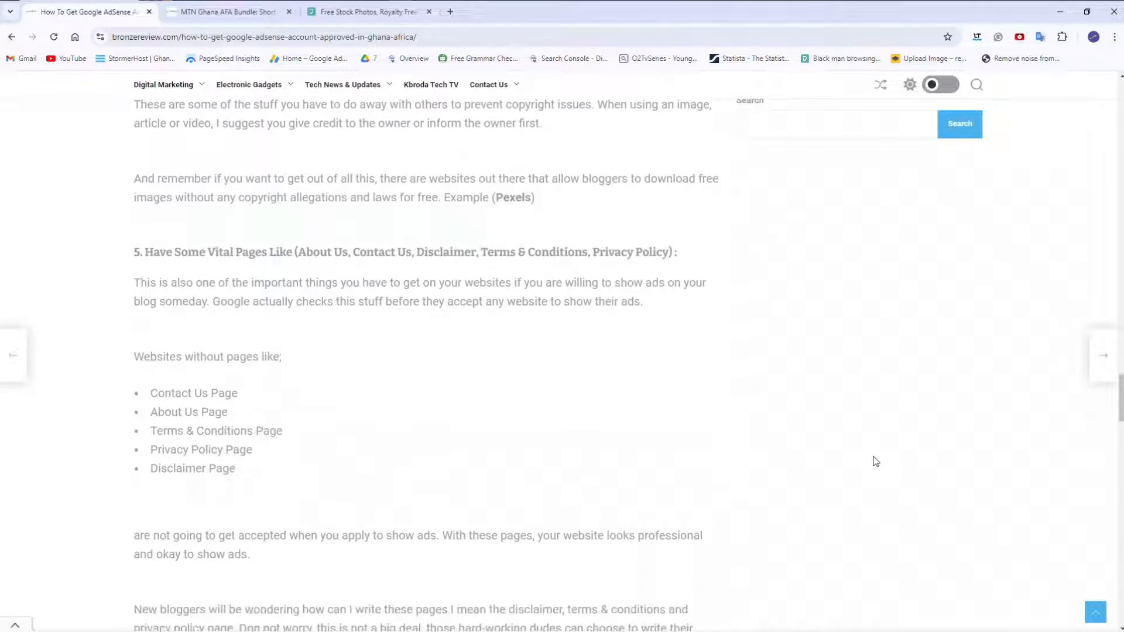
scroll(down, 3)
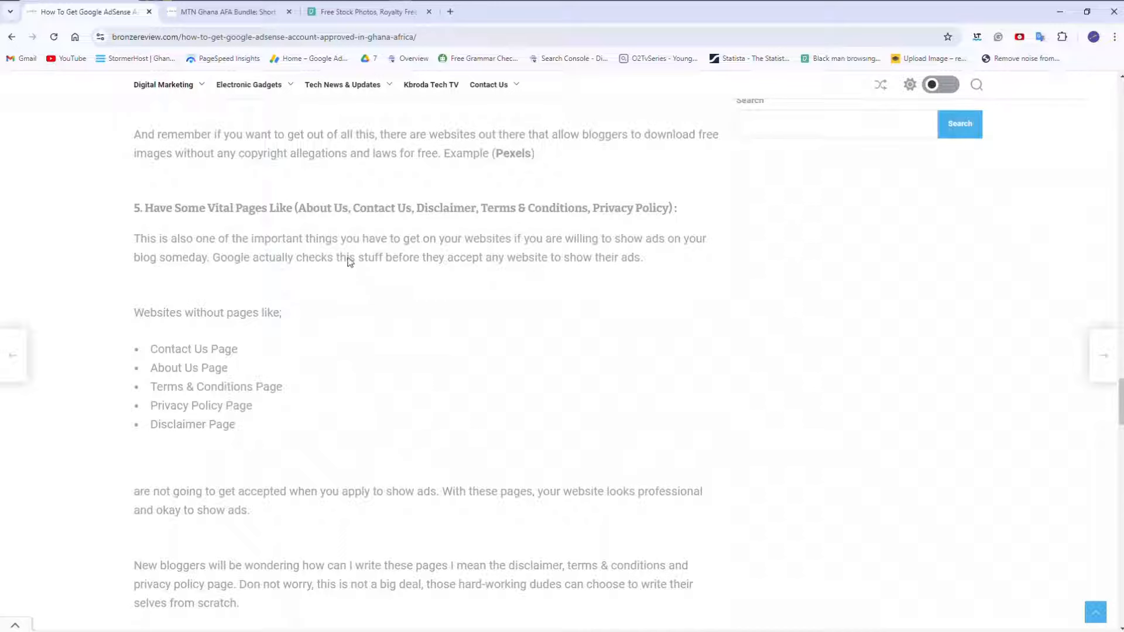
mouse_move(430, 234)
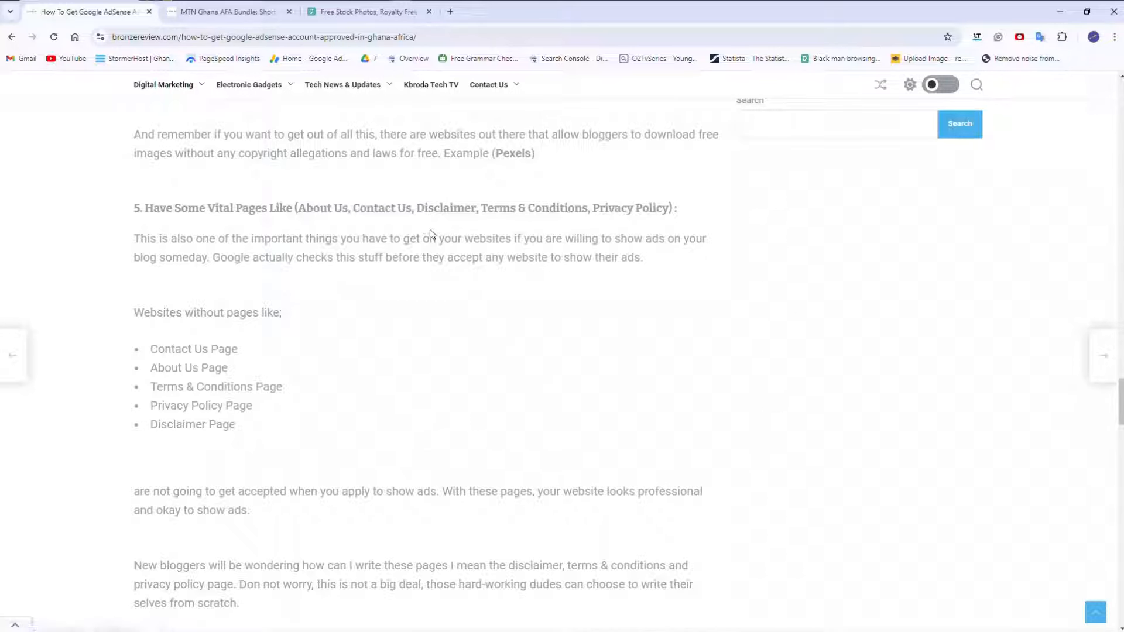
mouse_move(559, 224)
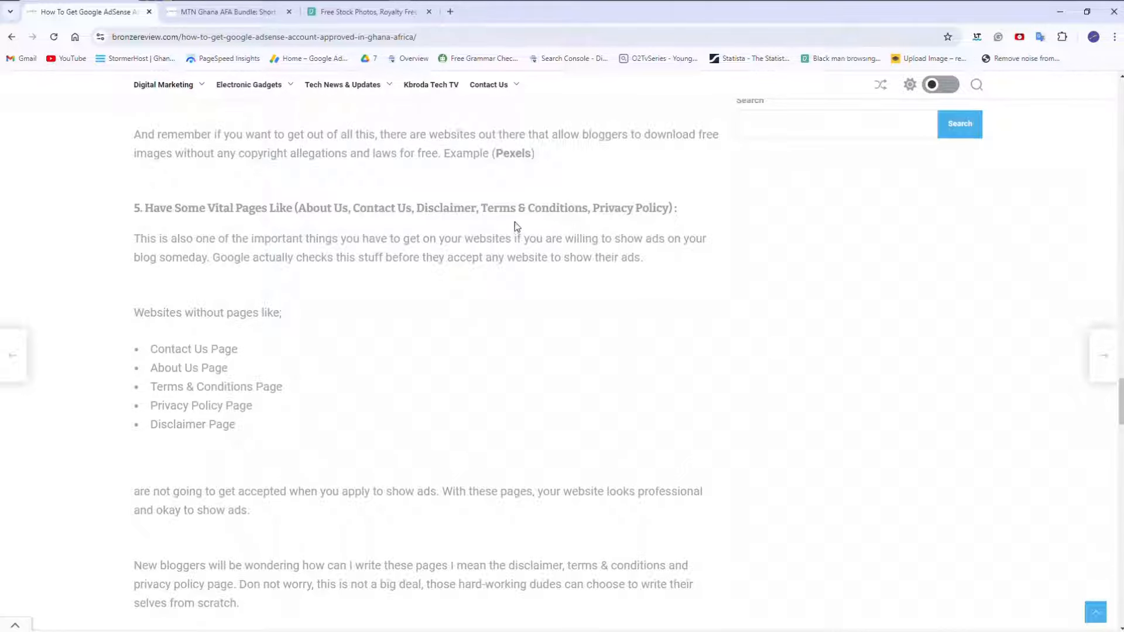
mouse_move(476, 237)
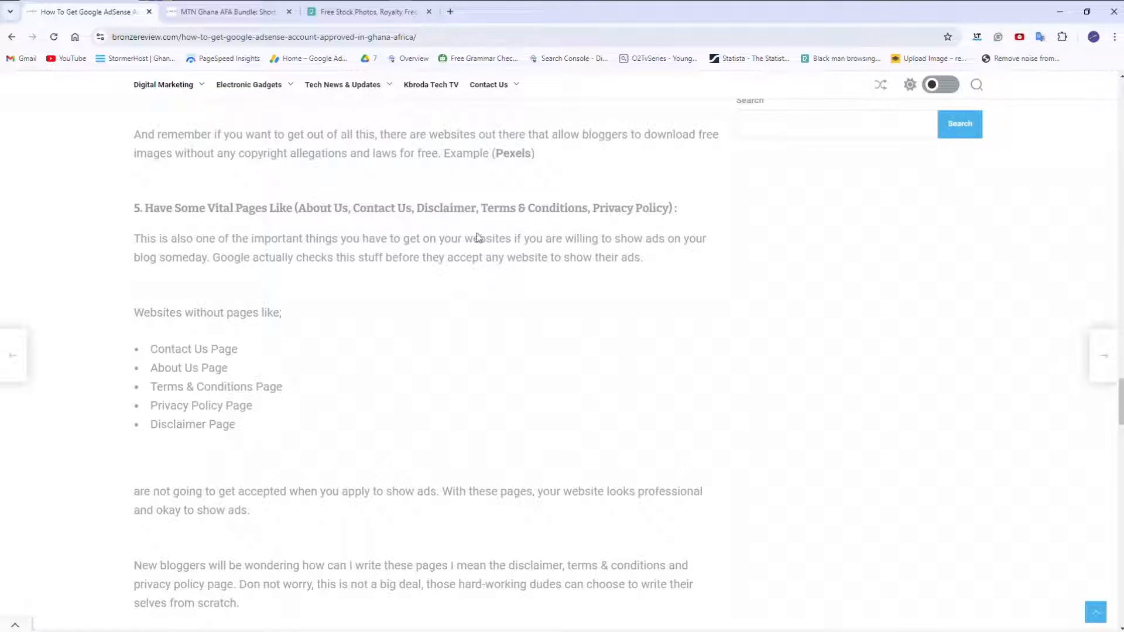
mouse_move(437, 242)
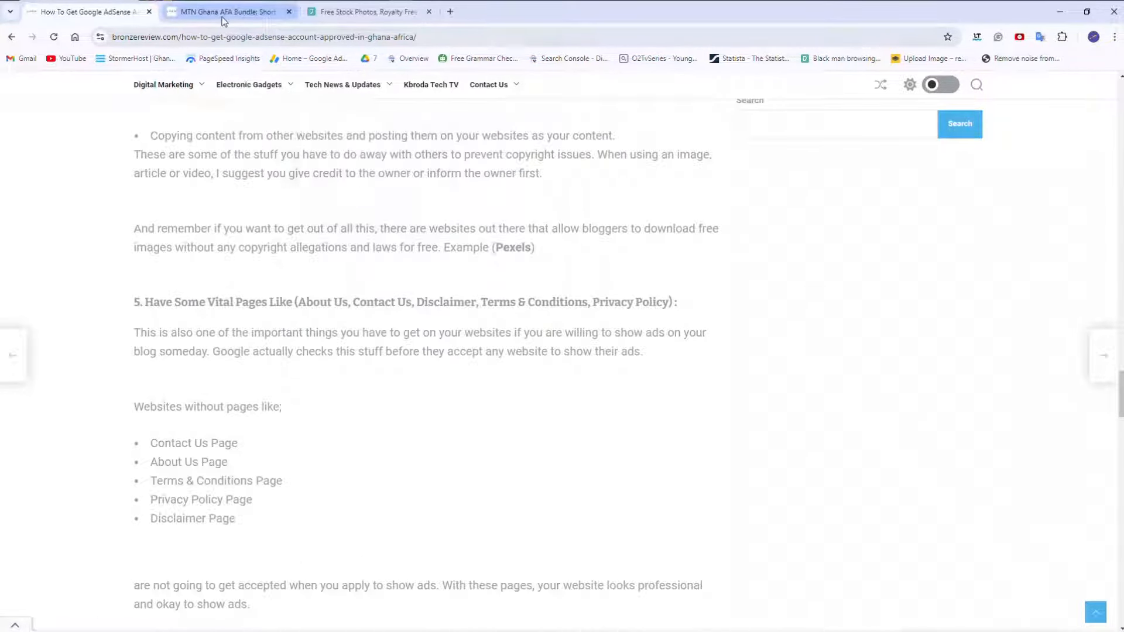
From the MTN Ghana AFA Bundle tab, go to the Kbroda Tech homepage and browse its posts
click(226, 11)
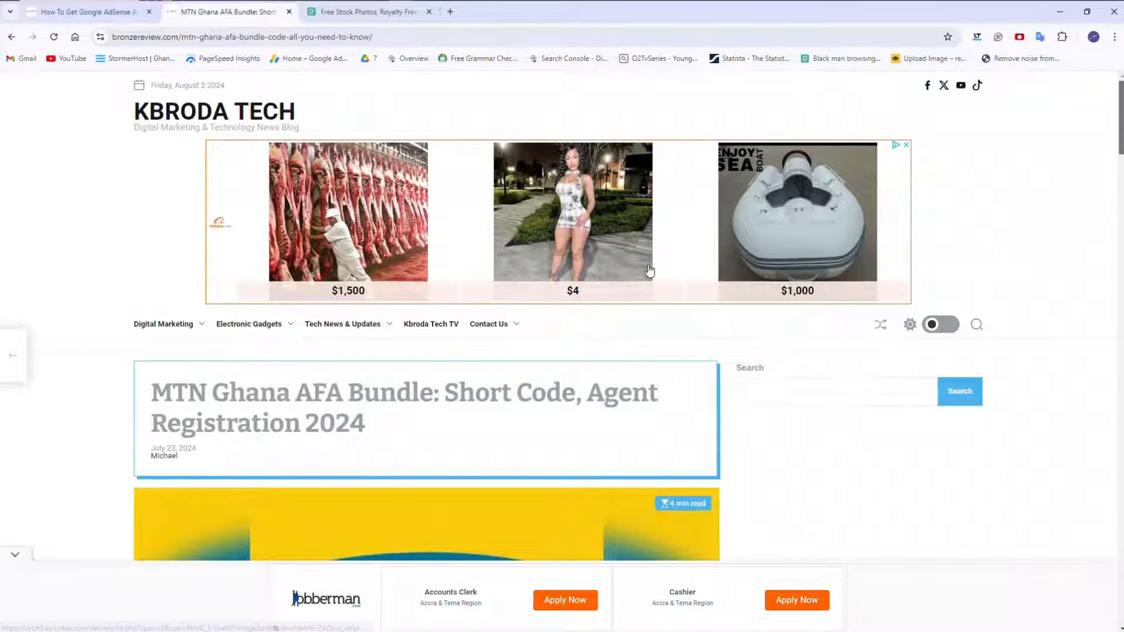
click(213, 111)
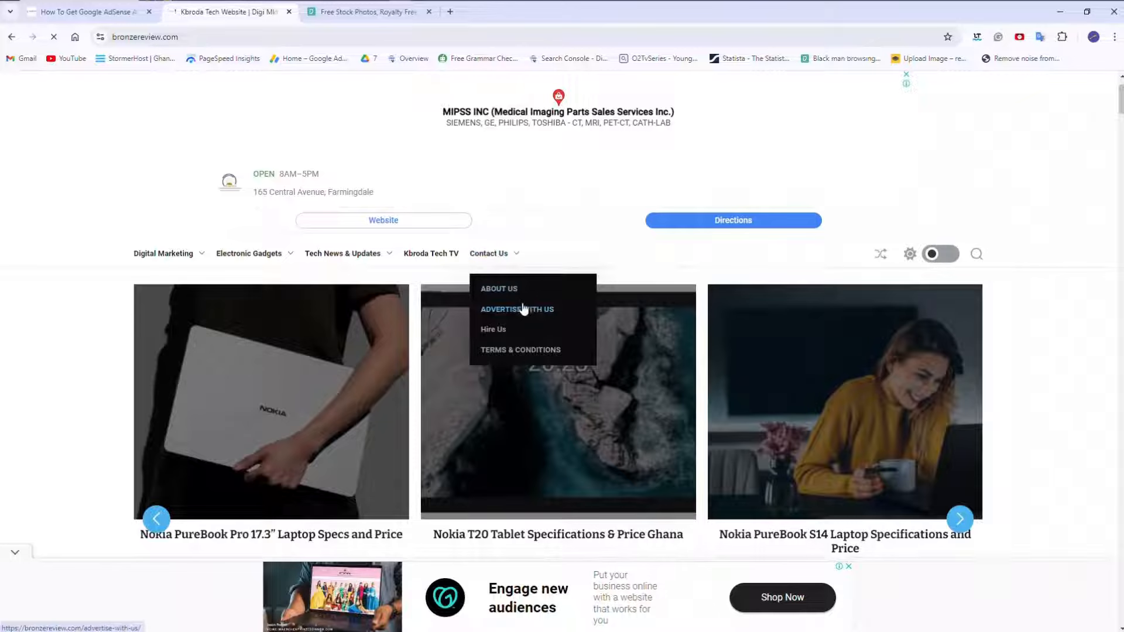
mouse_move(513, 351)
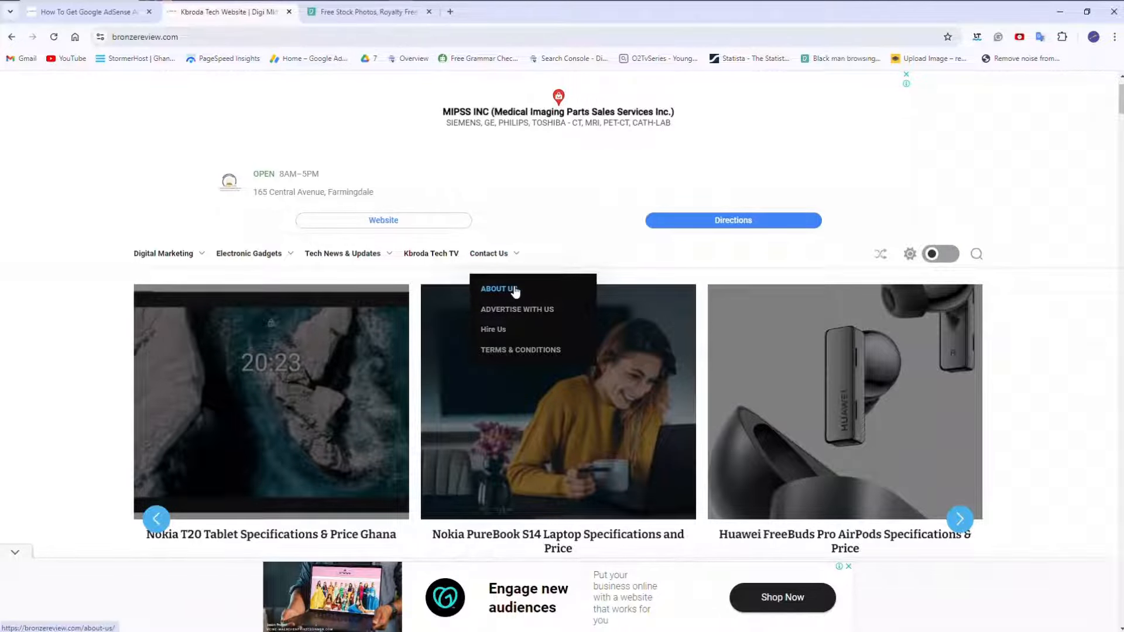
scroll(down, 3)
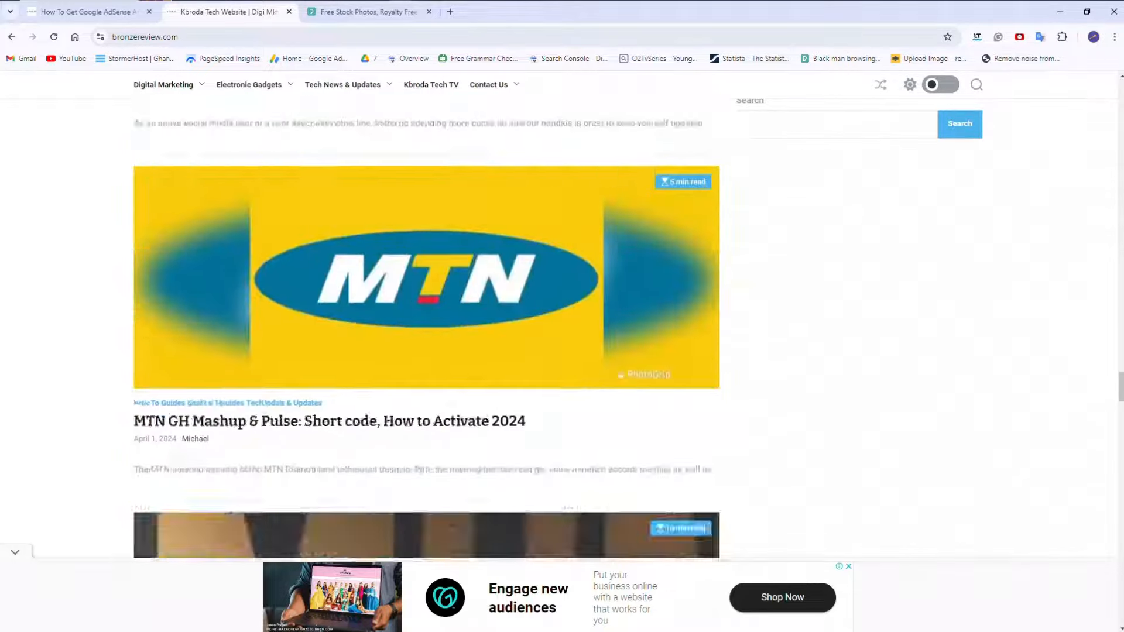
scroll(down, 3)
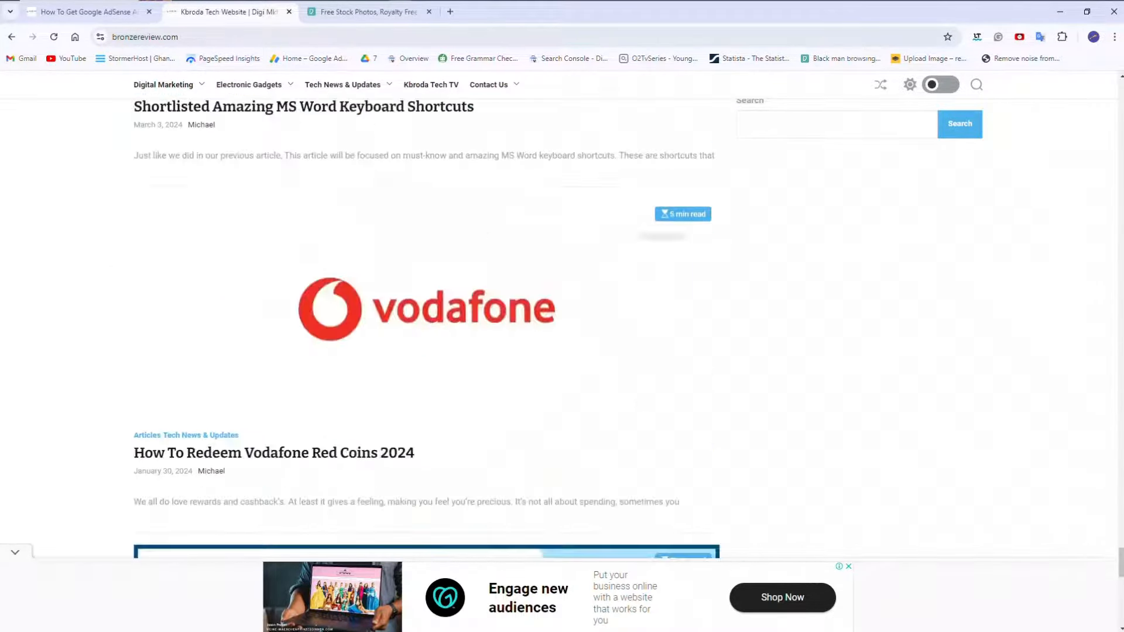
scroll(down, 3)
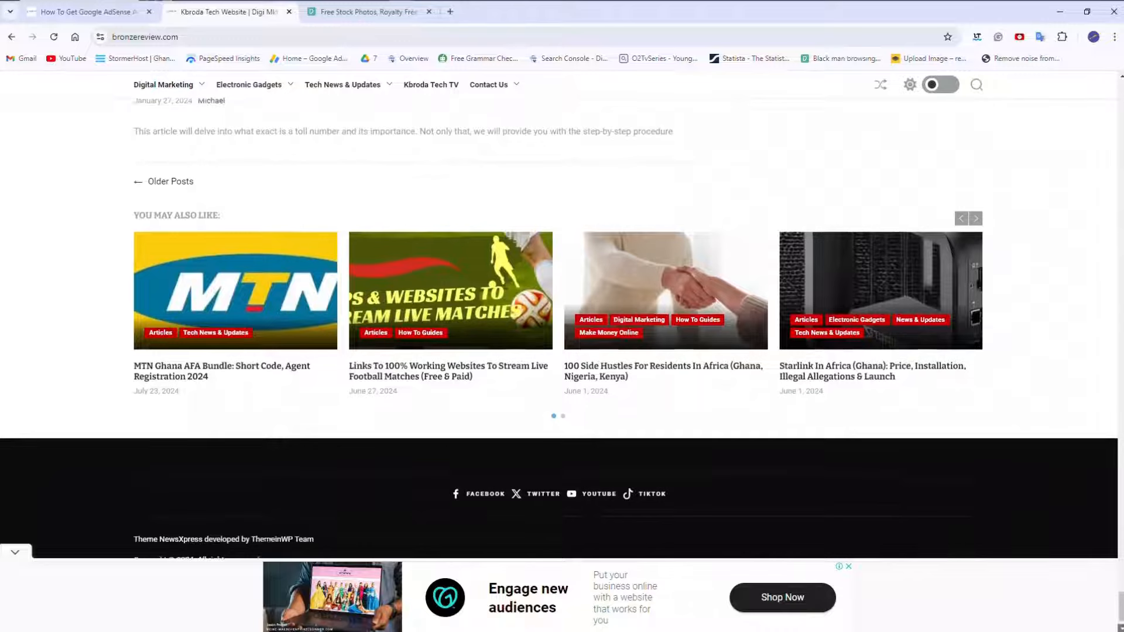
scroll(down, 3)
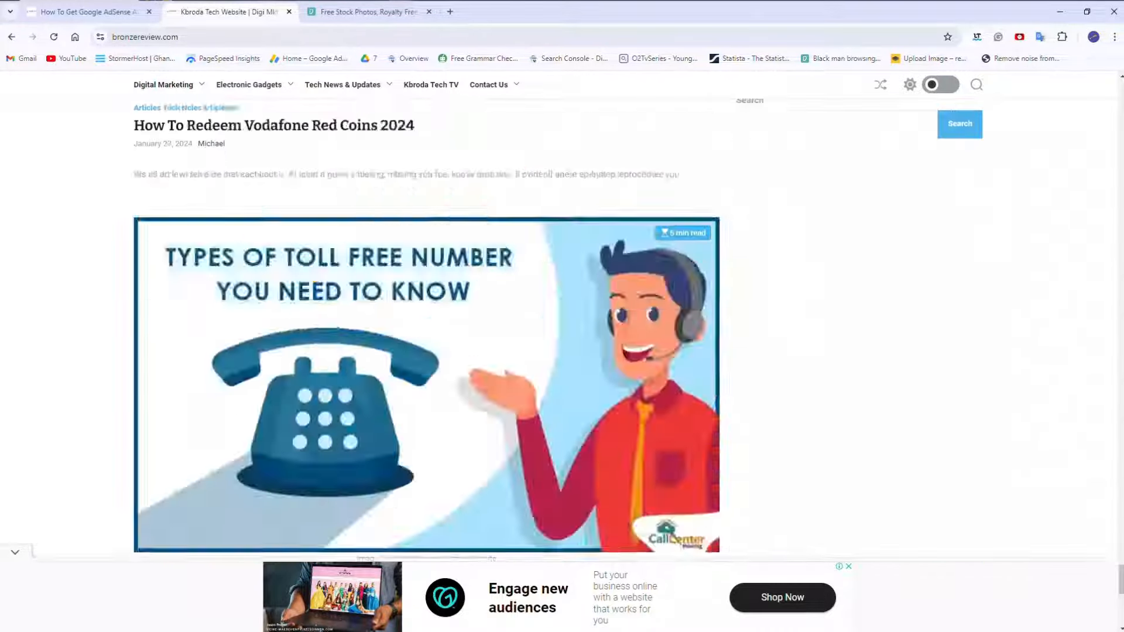
scroll(down, 3)
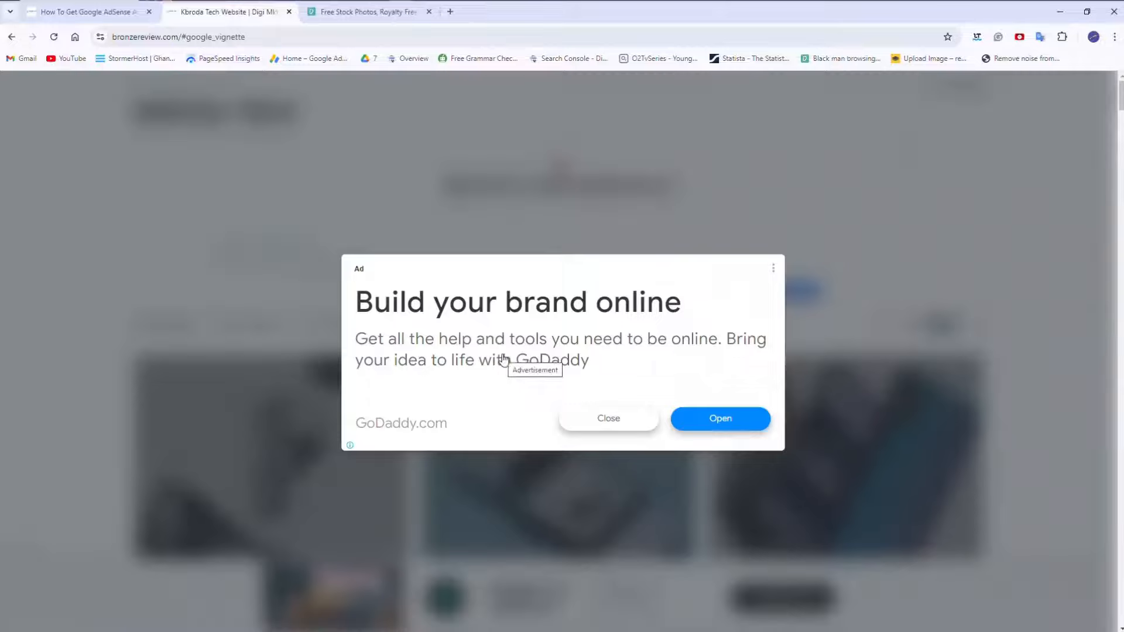
Dismiss the ad, view About Us and Contact Us, then open and close the contact form
click(607, 418)
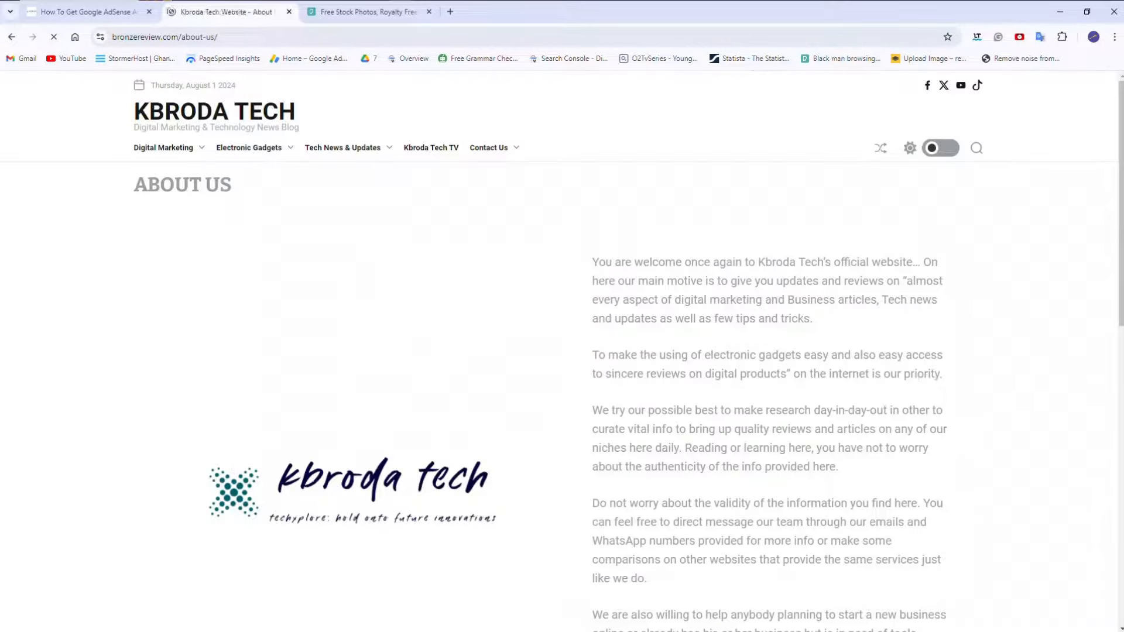
scroll(down, 3)
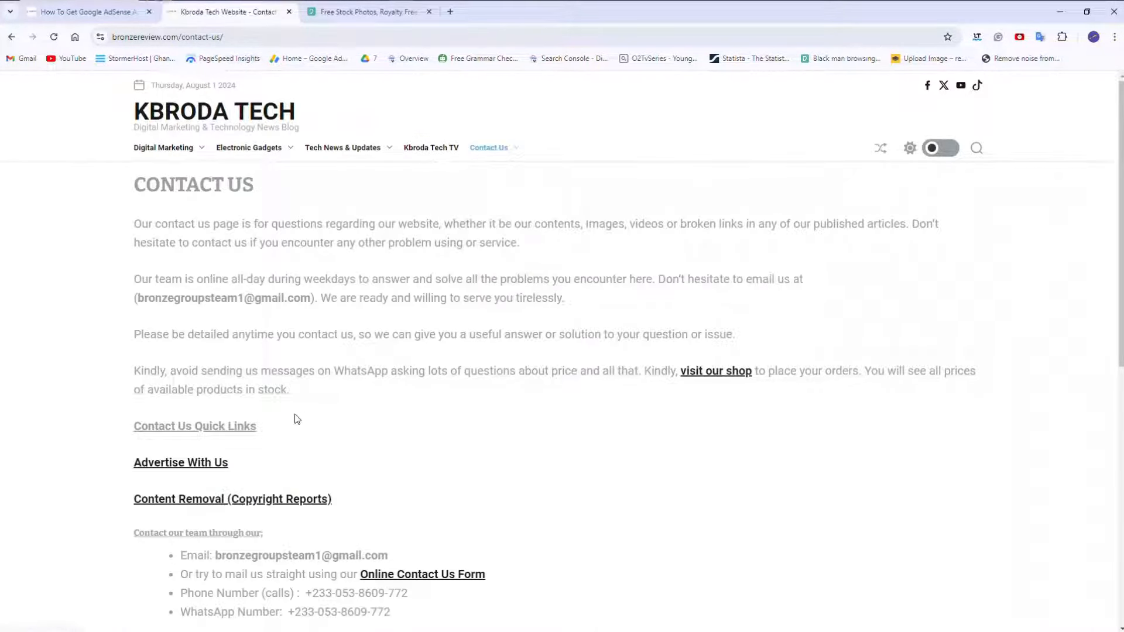
click(422, 575)
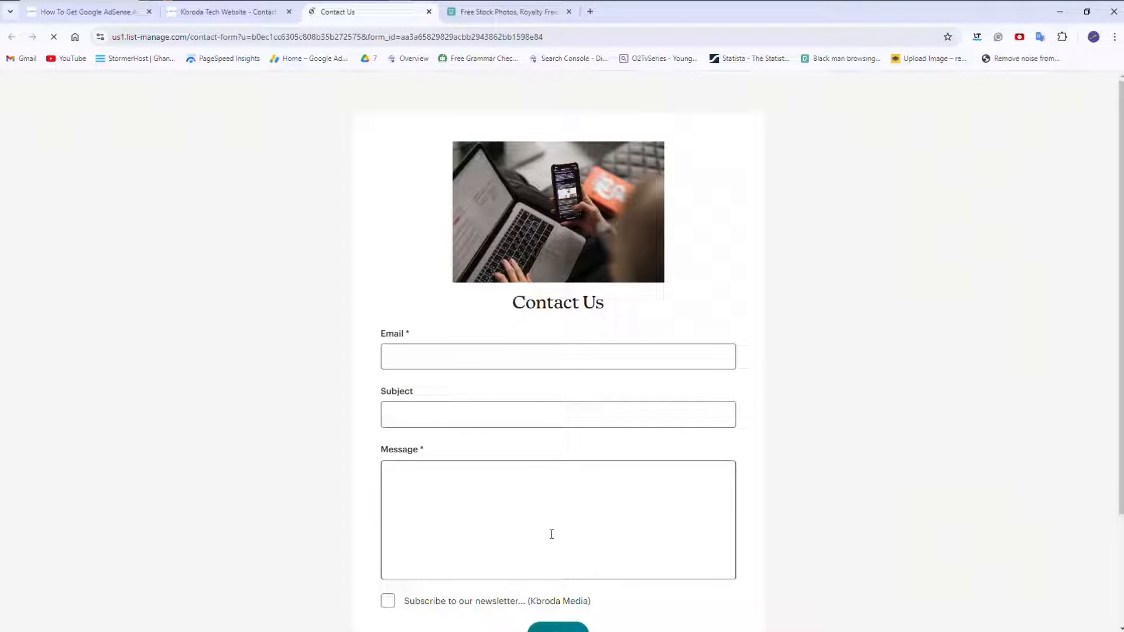
scroll(down, 3)
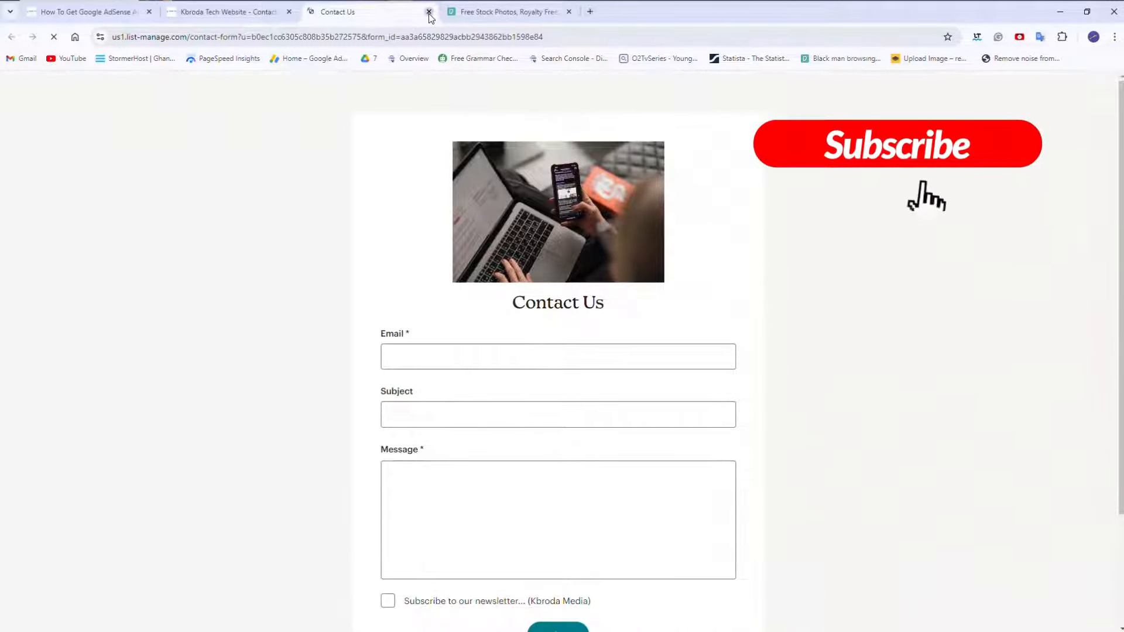
click(429, 11)
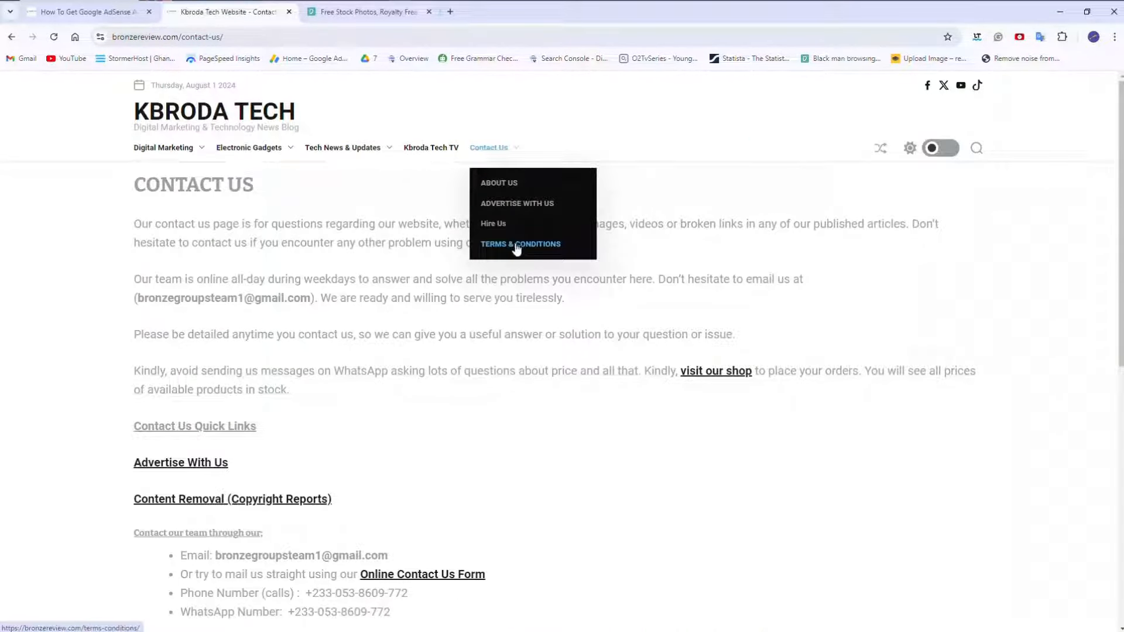
click(520, 244)
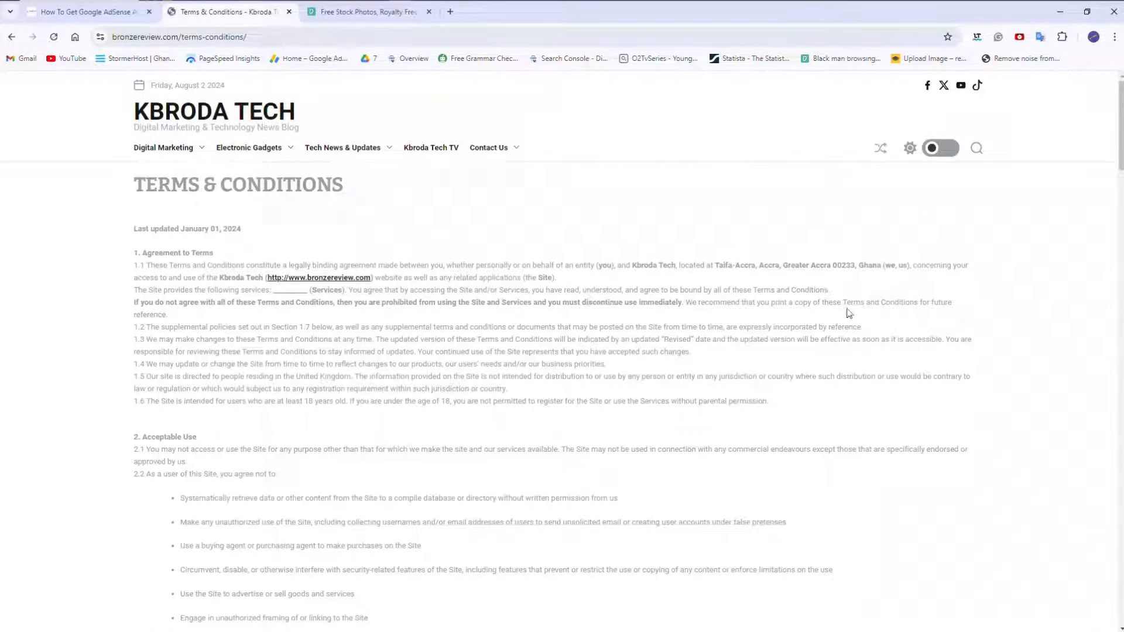
scroll(down, 3)
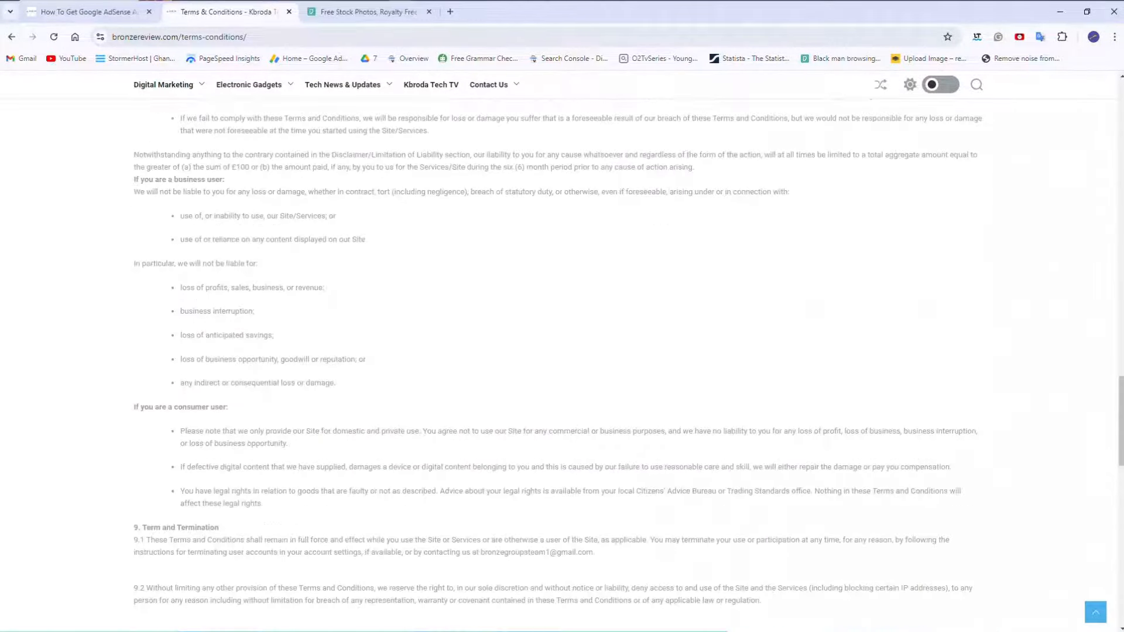
scroll(up, 3)
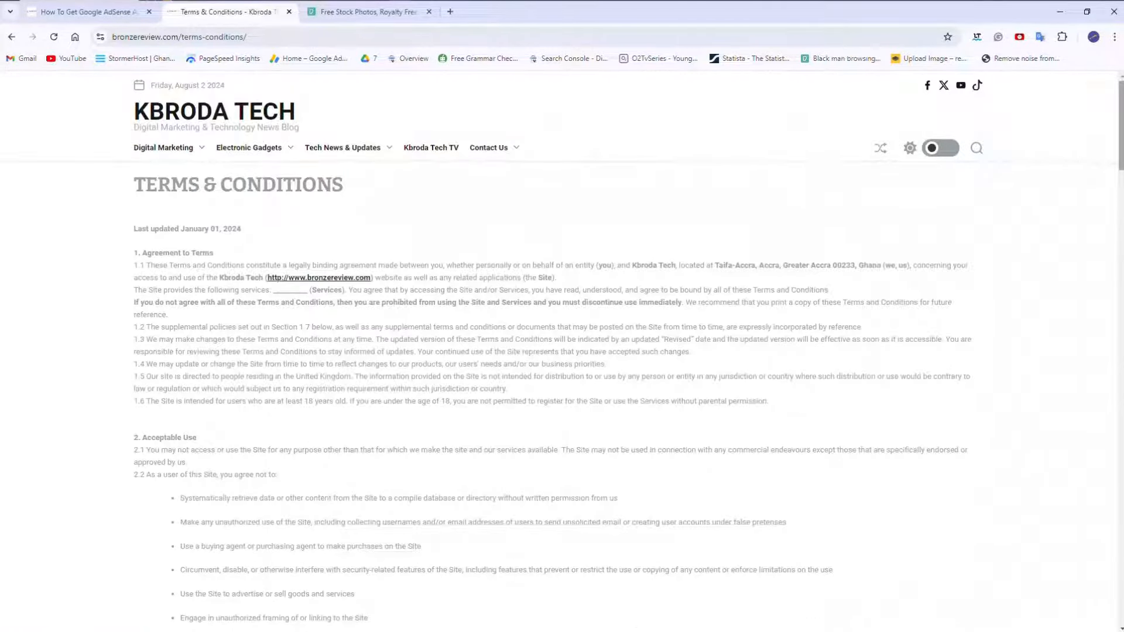
scroll(down, 3)
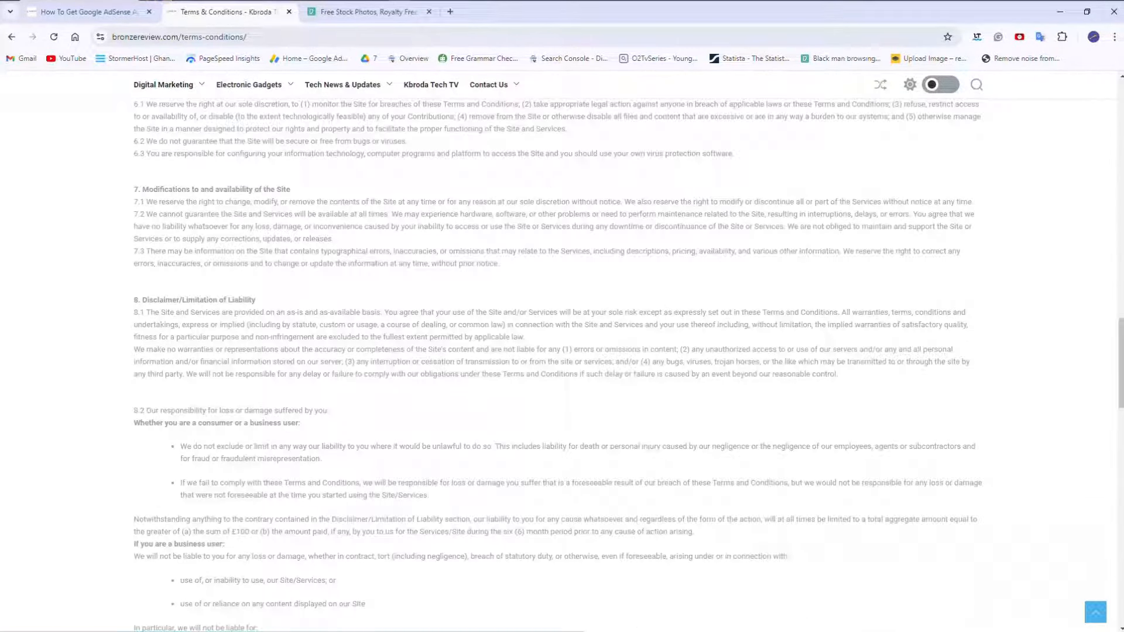
scroll(down, 3)
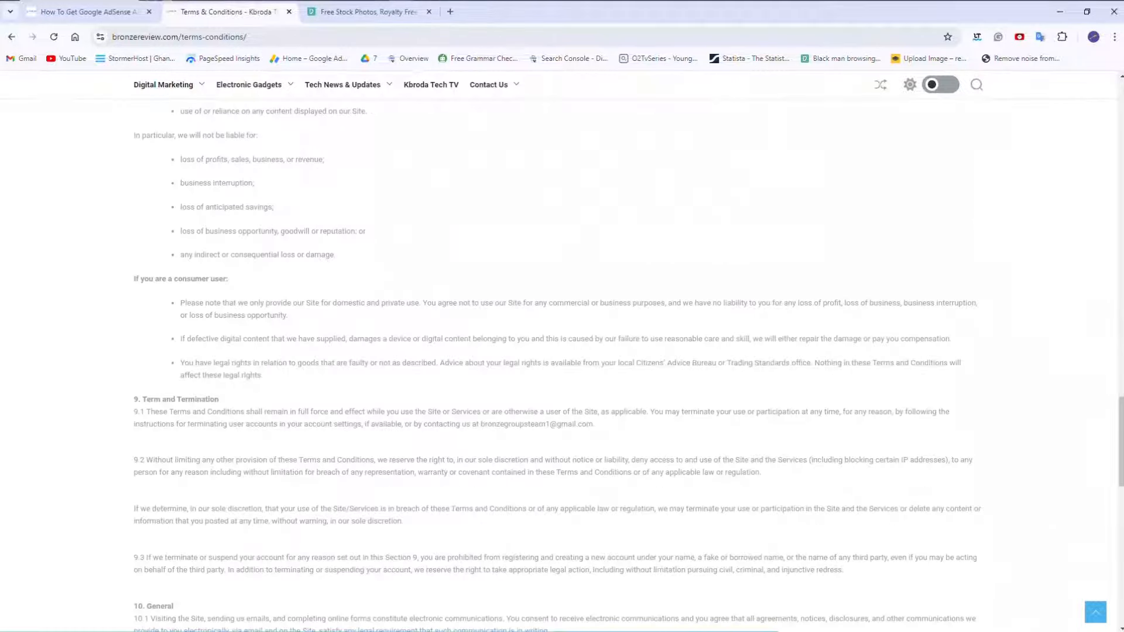
scroll(down, 3)
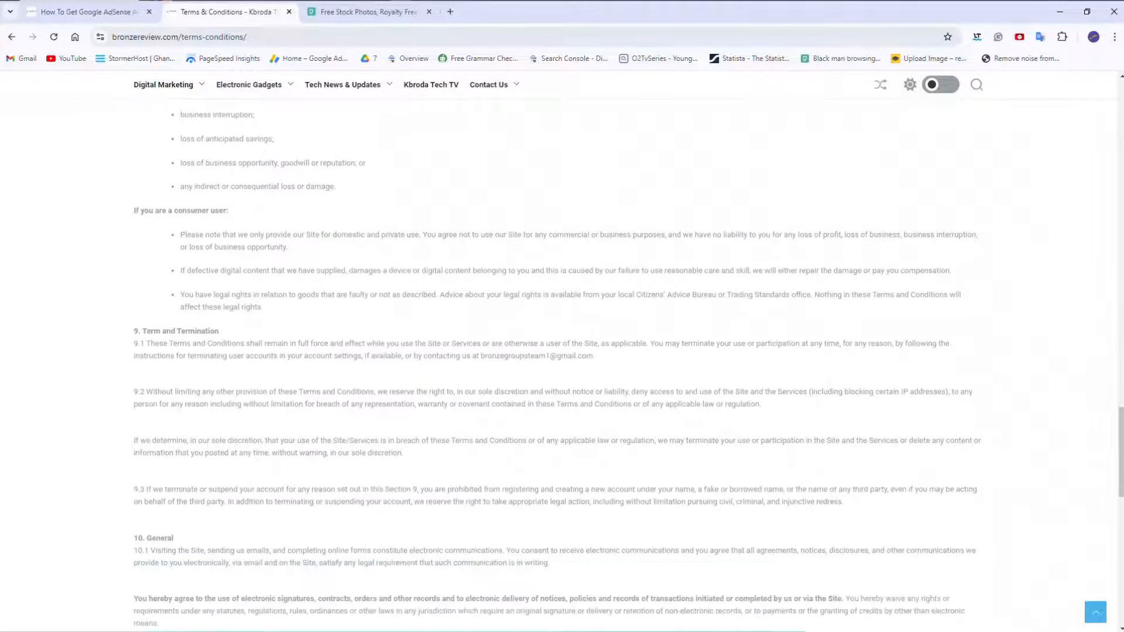
scroll(down, 3)
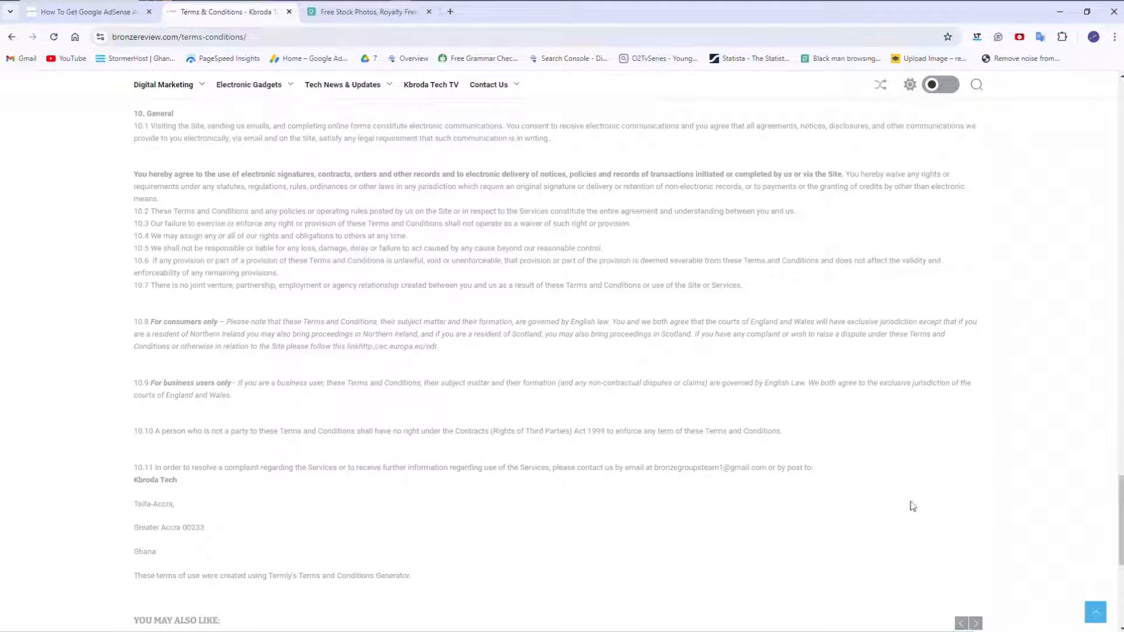
scroll(up, 3)
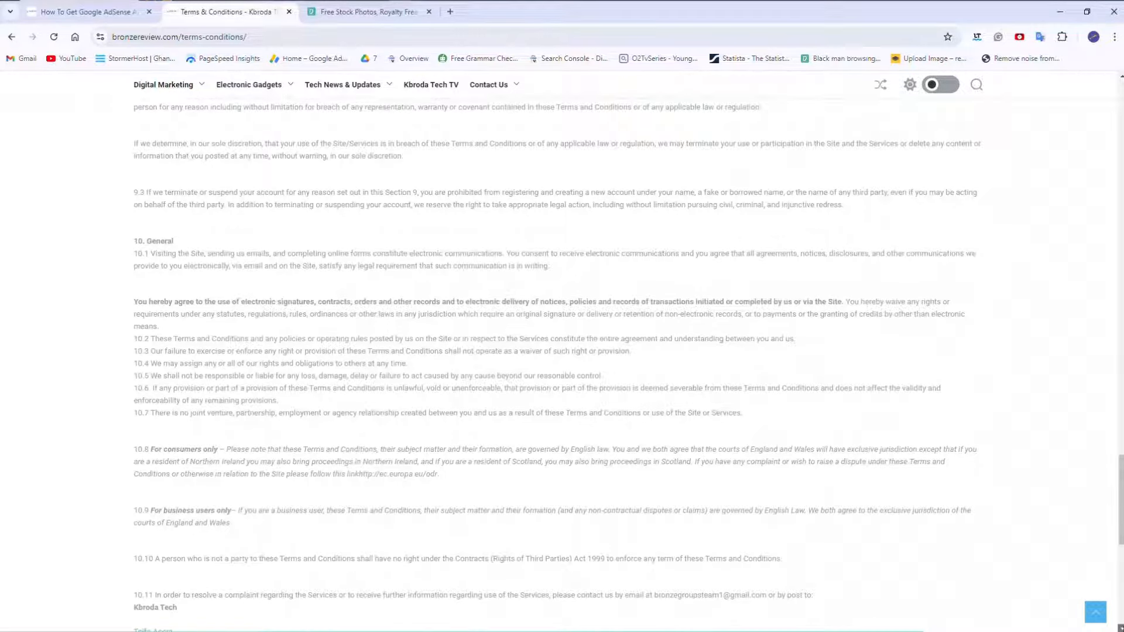
scroll(down, 3)
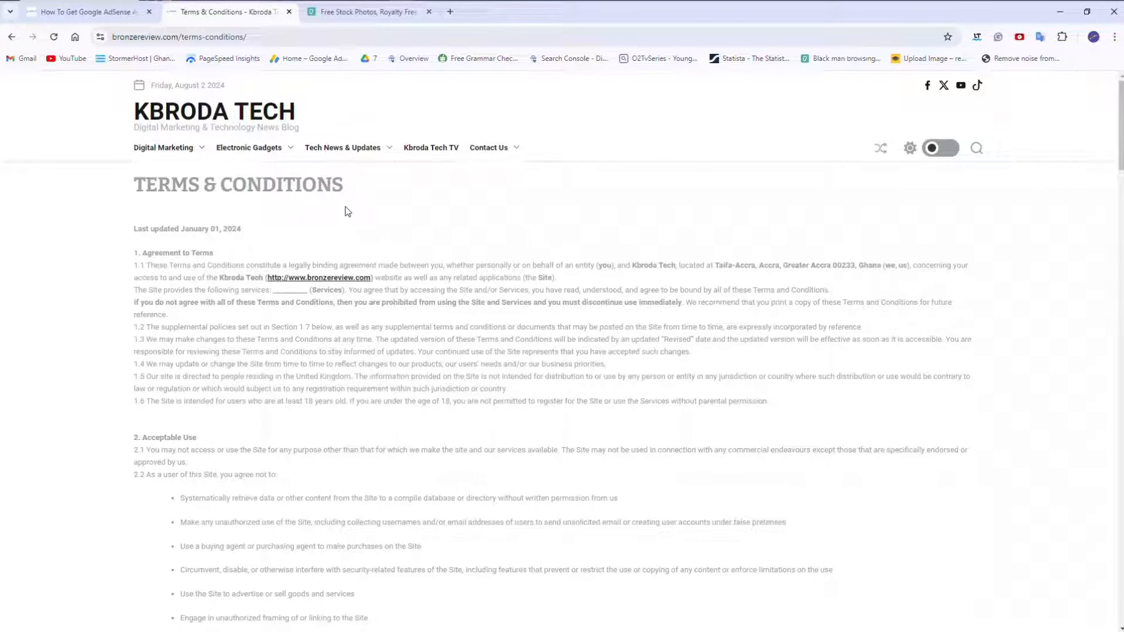
click(83, 11)
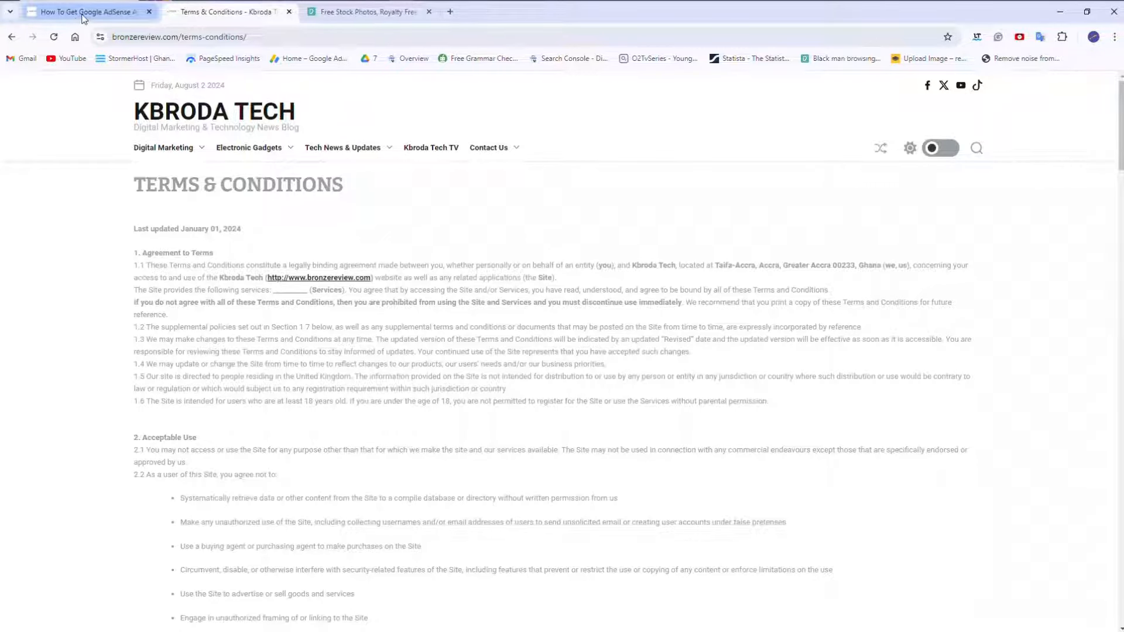
Return to the AdSense article and scroll to tip 6 on user experience and loading time
click(86, 12)
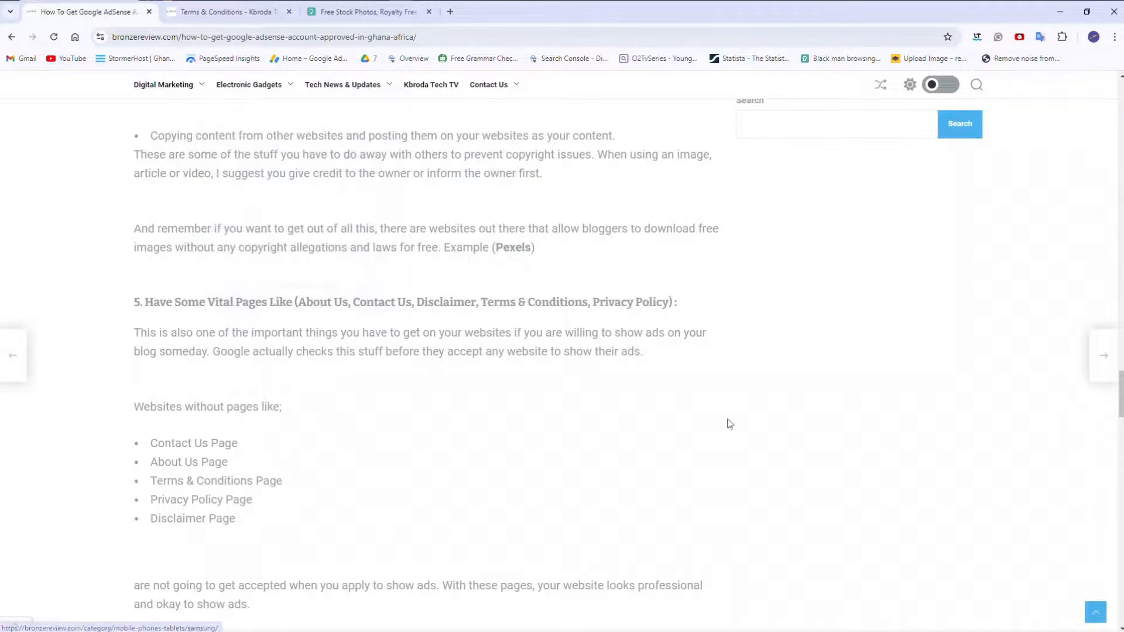
scroll(down, 3)
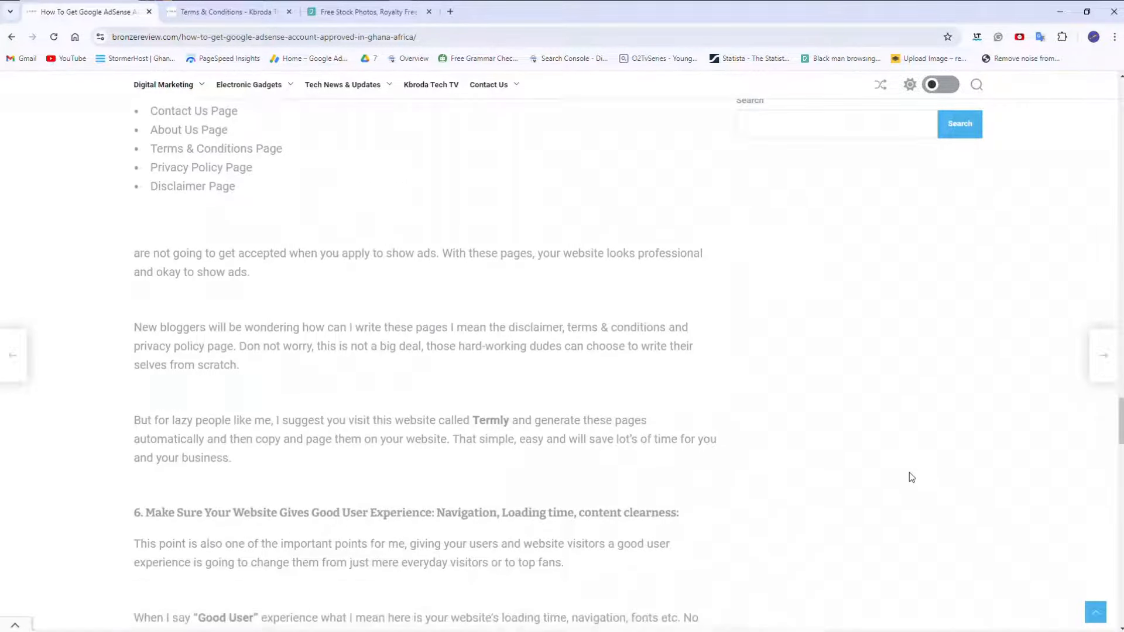
scroll(down, 3)
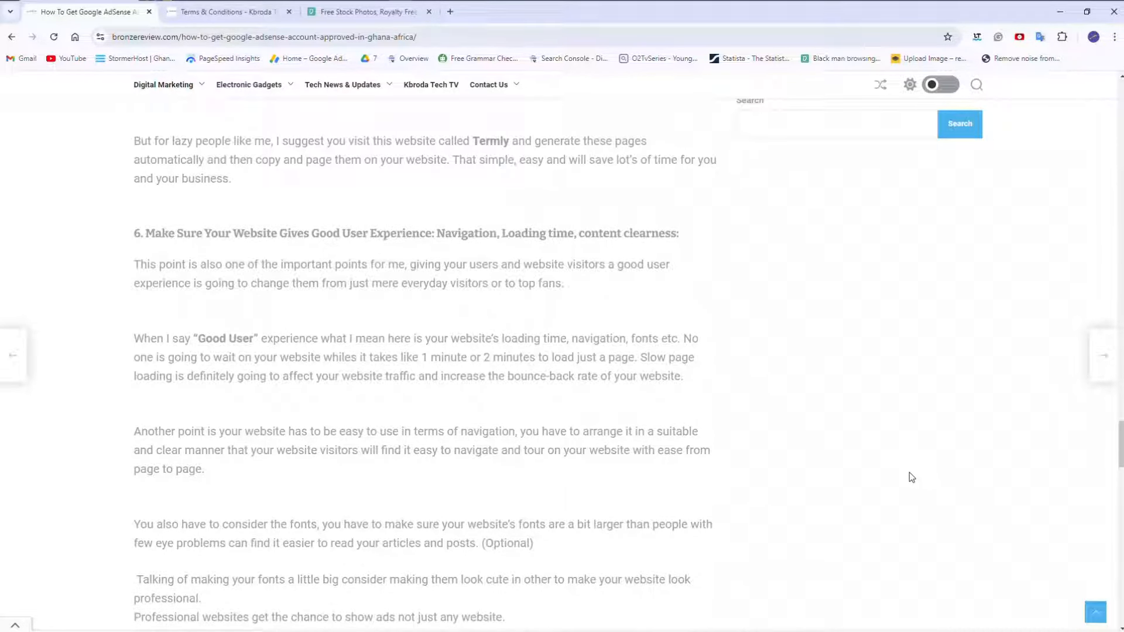
mouse_move(693, 379)
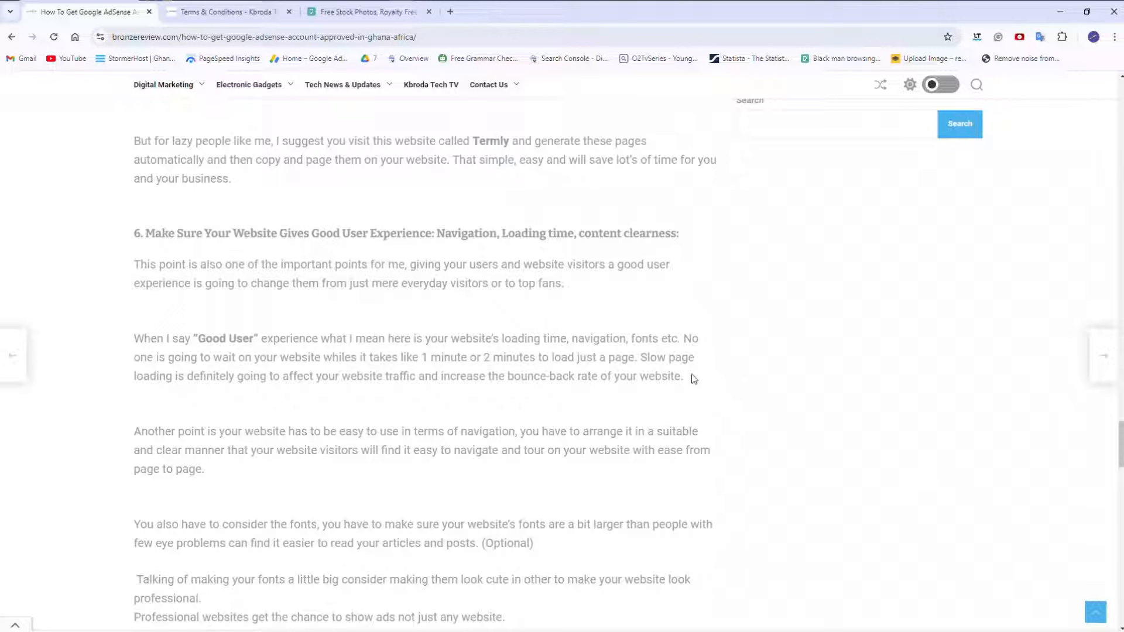
mouse_move(538, 241)
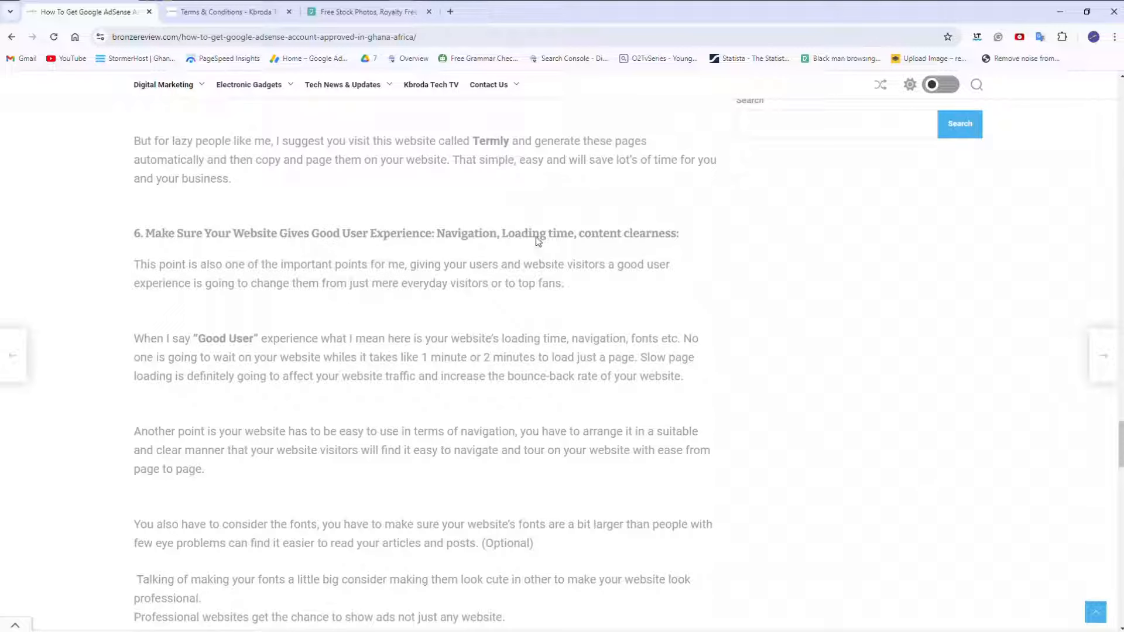
mouse_move(640, 241)
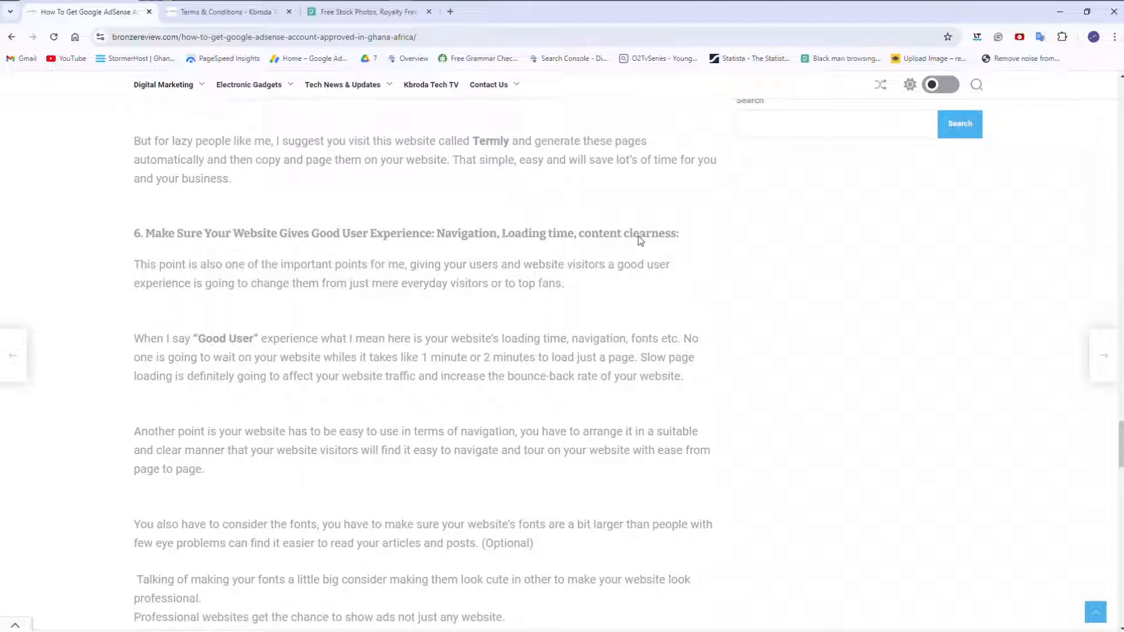
mouse_move(400, 291)
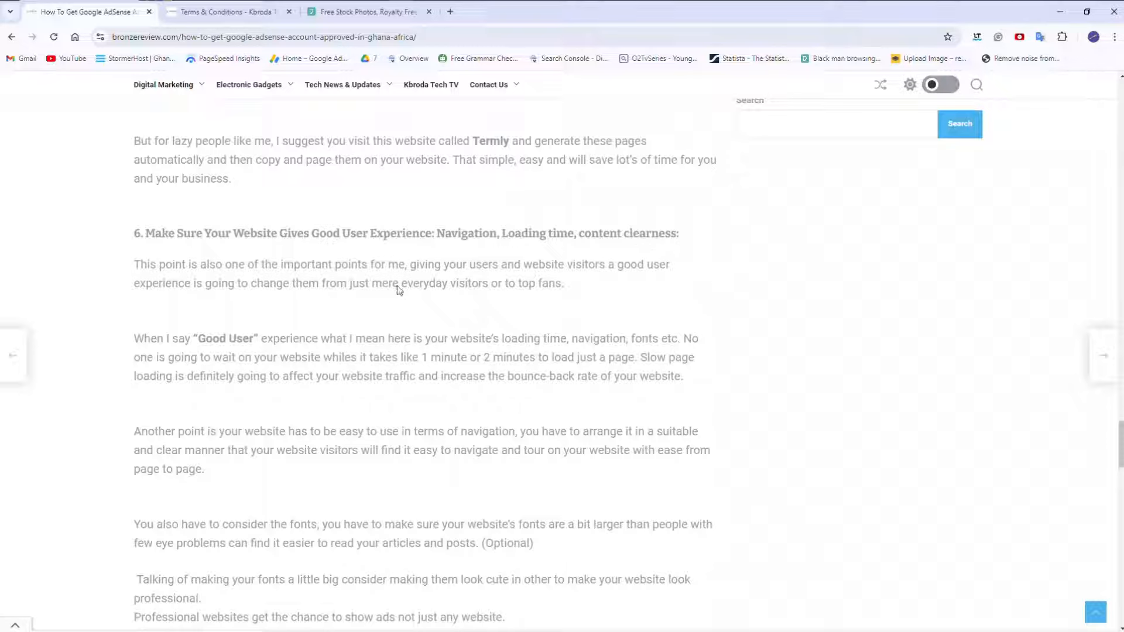
click(248, 85)
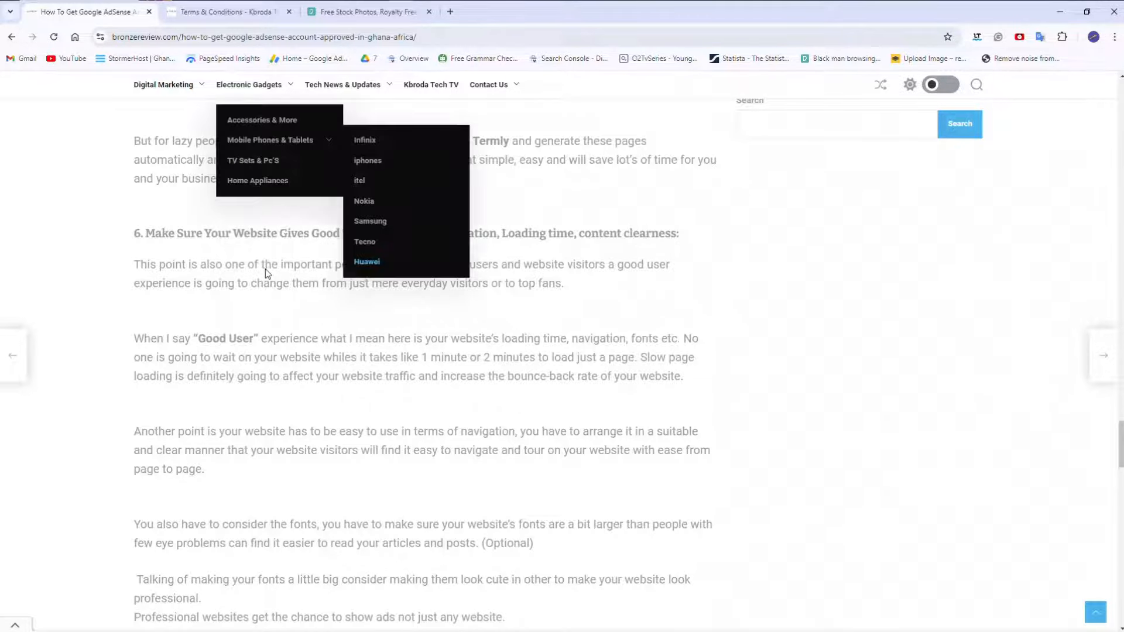
mouse_move(571, 379)
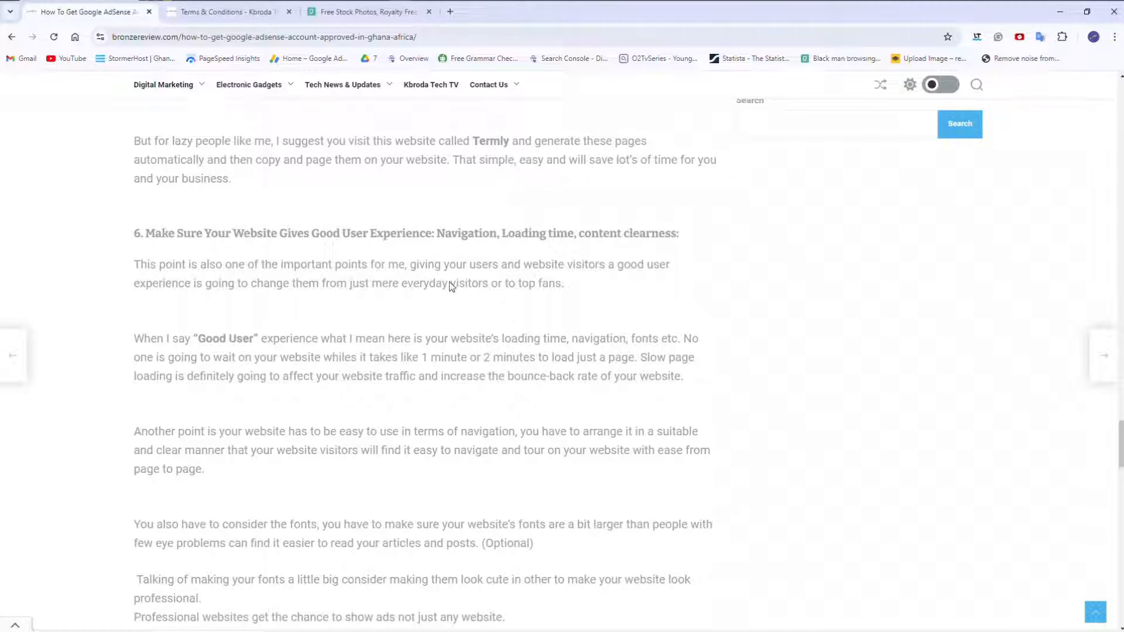
mouse_move(463, 405)
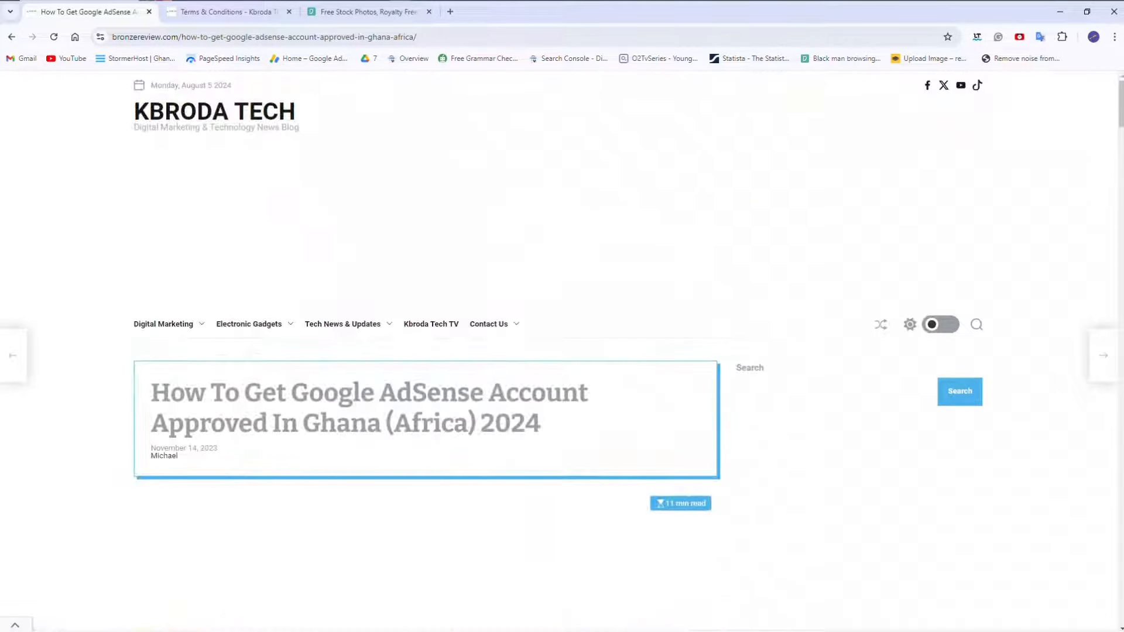
scroll(down, 3)
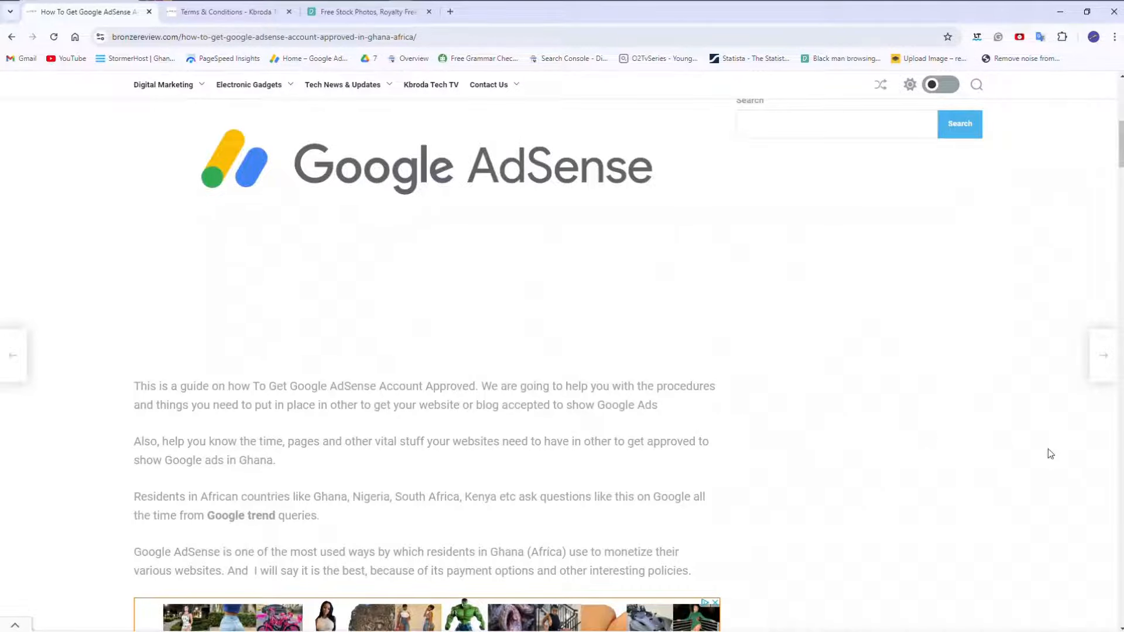
scroll(down, 3)
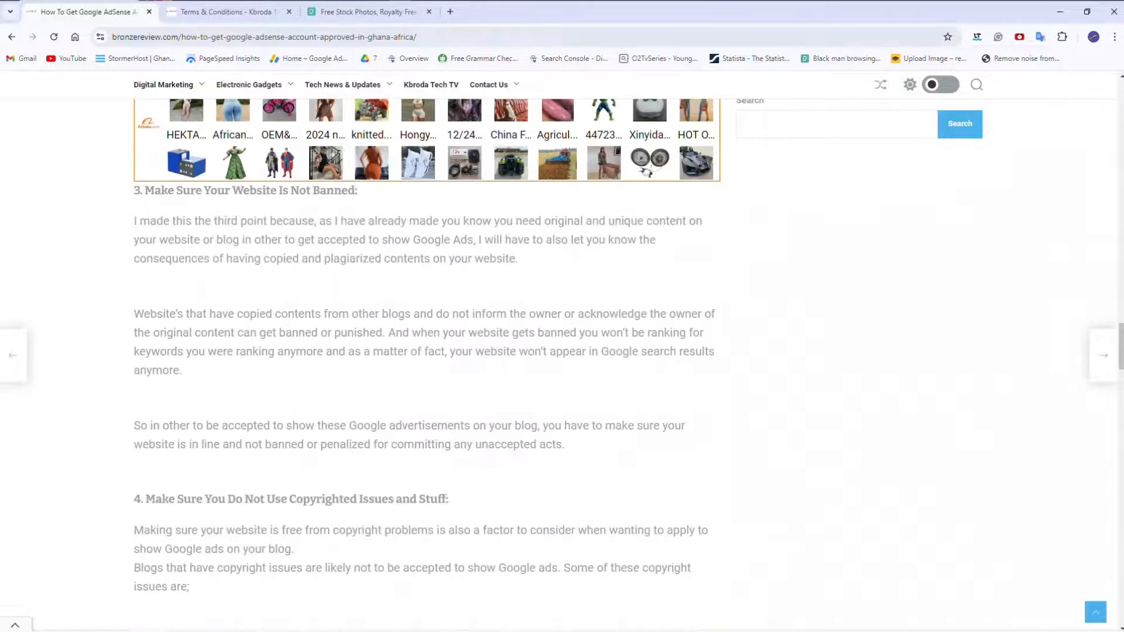
scroll(down, 3)
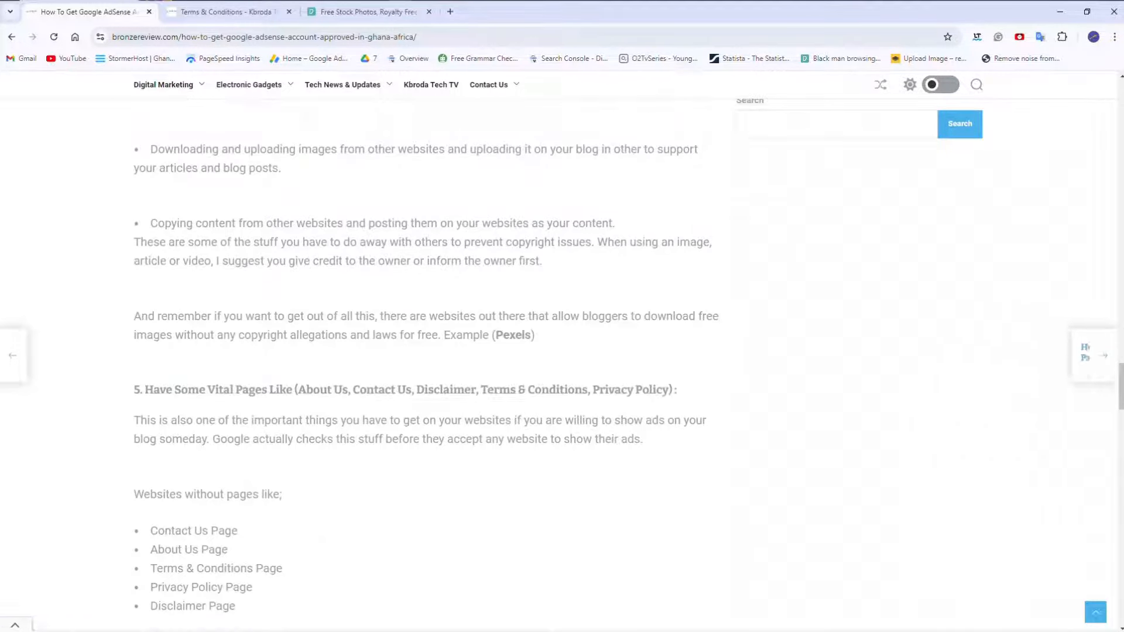
scroll(down, 3)
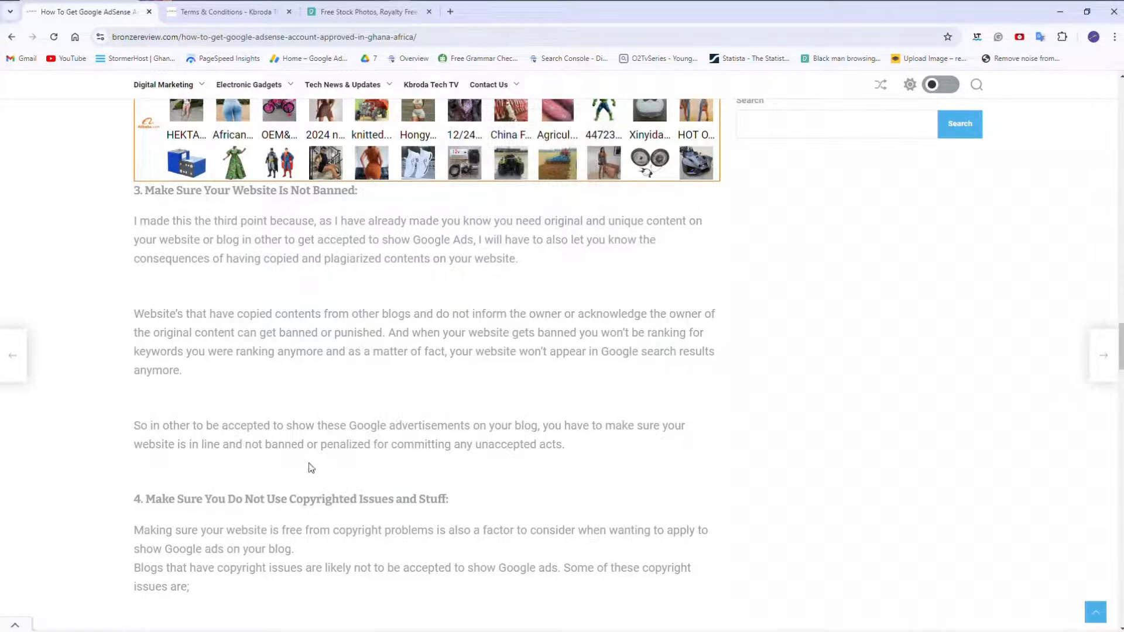
scroll(down, 3)
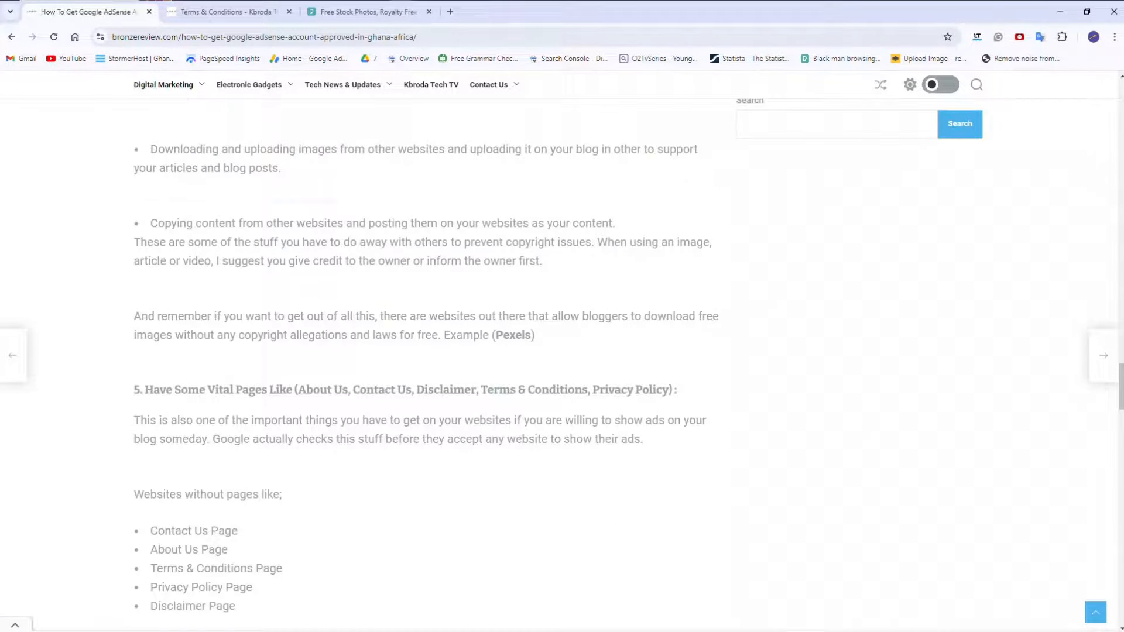
mouse_move(853, 411)
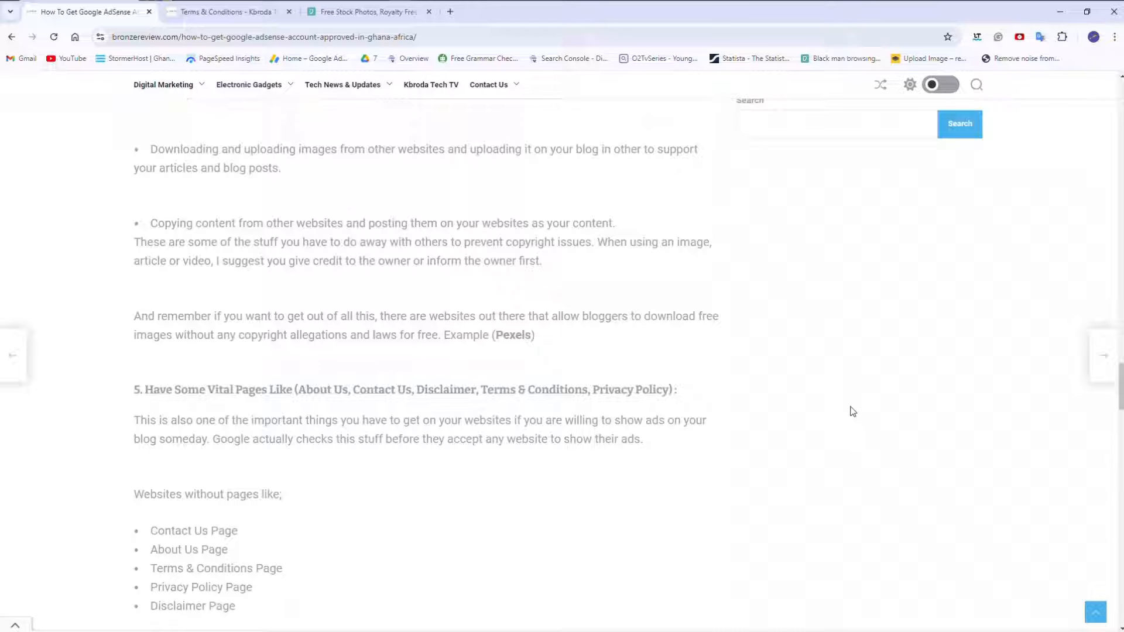
scroll(down, 3)
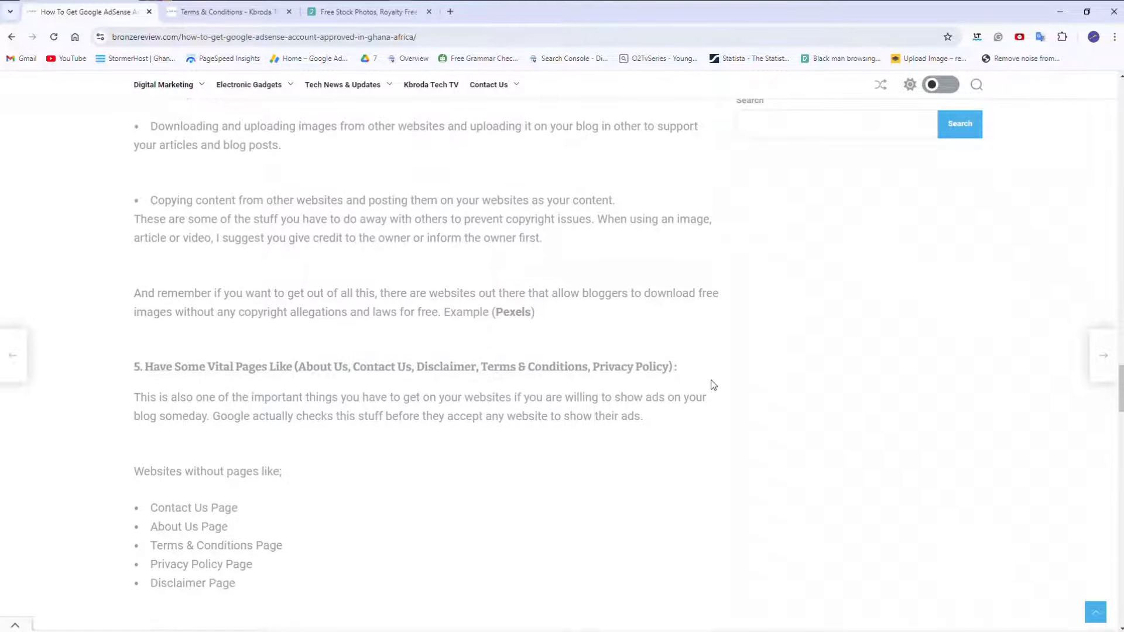
scroll(down, 3)
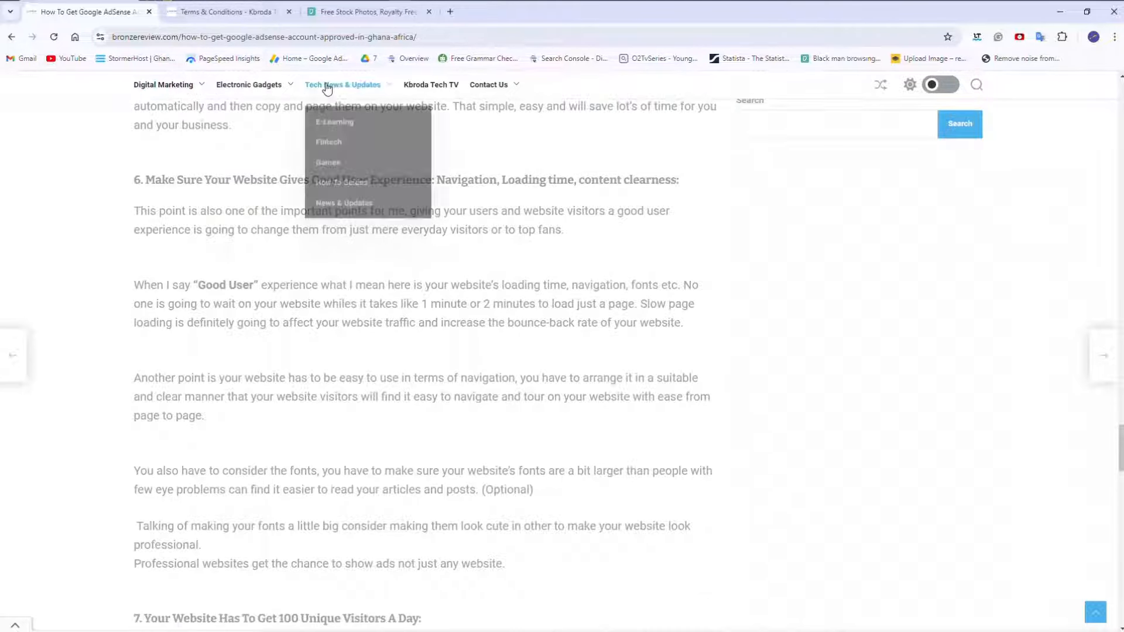
From the Terms & Conditions tab, open the MTN Ghana AFA Bundle post via the Kbroda Tech homepage
click(222, 12)
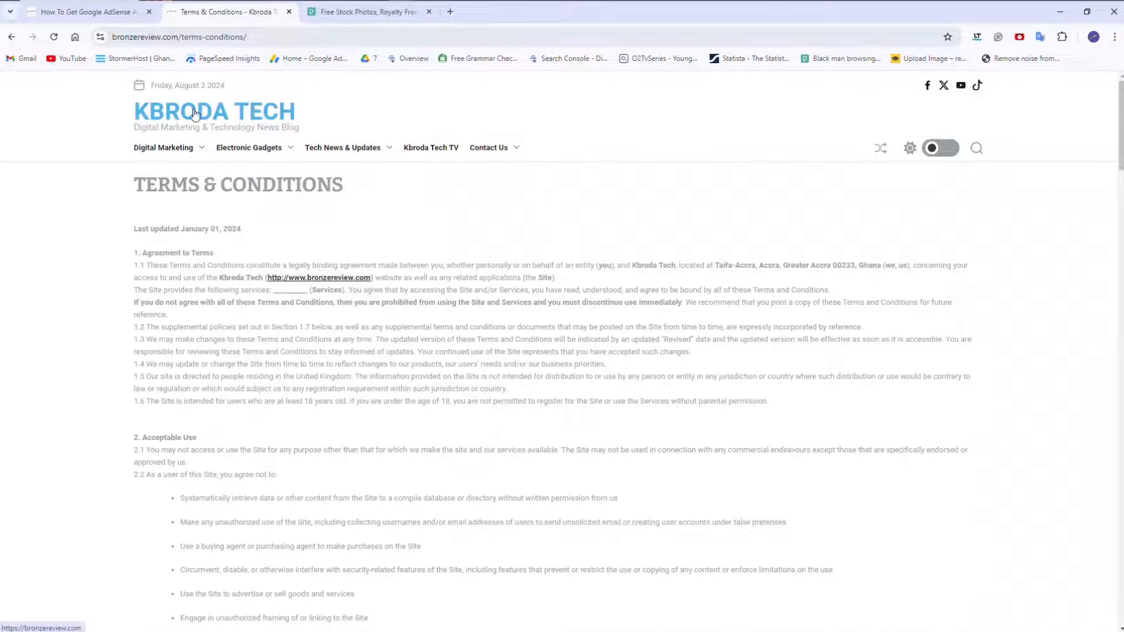
click(214, 111)
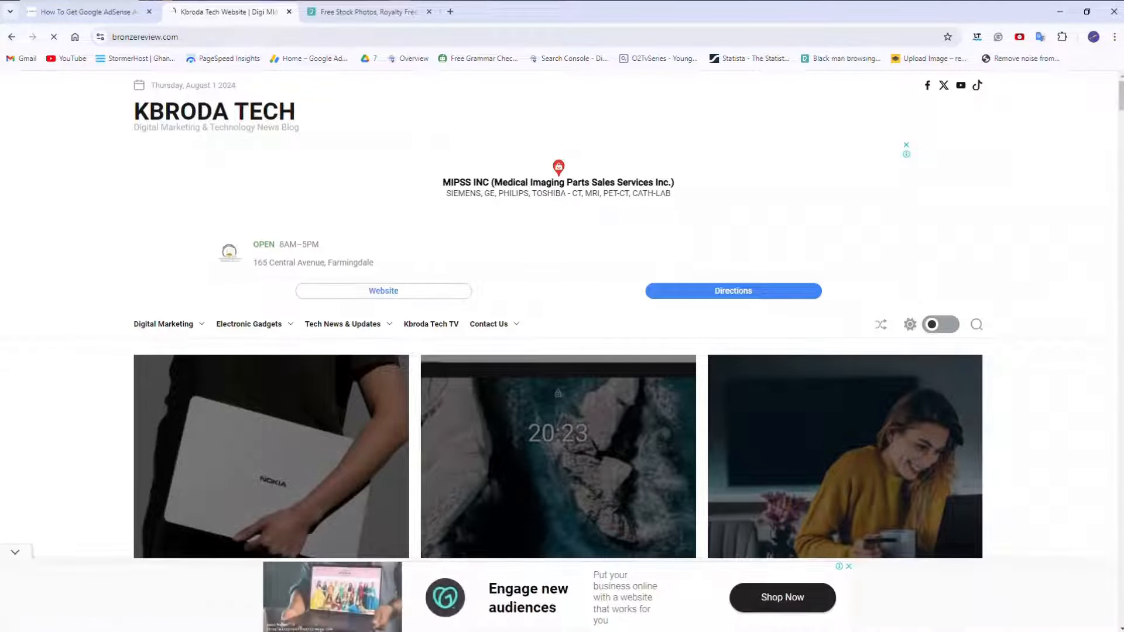
scroll(down, 3)
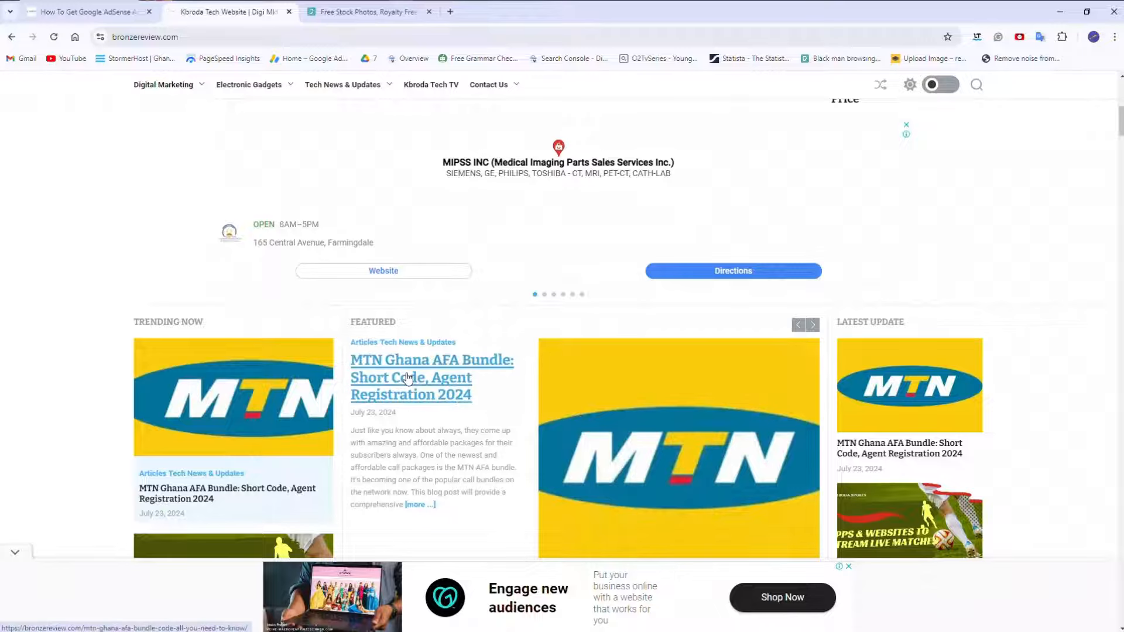
click(431, 376)
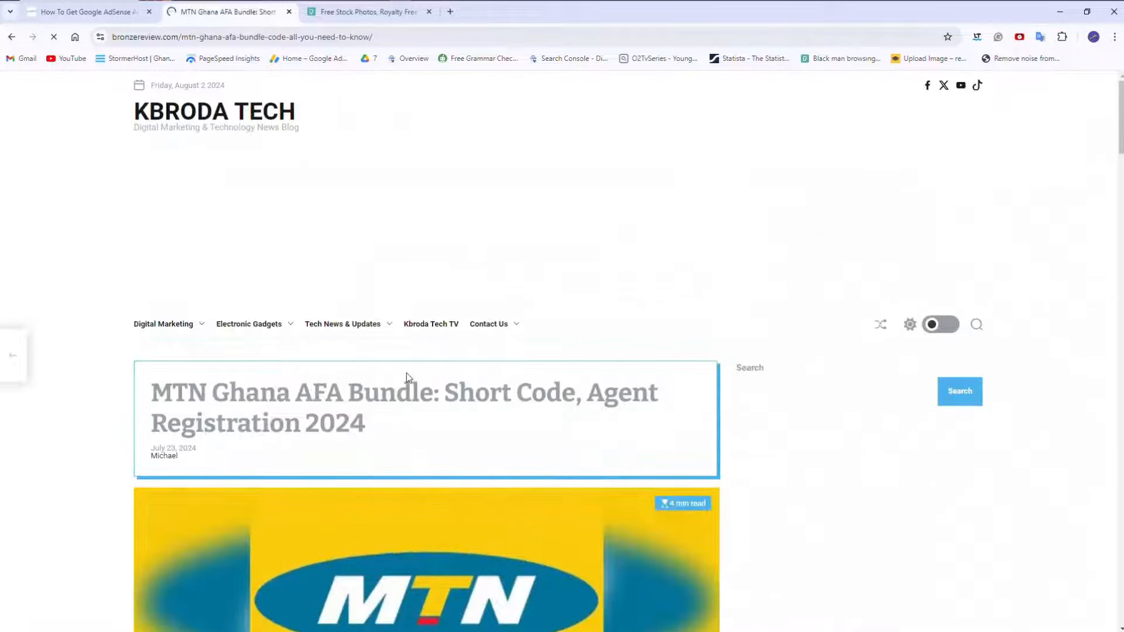
scroll(down, 3)
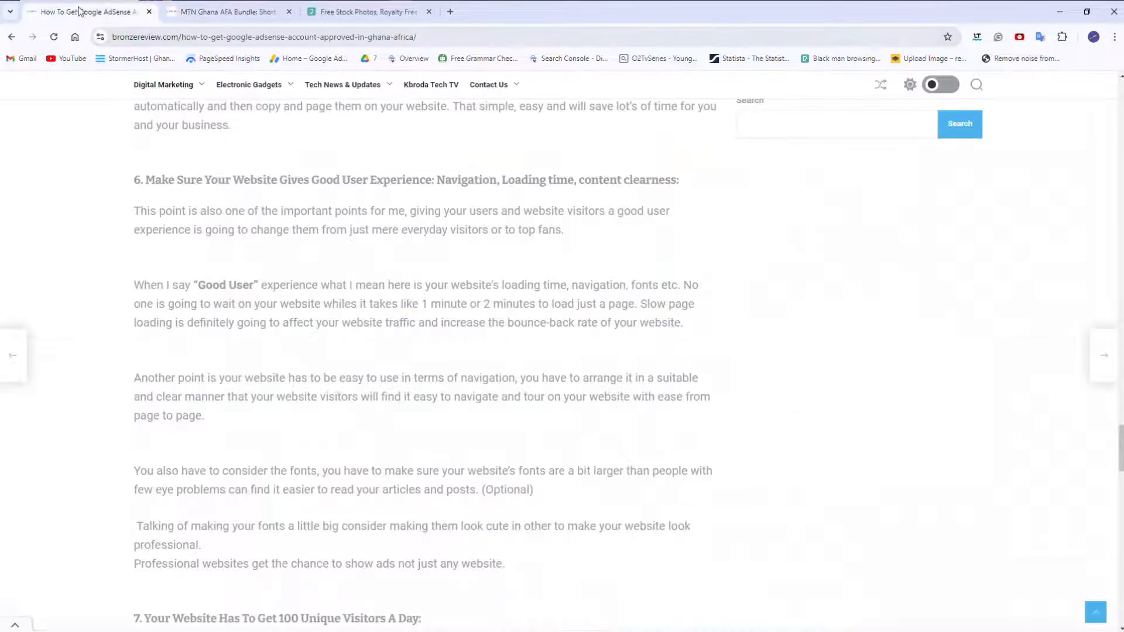
mouse_move(504, 423)
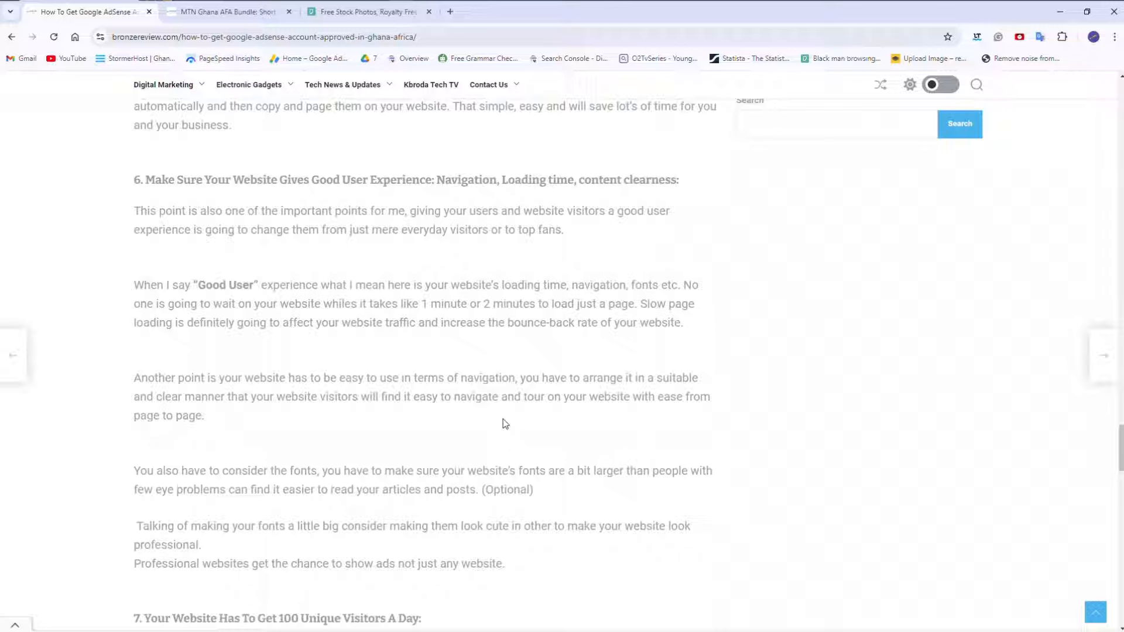
mouse_move(712, 462)
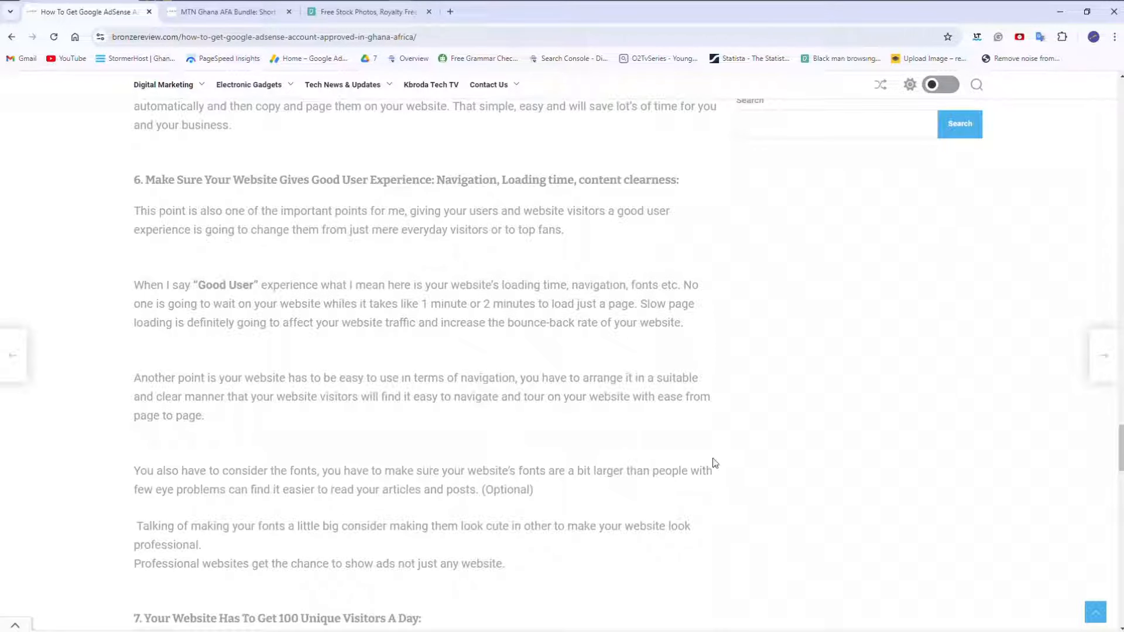
Scroll through tip 7 on 100 unique daily visitors until tip 8's heading appears
scroll(down, 3)
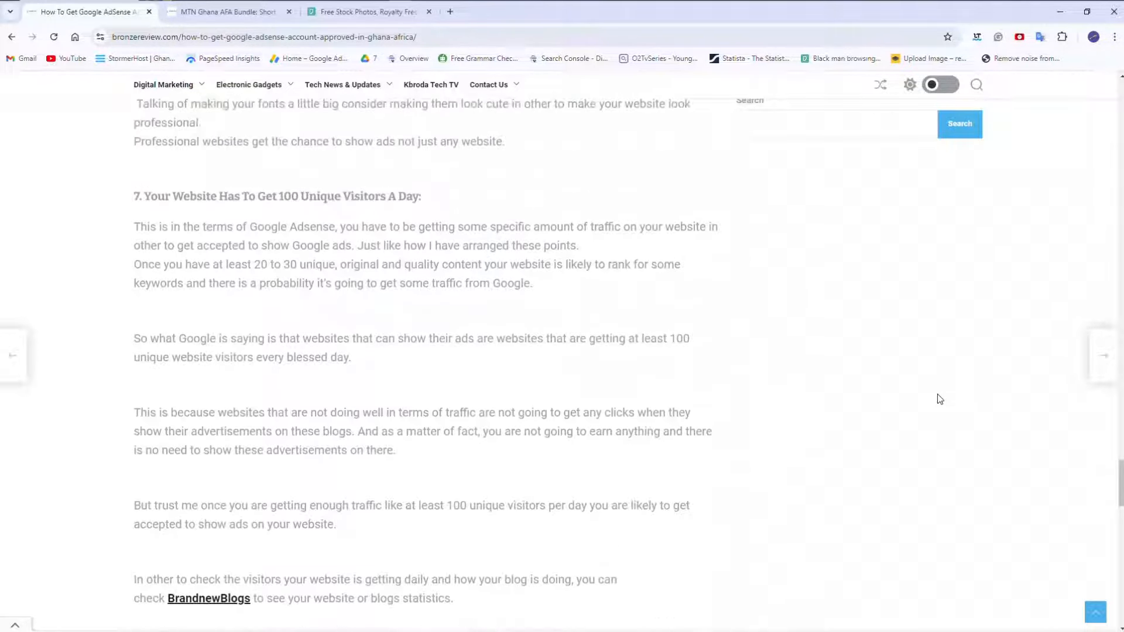
scroll(down, 3)
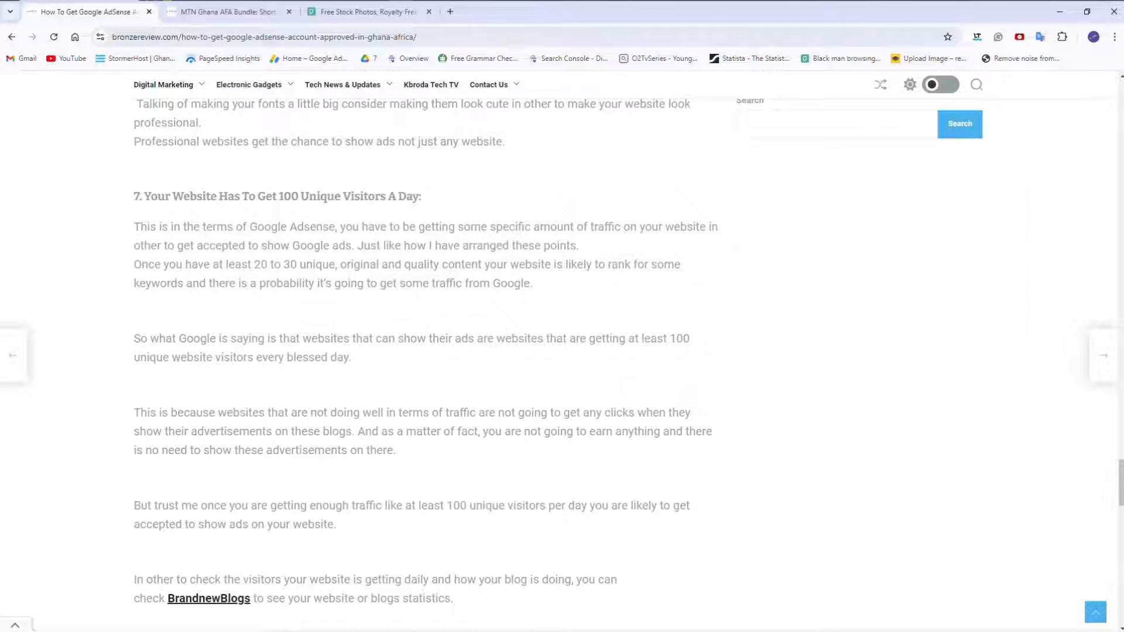
scroll(down, 3)
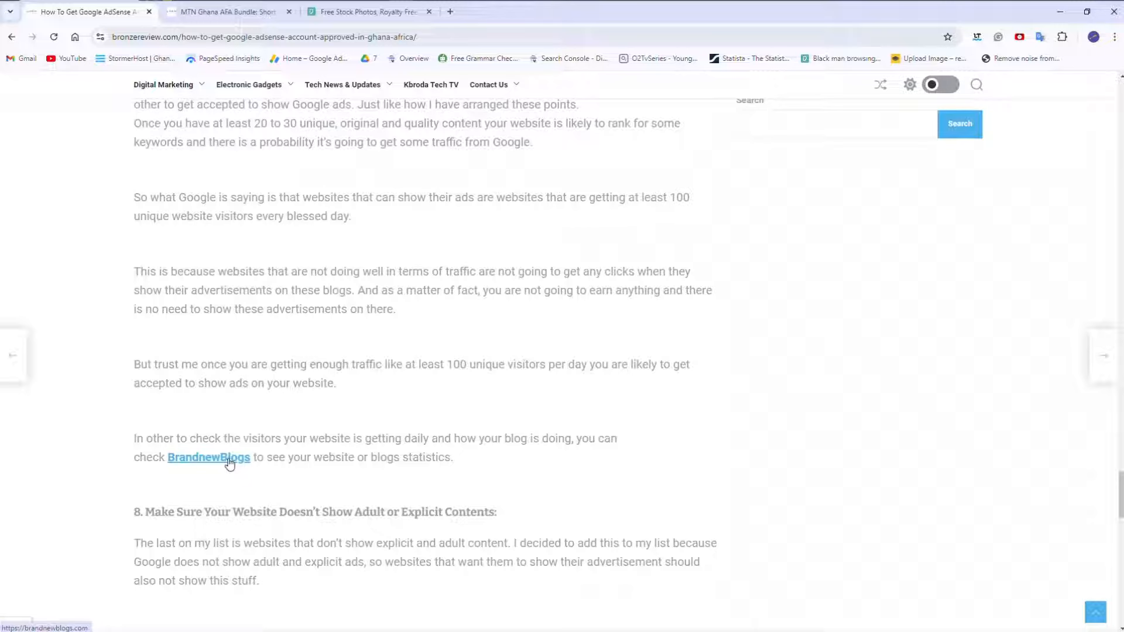
Follow the BrandnewBlogs link, then return to the AdSense article tab and continue scrolling
click(208, 457)
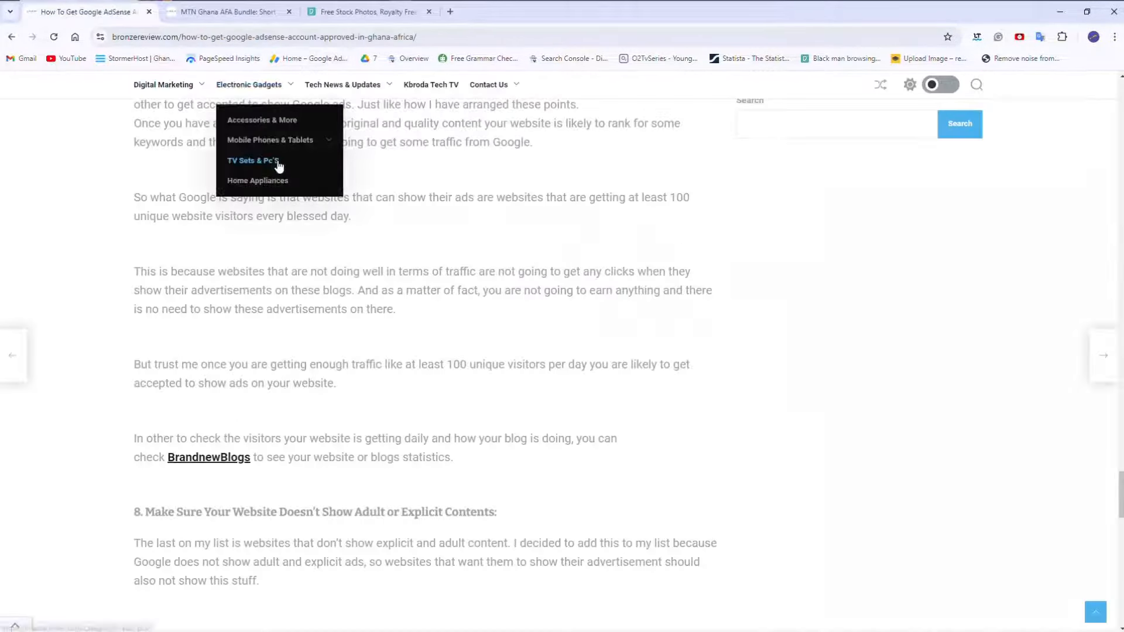
mouse_move(226, 447)
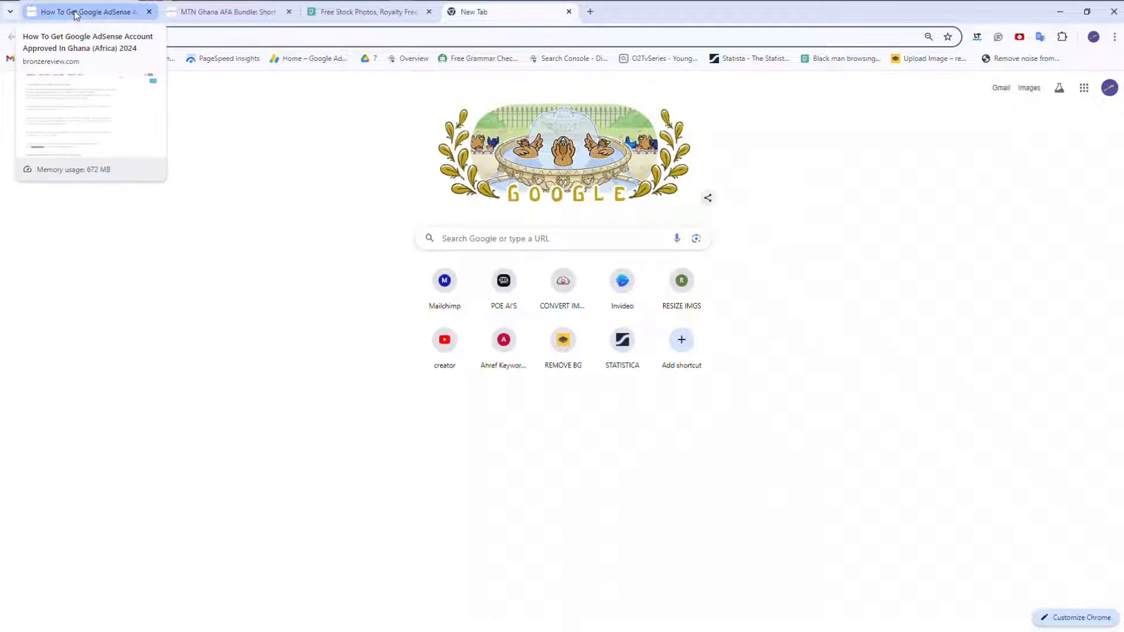
click(86, 12)
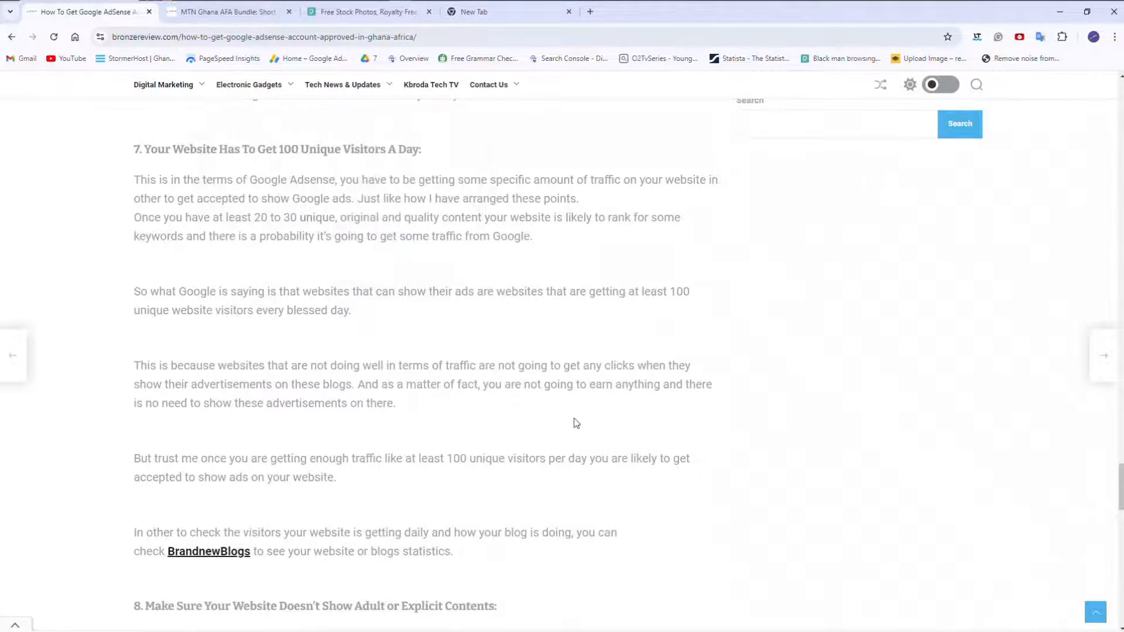
scroll(down, 3)
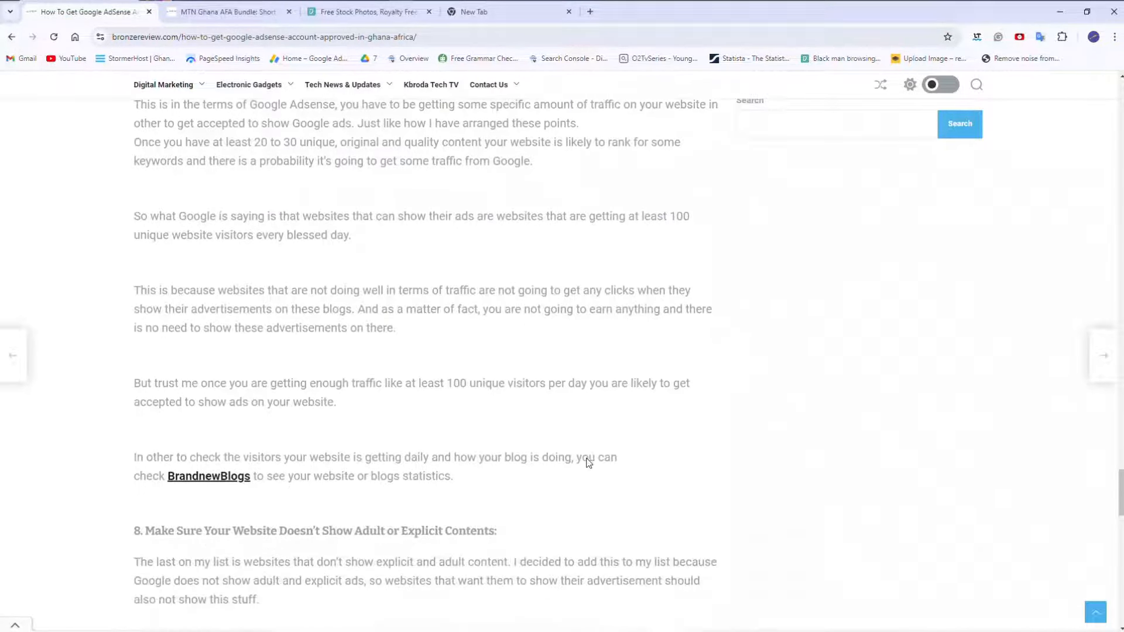
Scroll to tip 8, 'Make Sure Your Website Doesn't Show Adult or Explicit Contents'
scroll(down, 3)
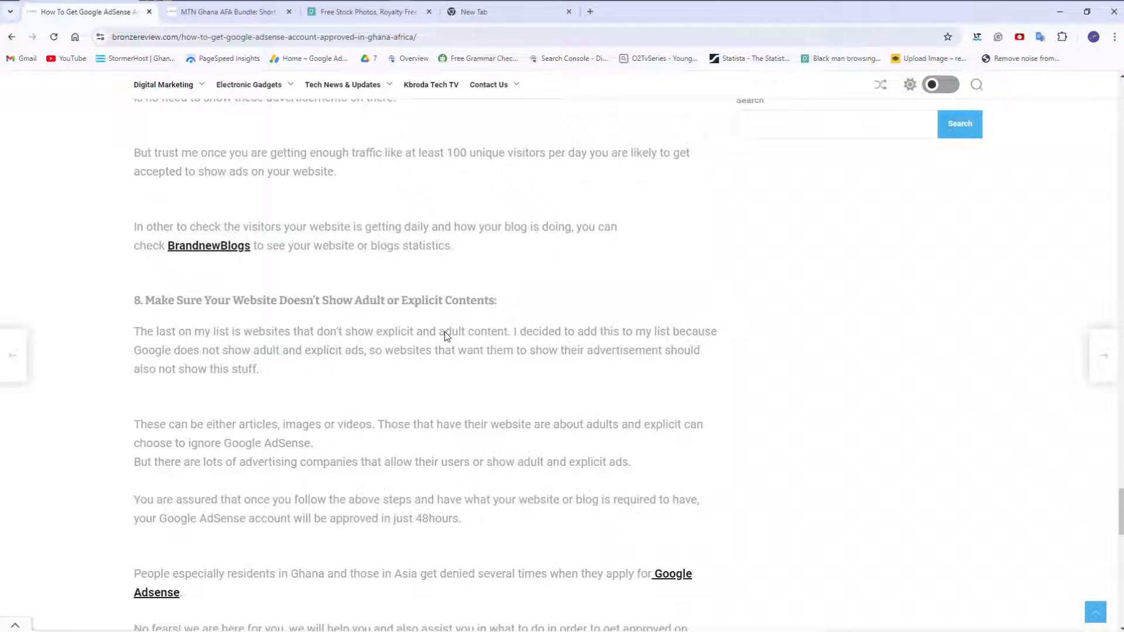
mouse_move(687, 396)
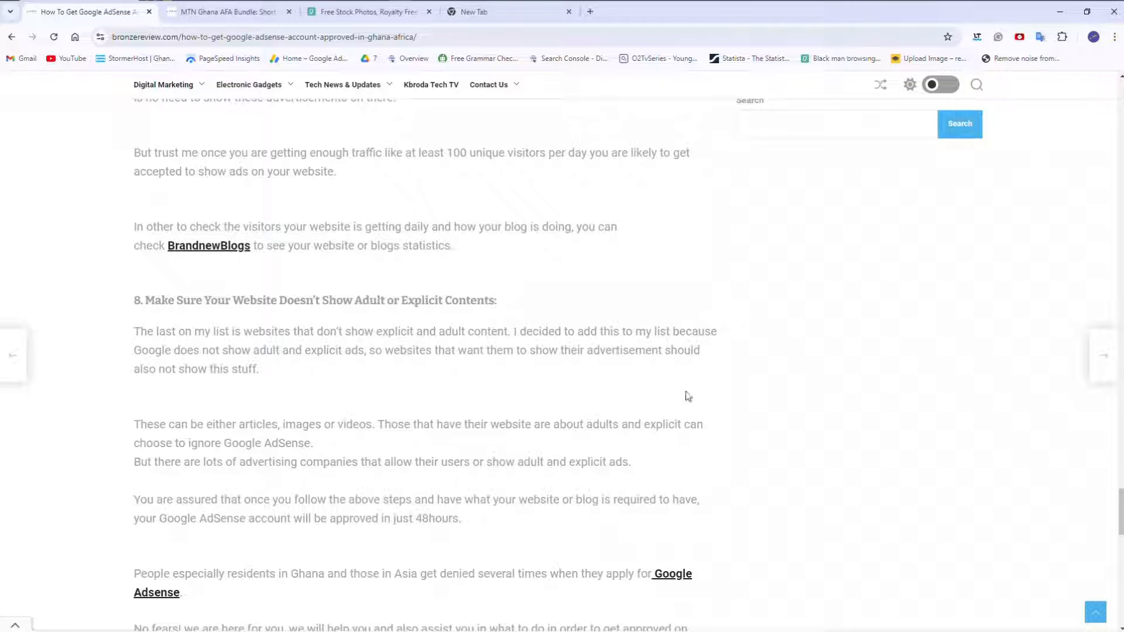
mouse_move(612, 369)
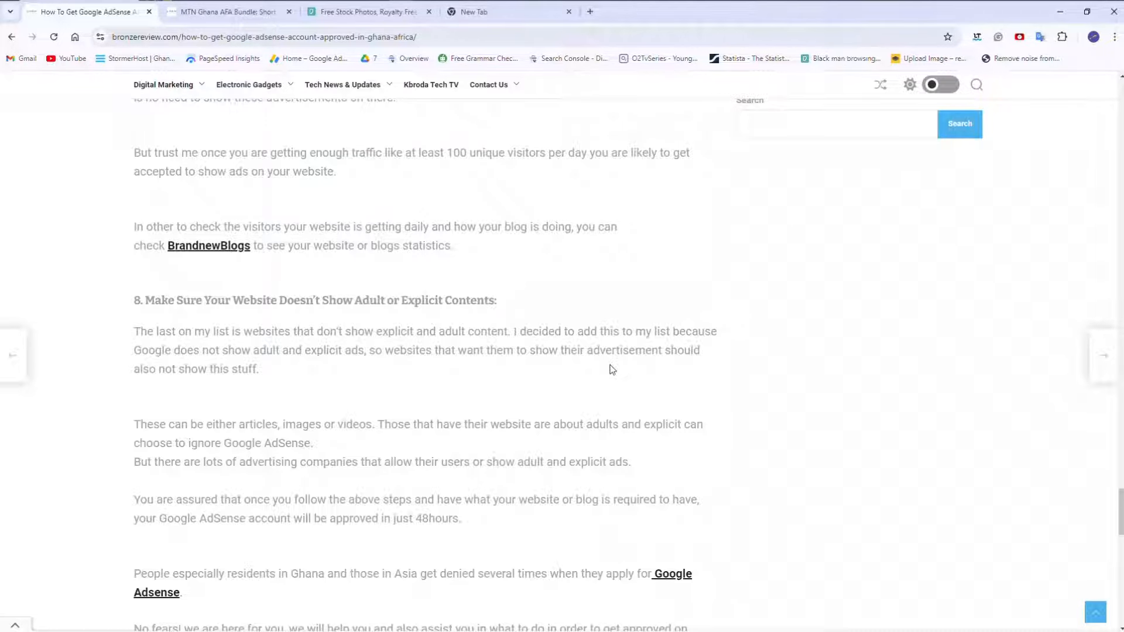
mouse_move(402, 275)
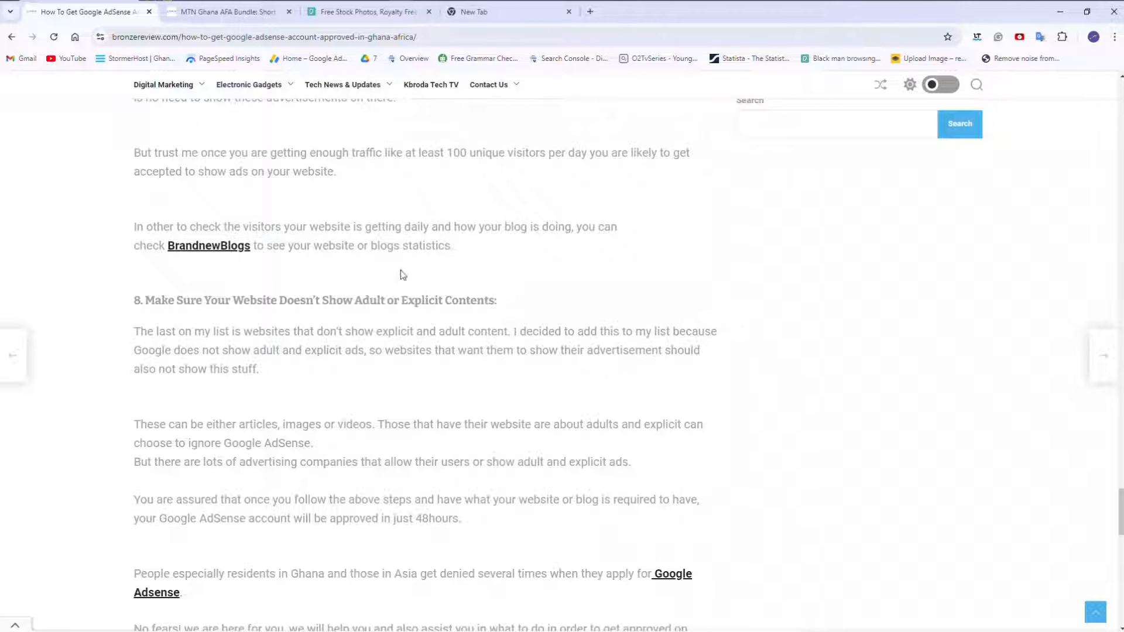
mouse_move(789, 482)
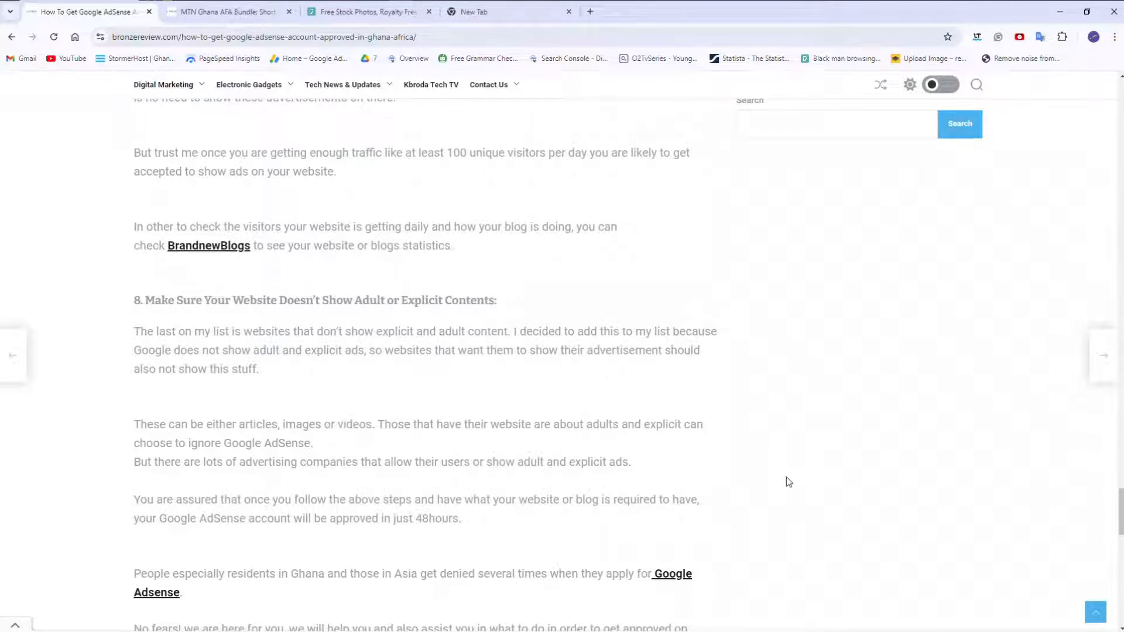
mouse_move(604, 384)
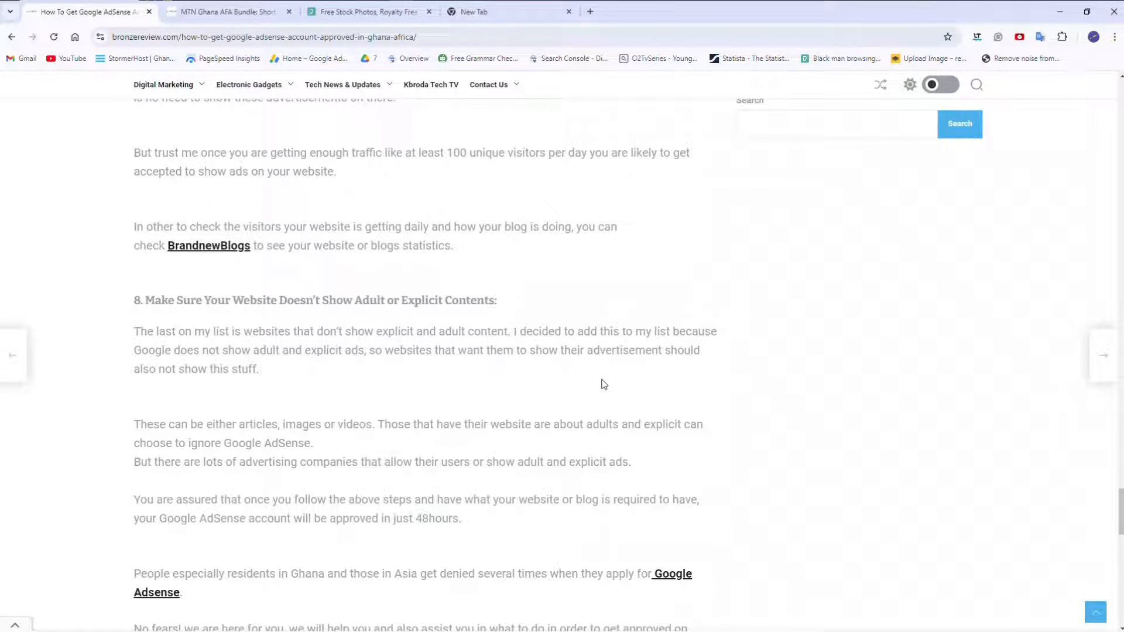
mouse_move(480, 341)
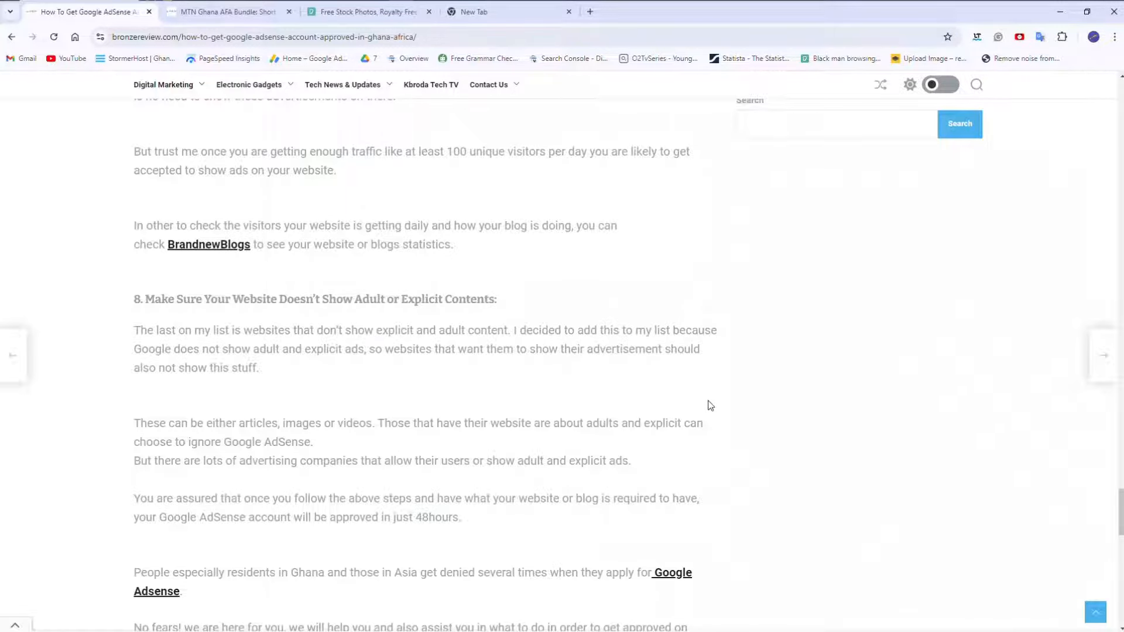
scroll(down, 3)
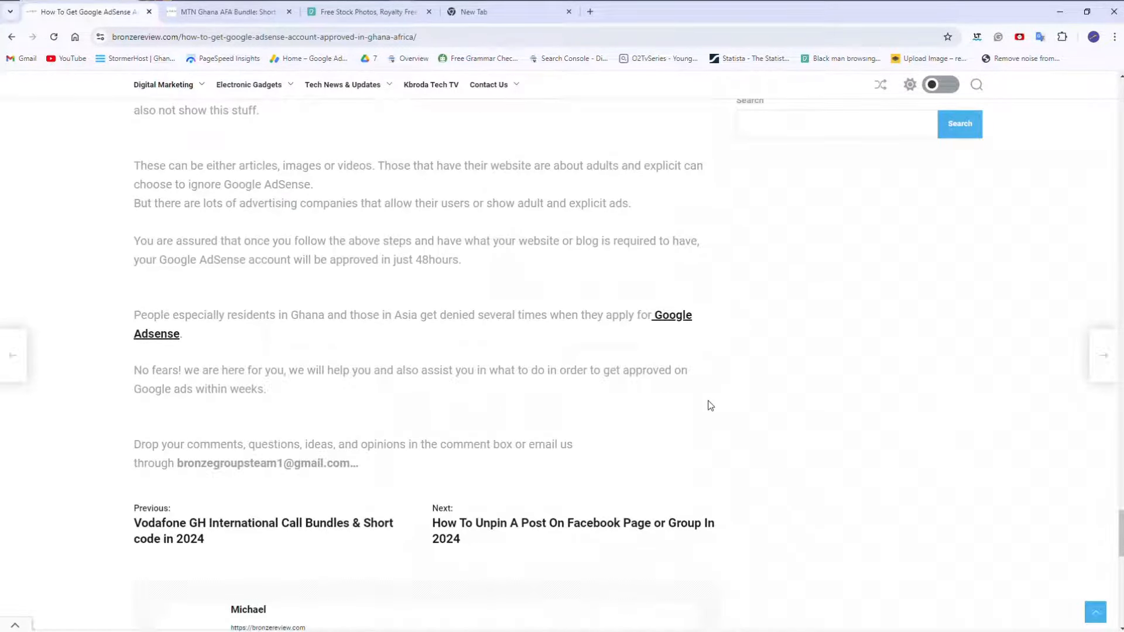
scroll(up, 3)
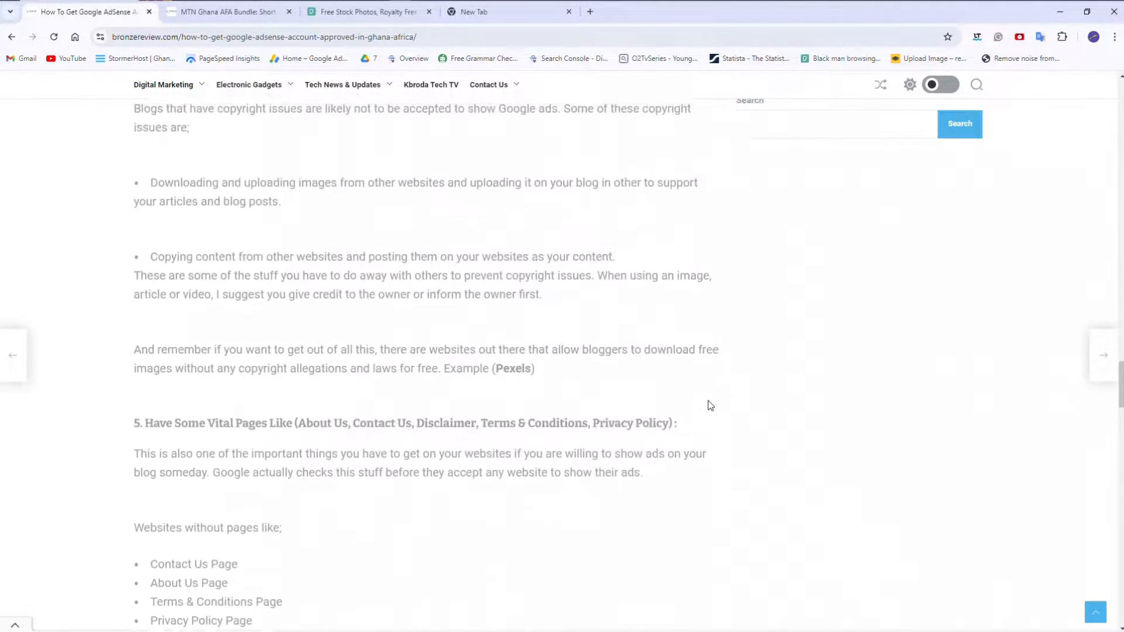
scroll(down, 3)
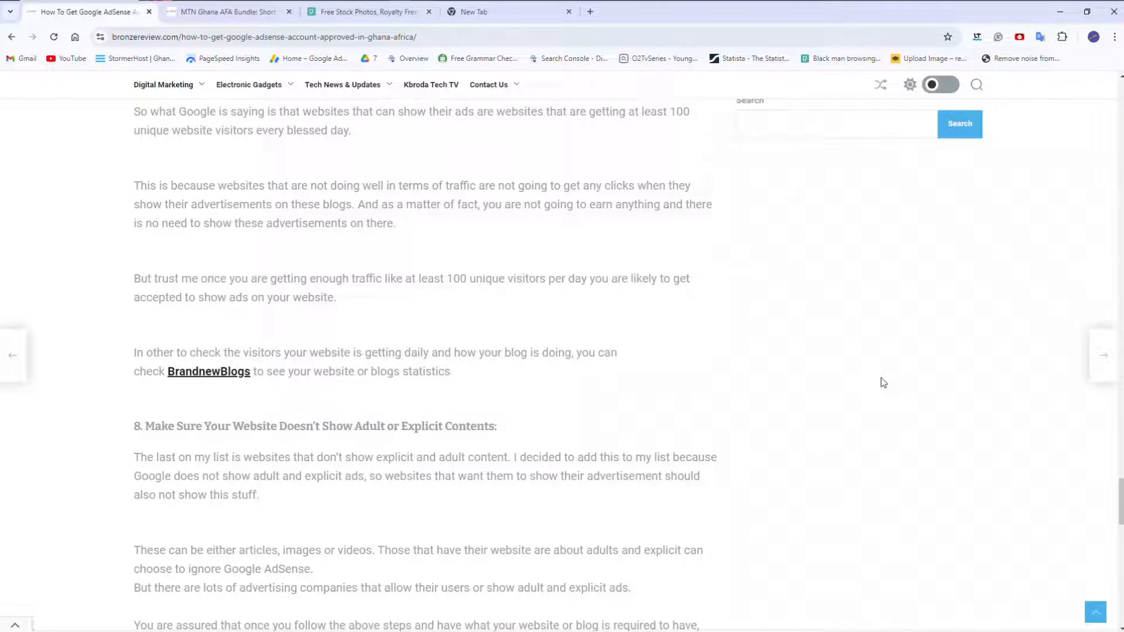